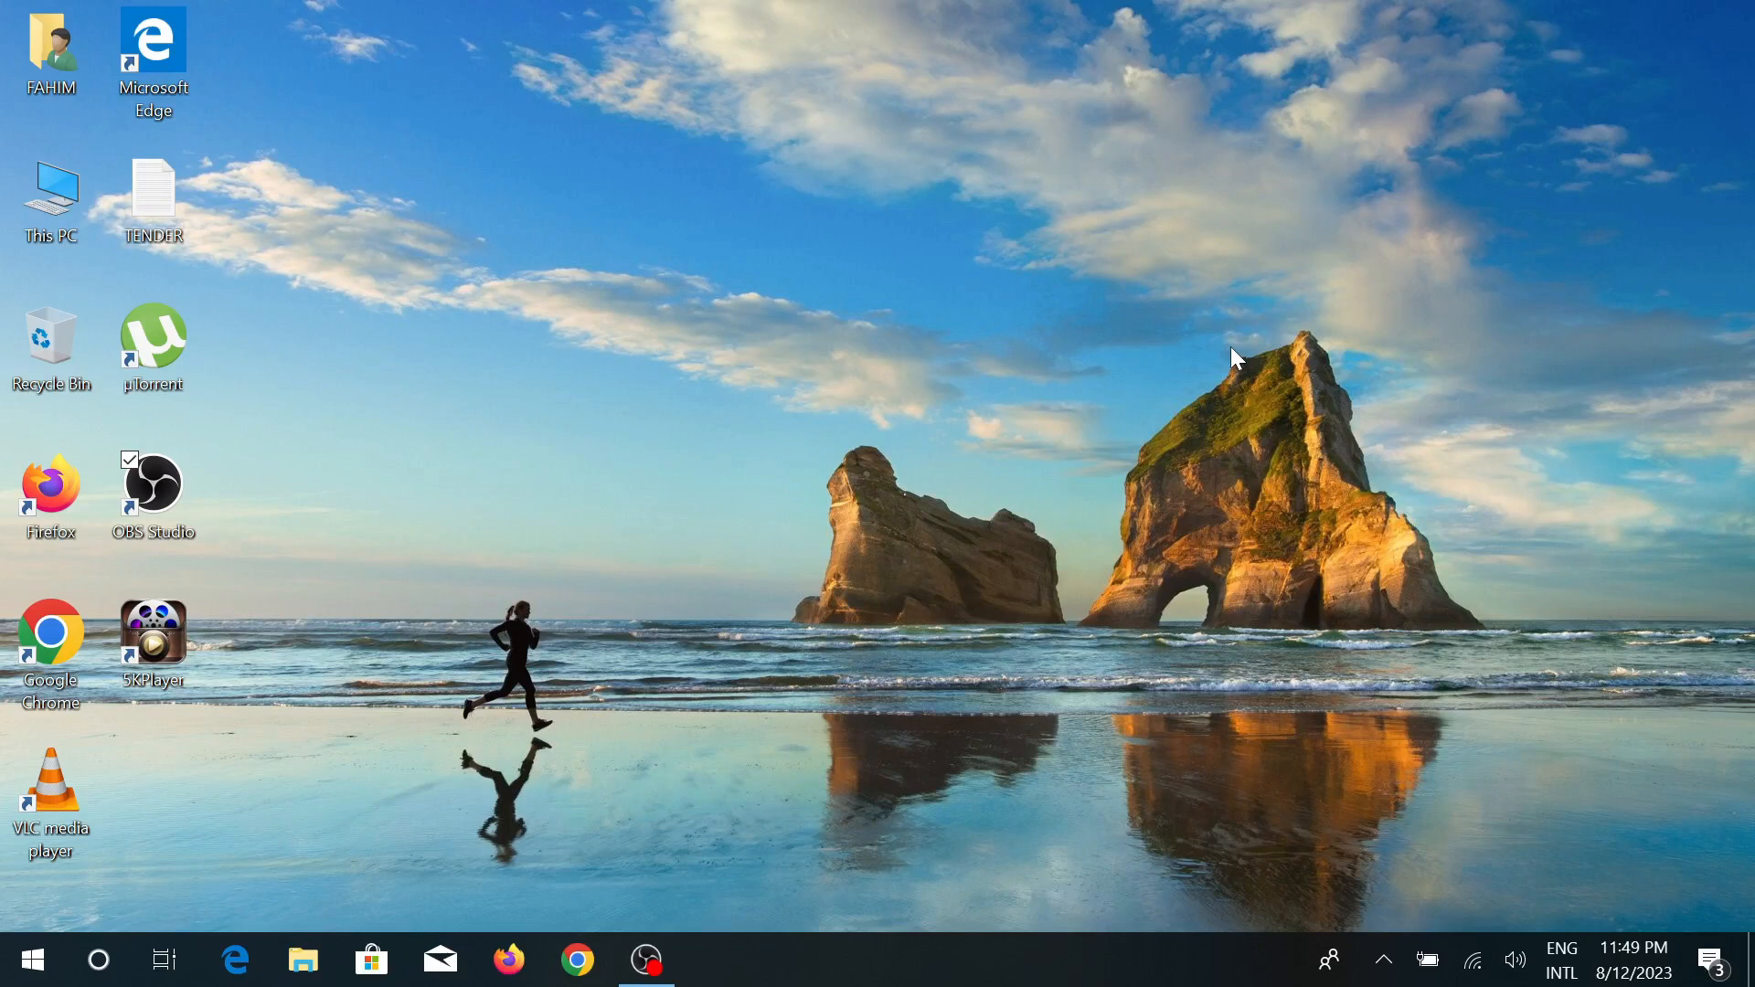
{"action": "mouse_move", "coordinate": [600, 959]}
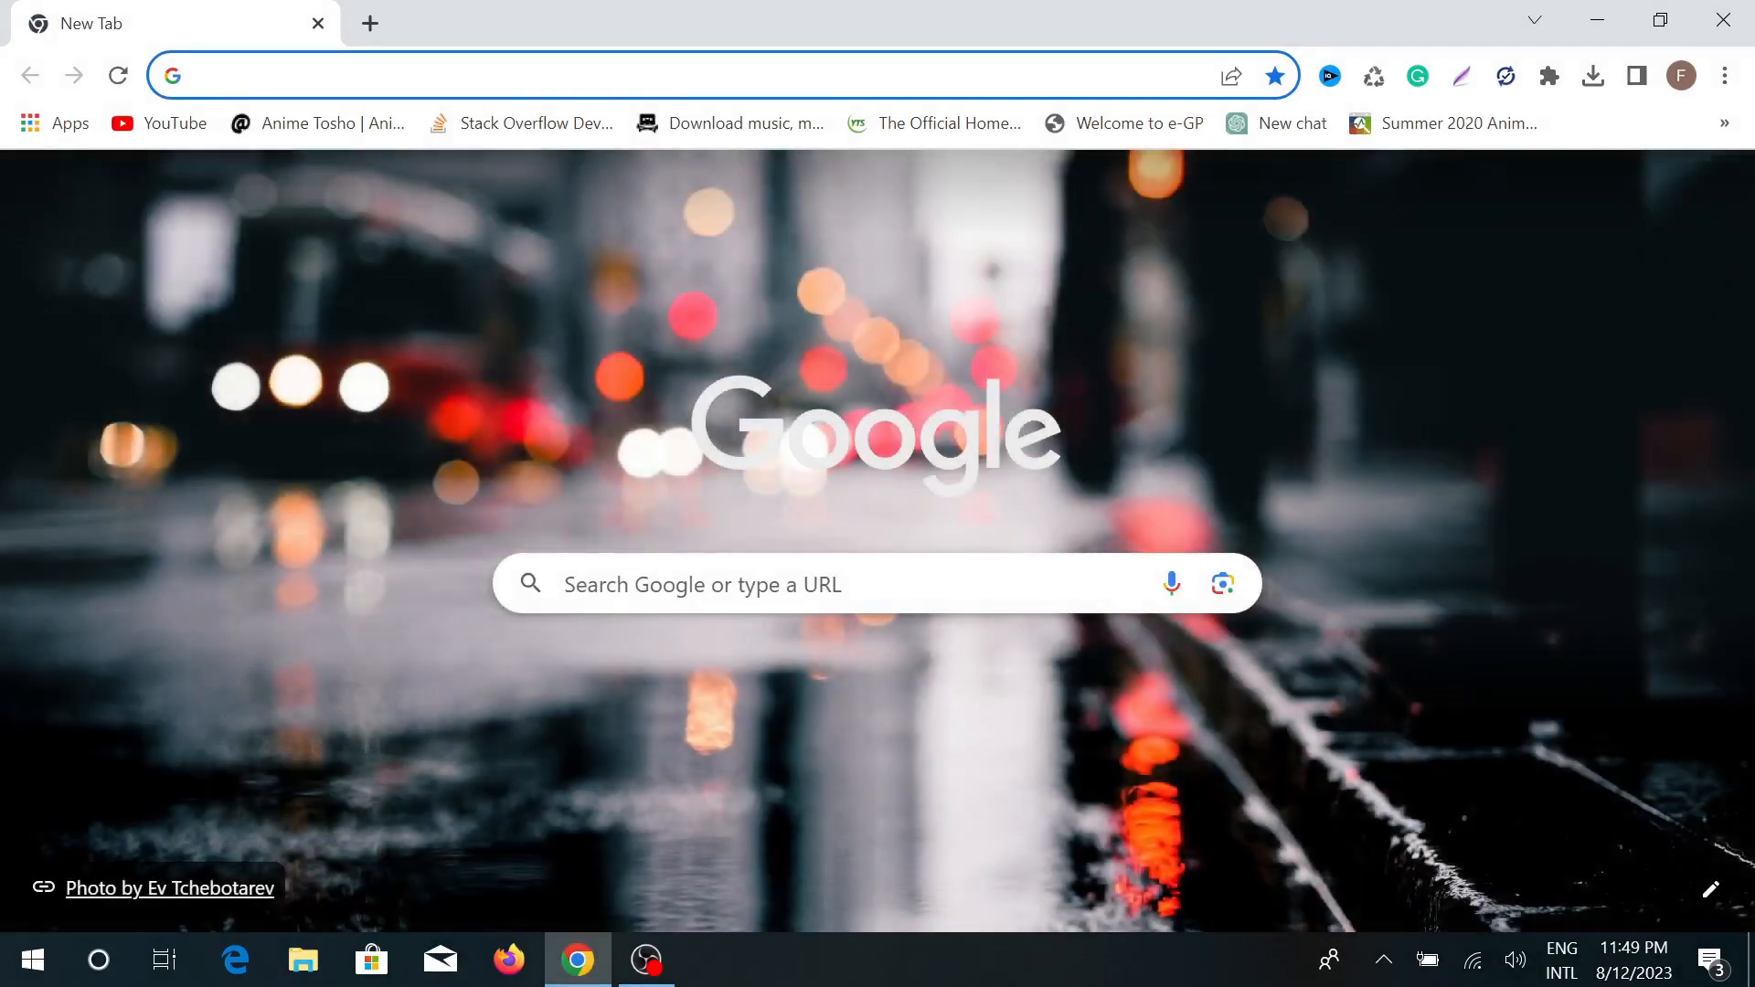
Search Google for 'xampp download' from the address bar
{"action": "type", "text": "xampp download"}
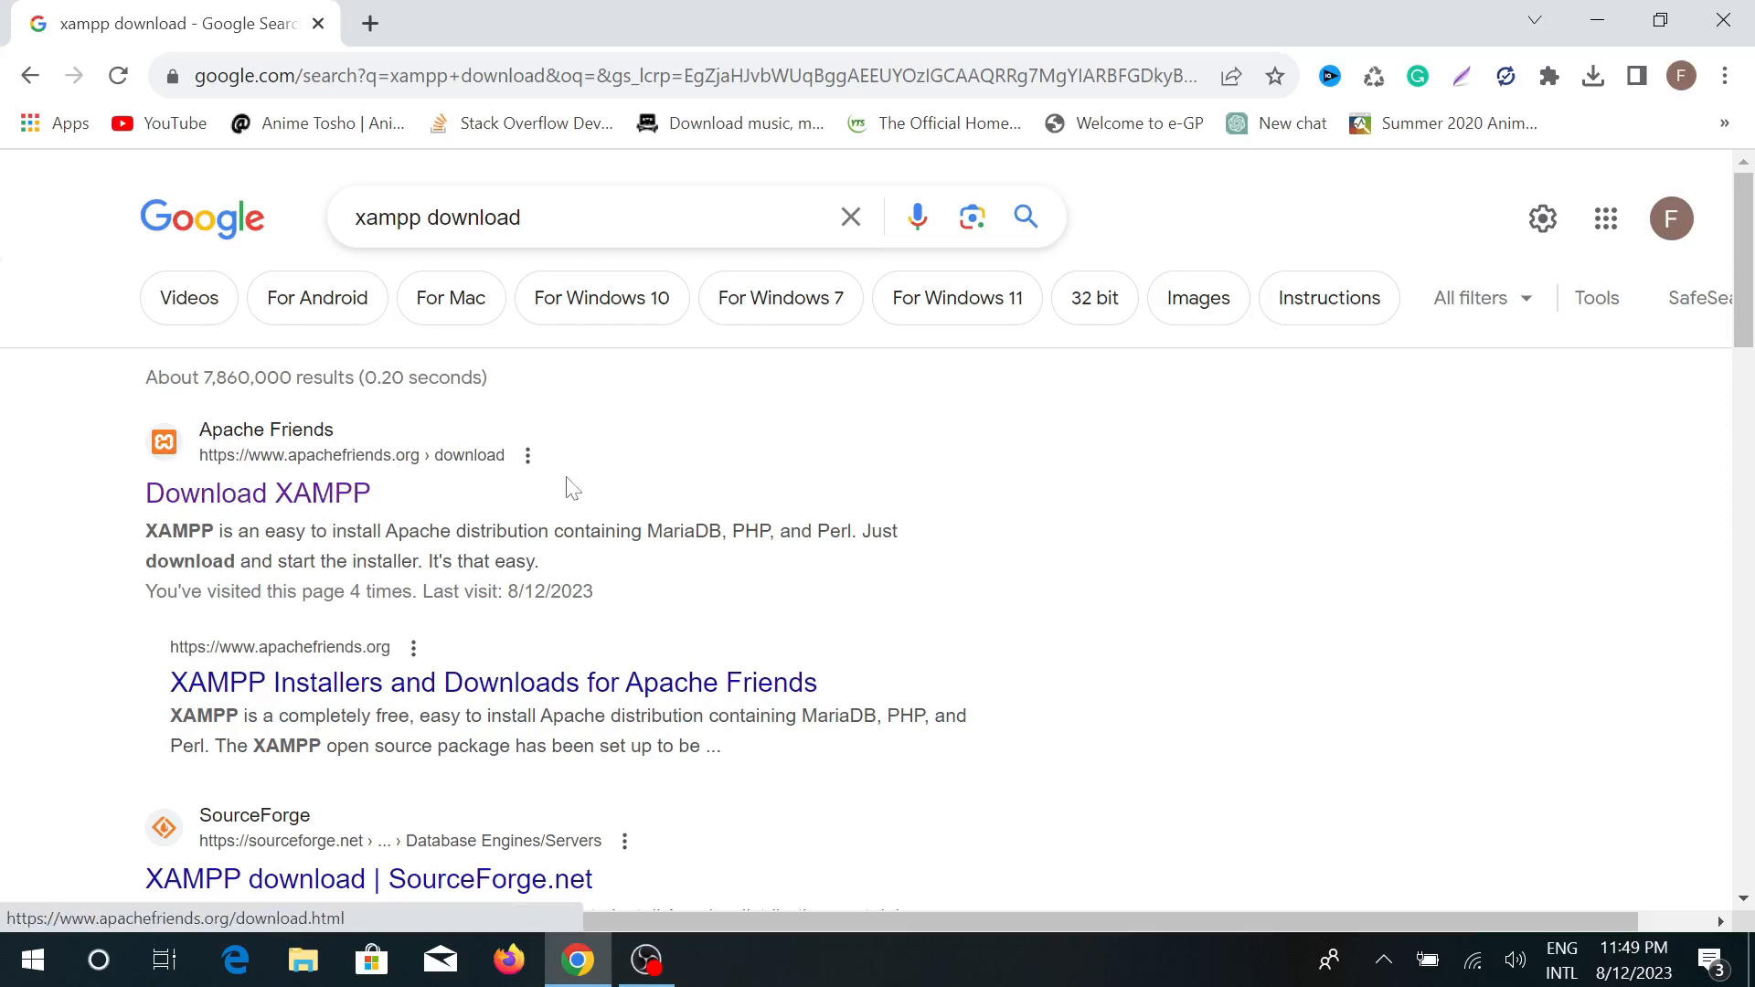
{"action": "mouse_move", "coordinate": [751, 616]}
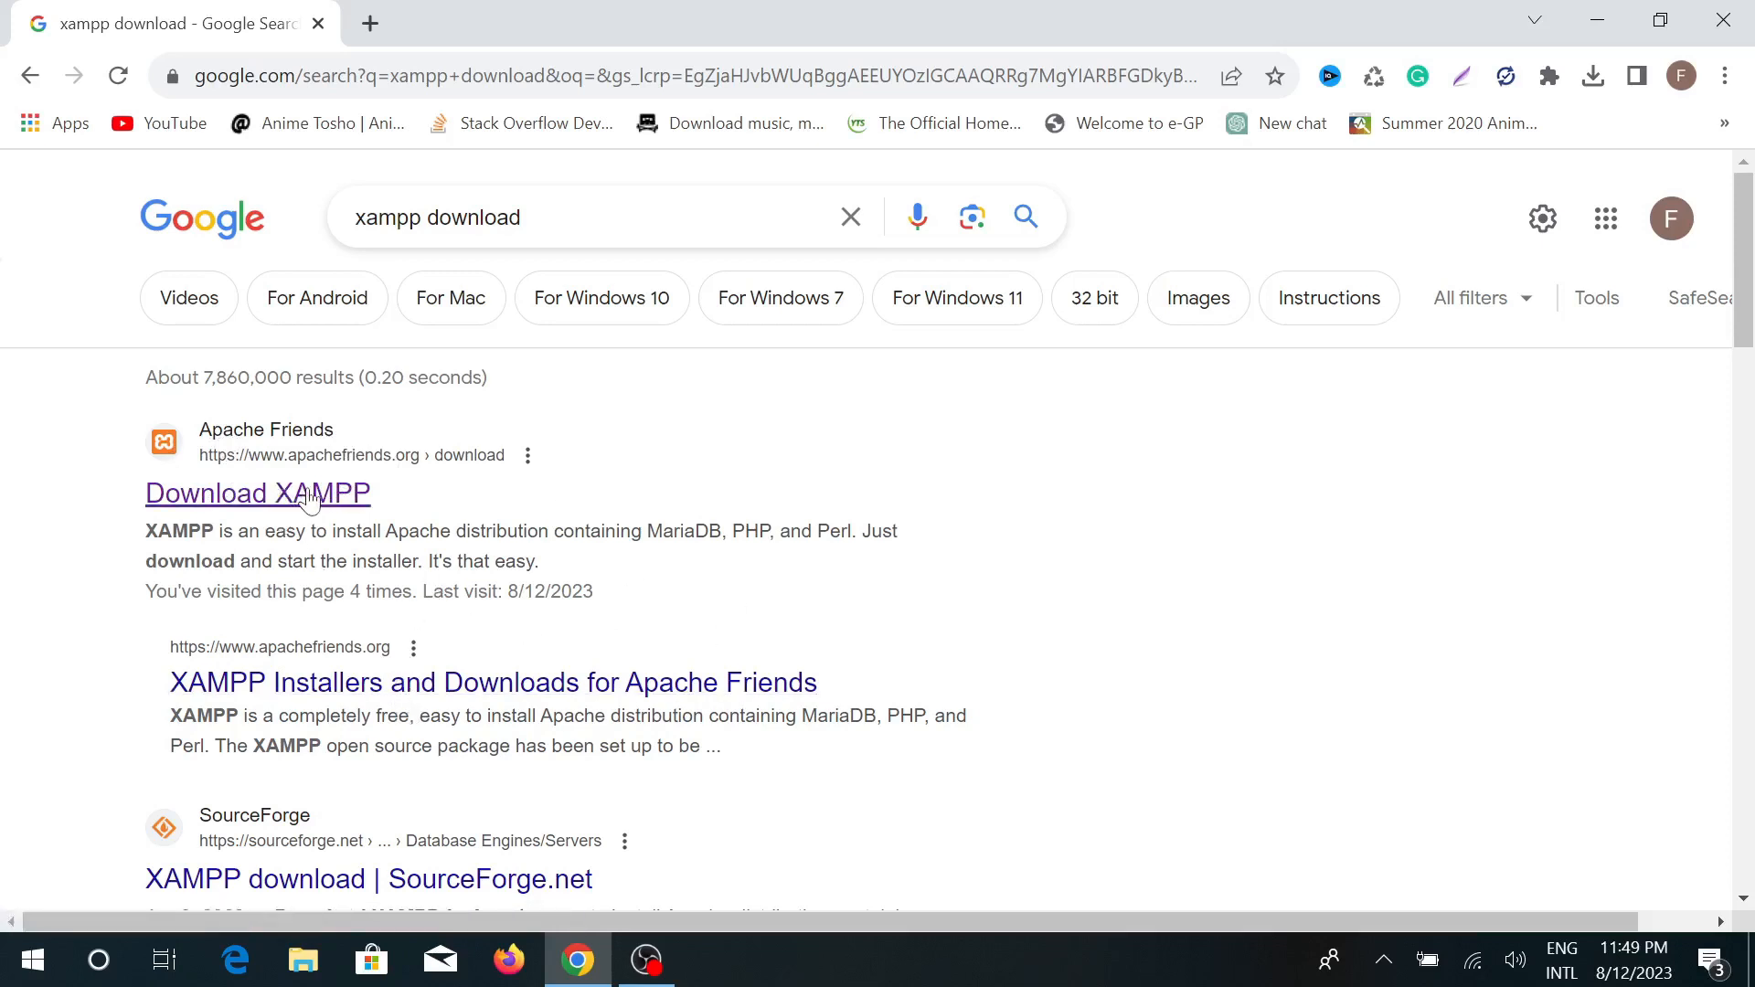
{"action": "mouse_move", "coordinate": [287, 504]}
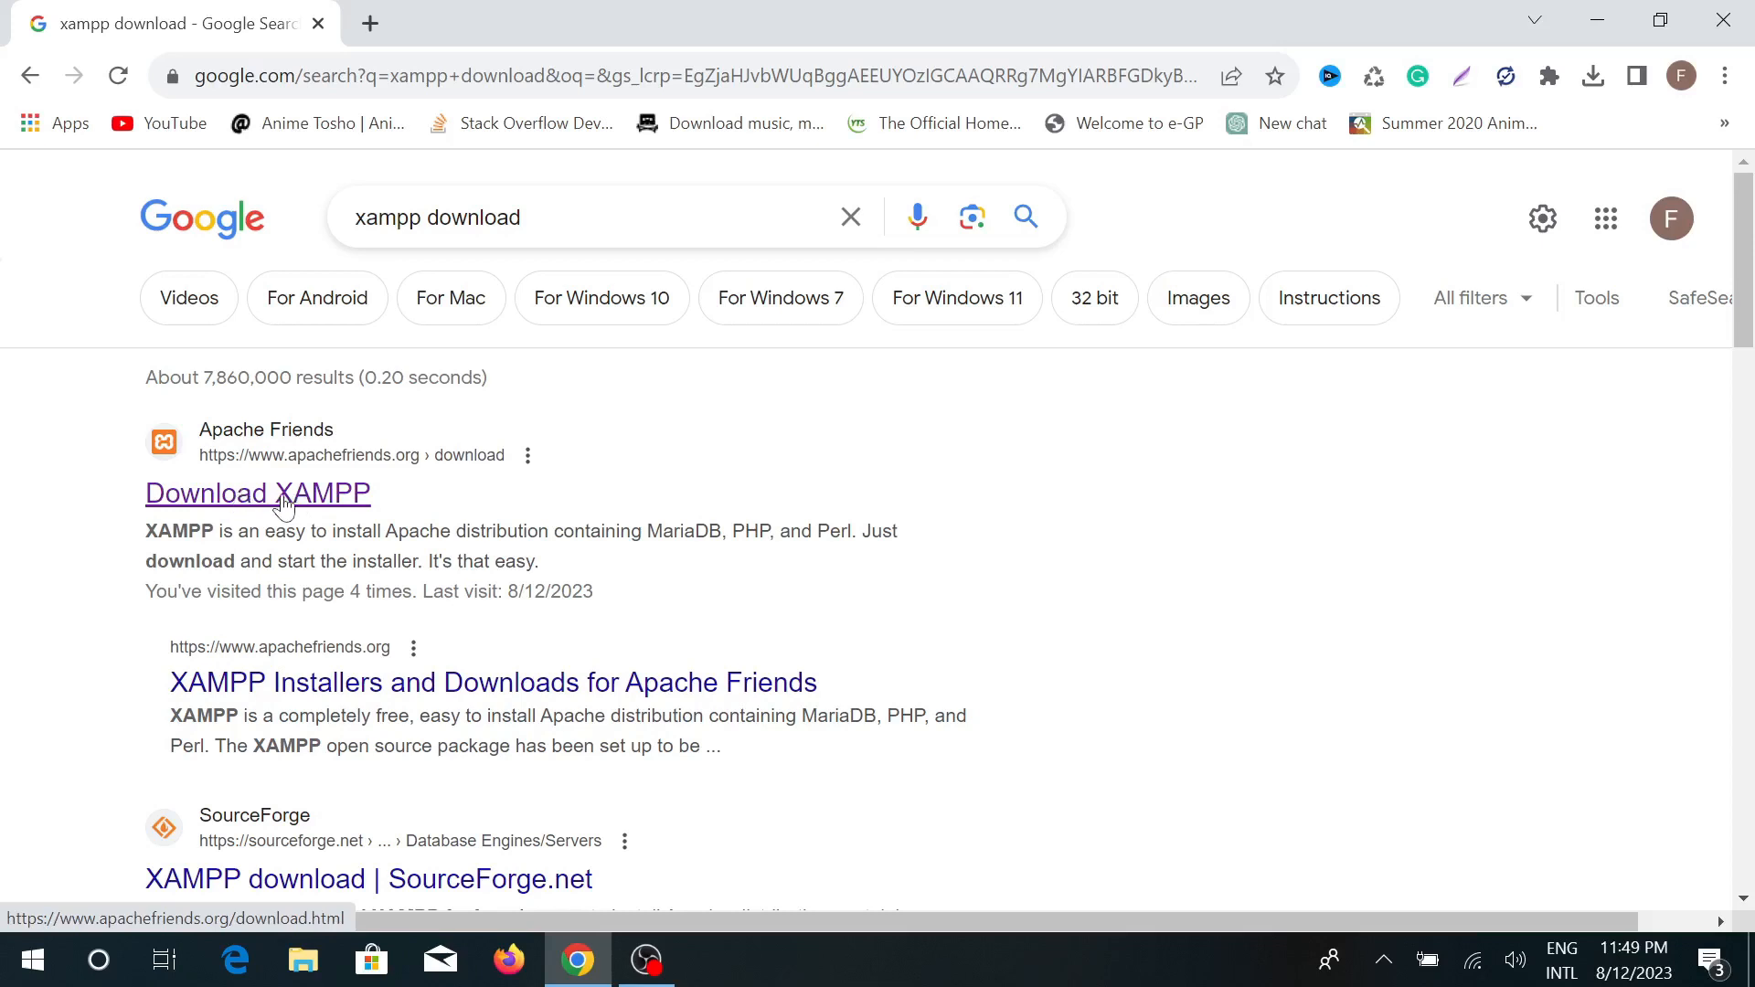
Go to the Download XAMPP result and scroll through the Windows, Linux and OS X installer listings
{"action": "left_click", "coordinate": [257, 492]}
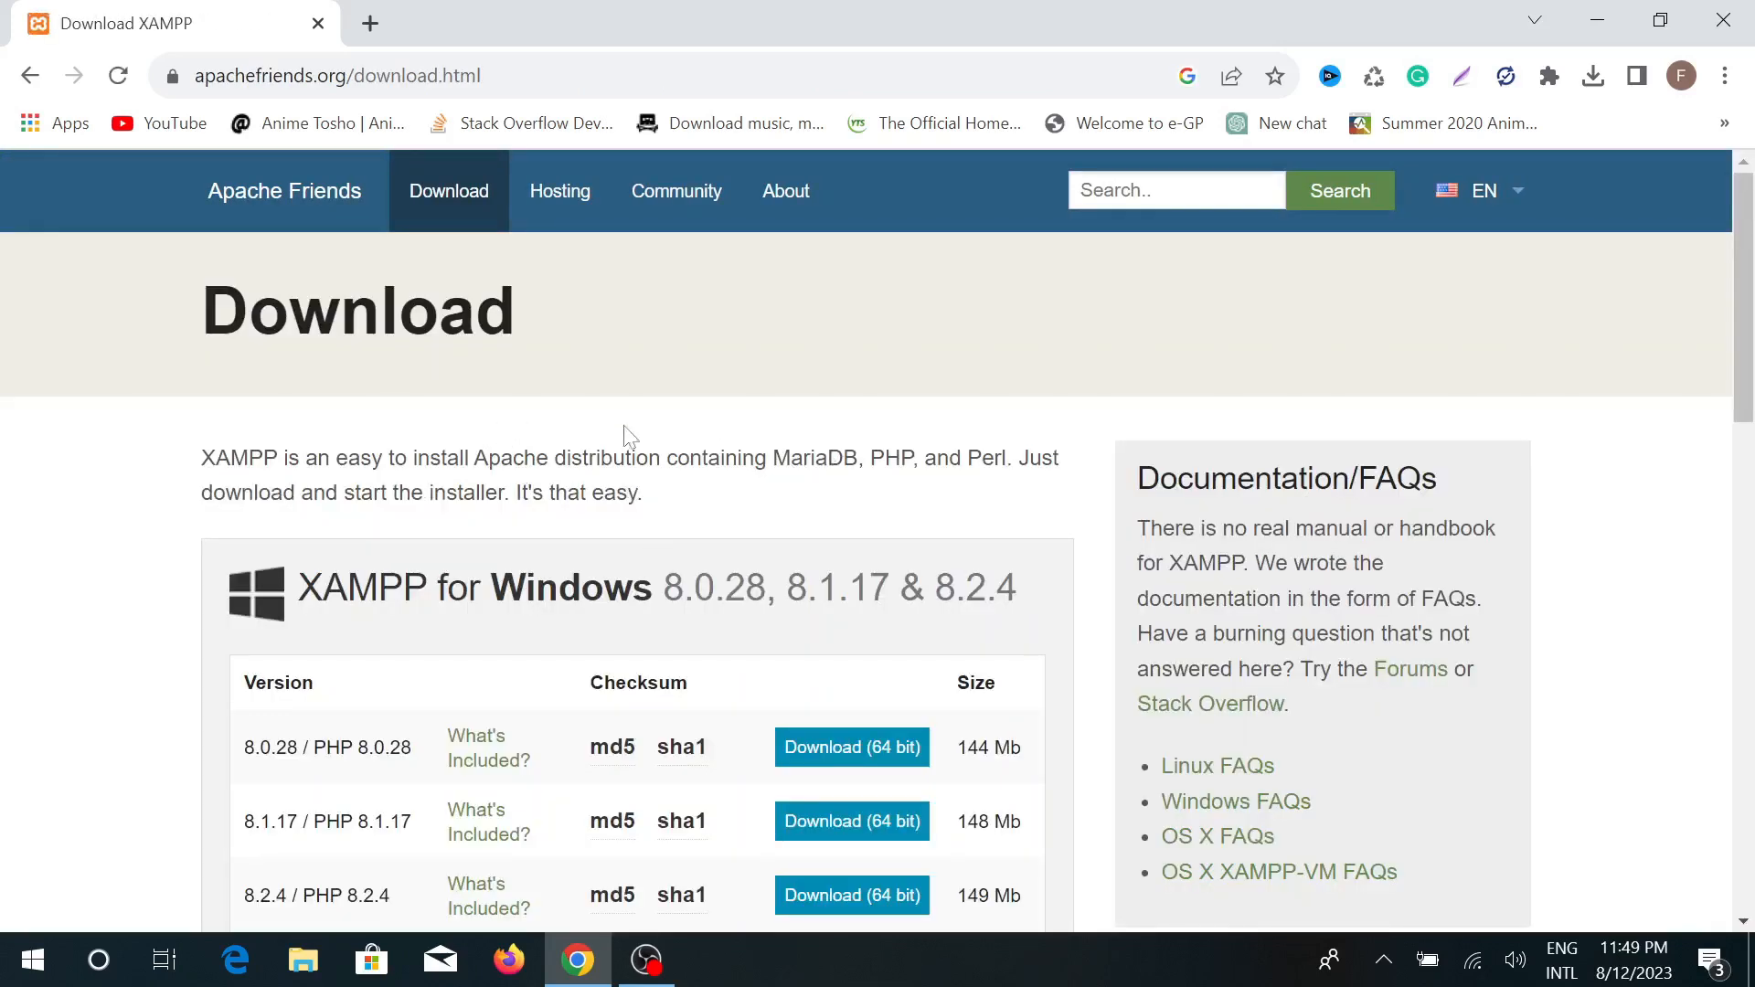
{"action": "scroll", "scroll_direction": "down", "scroll_amount": 3}
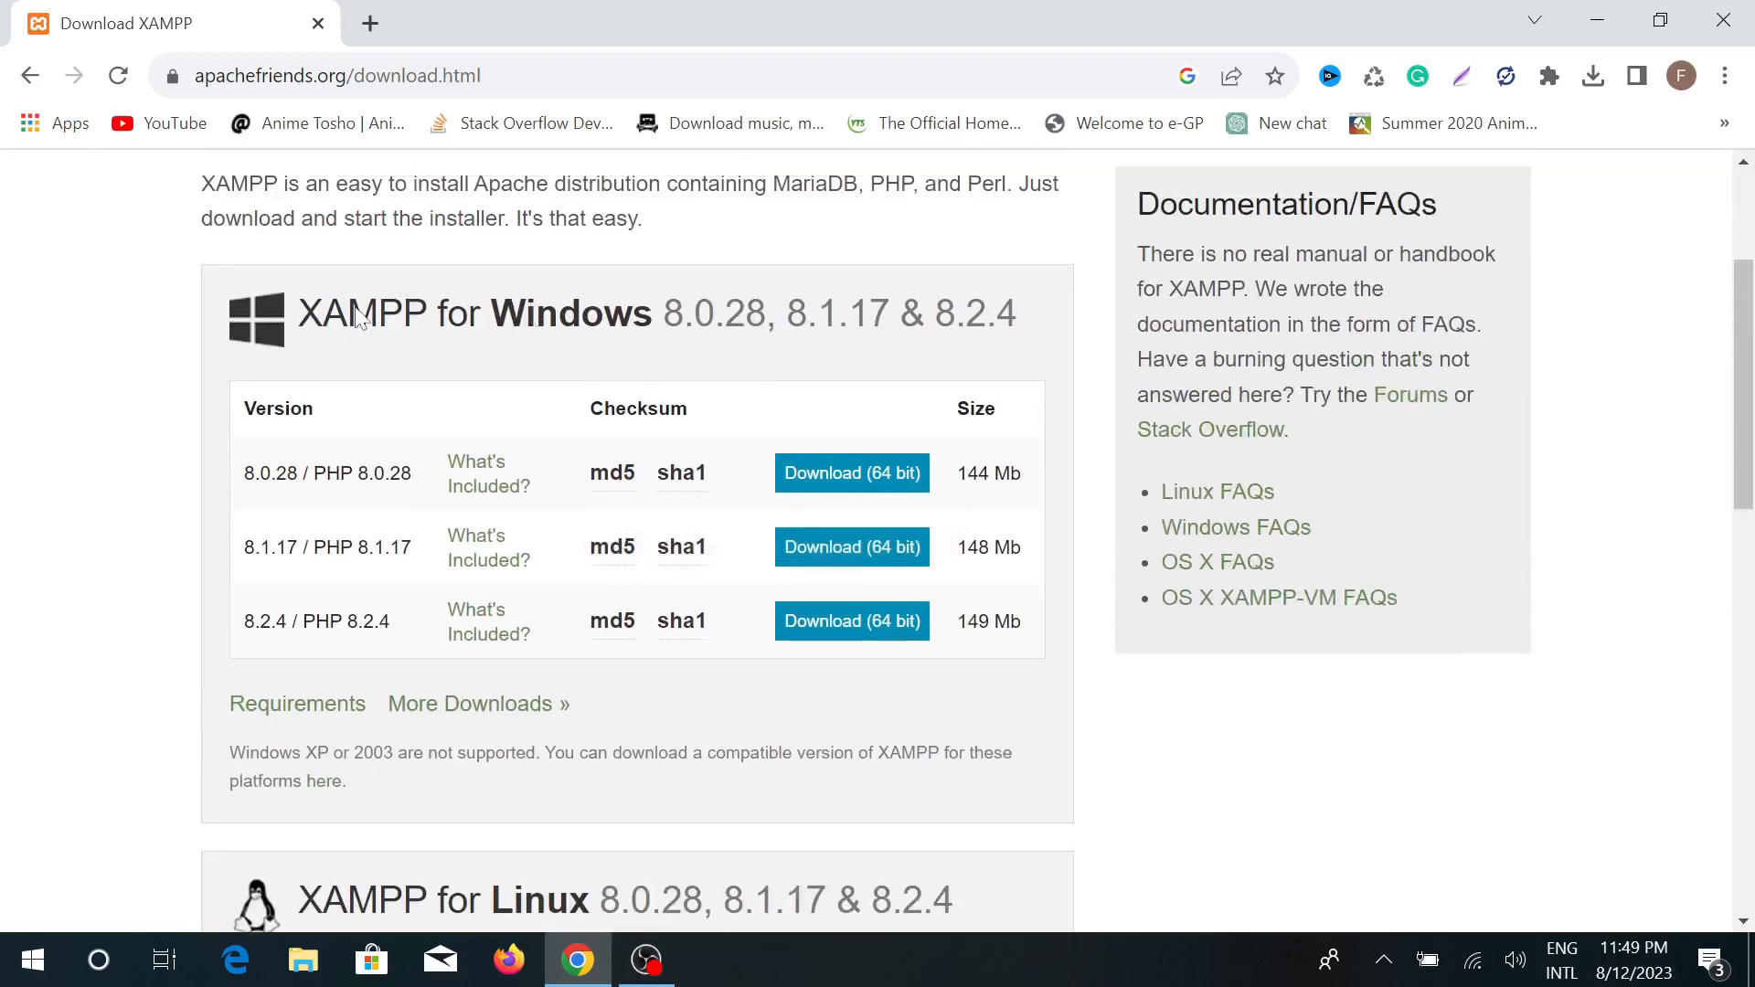
{"action": "scroll", "scroll_direction": "down", "scroll_amount": 3}
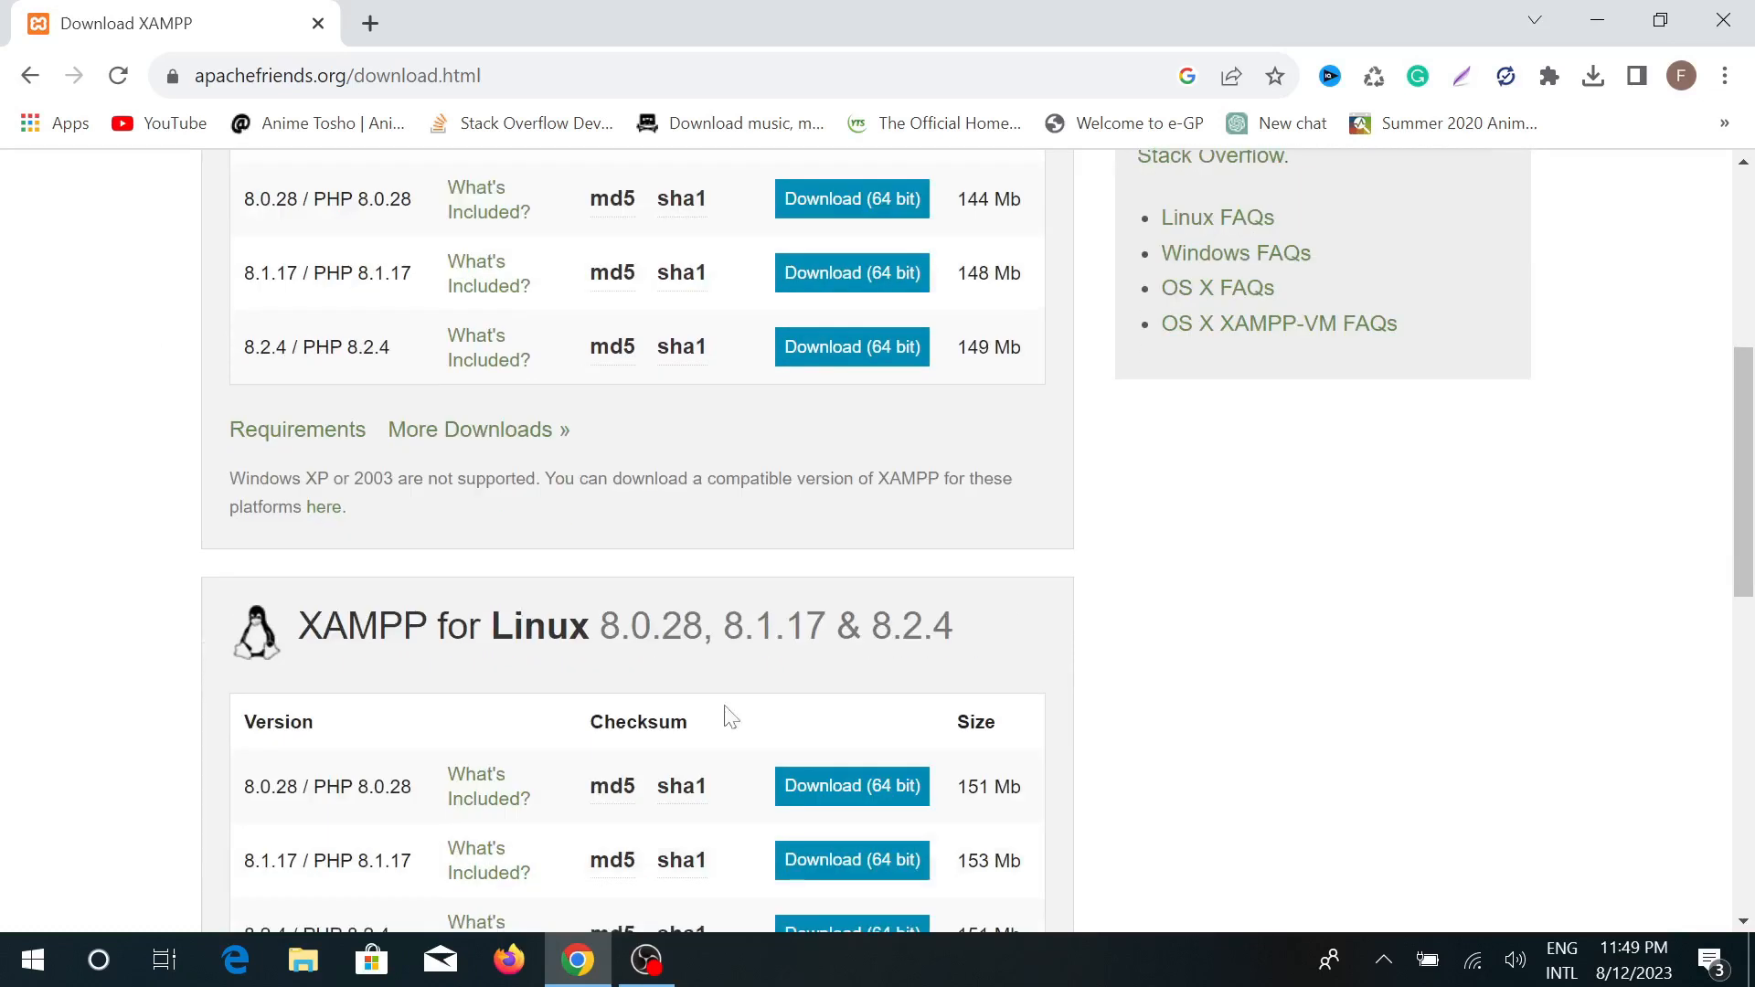
{"action": "mouse_move", "coordinate": [497, 632]}
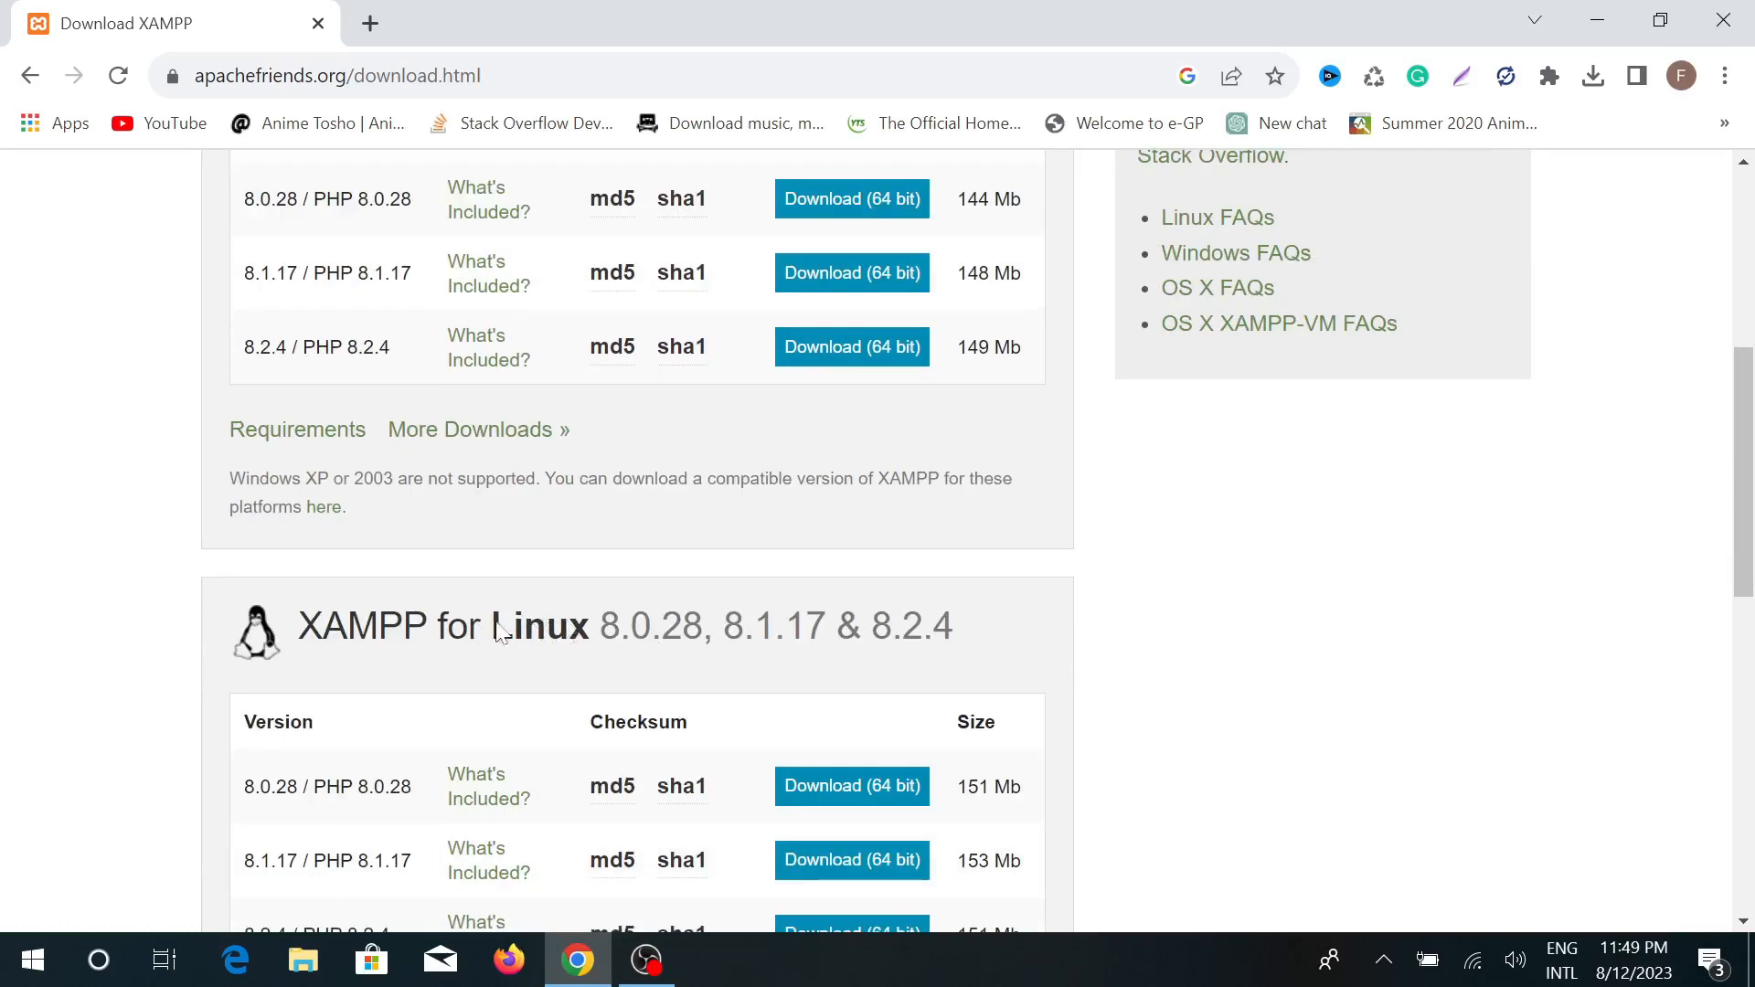
{"action": "scroll", "scroll_direction": "down", "scroll_amount": 3}
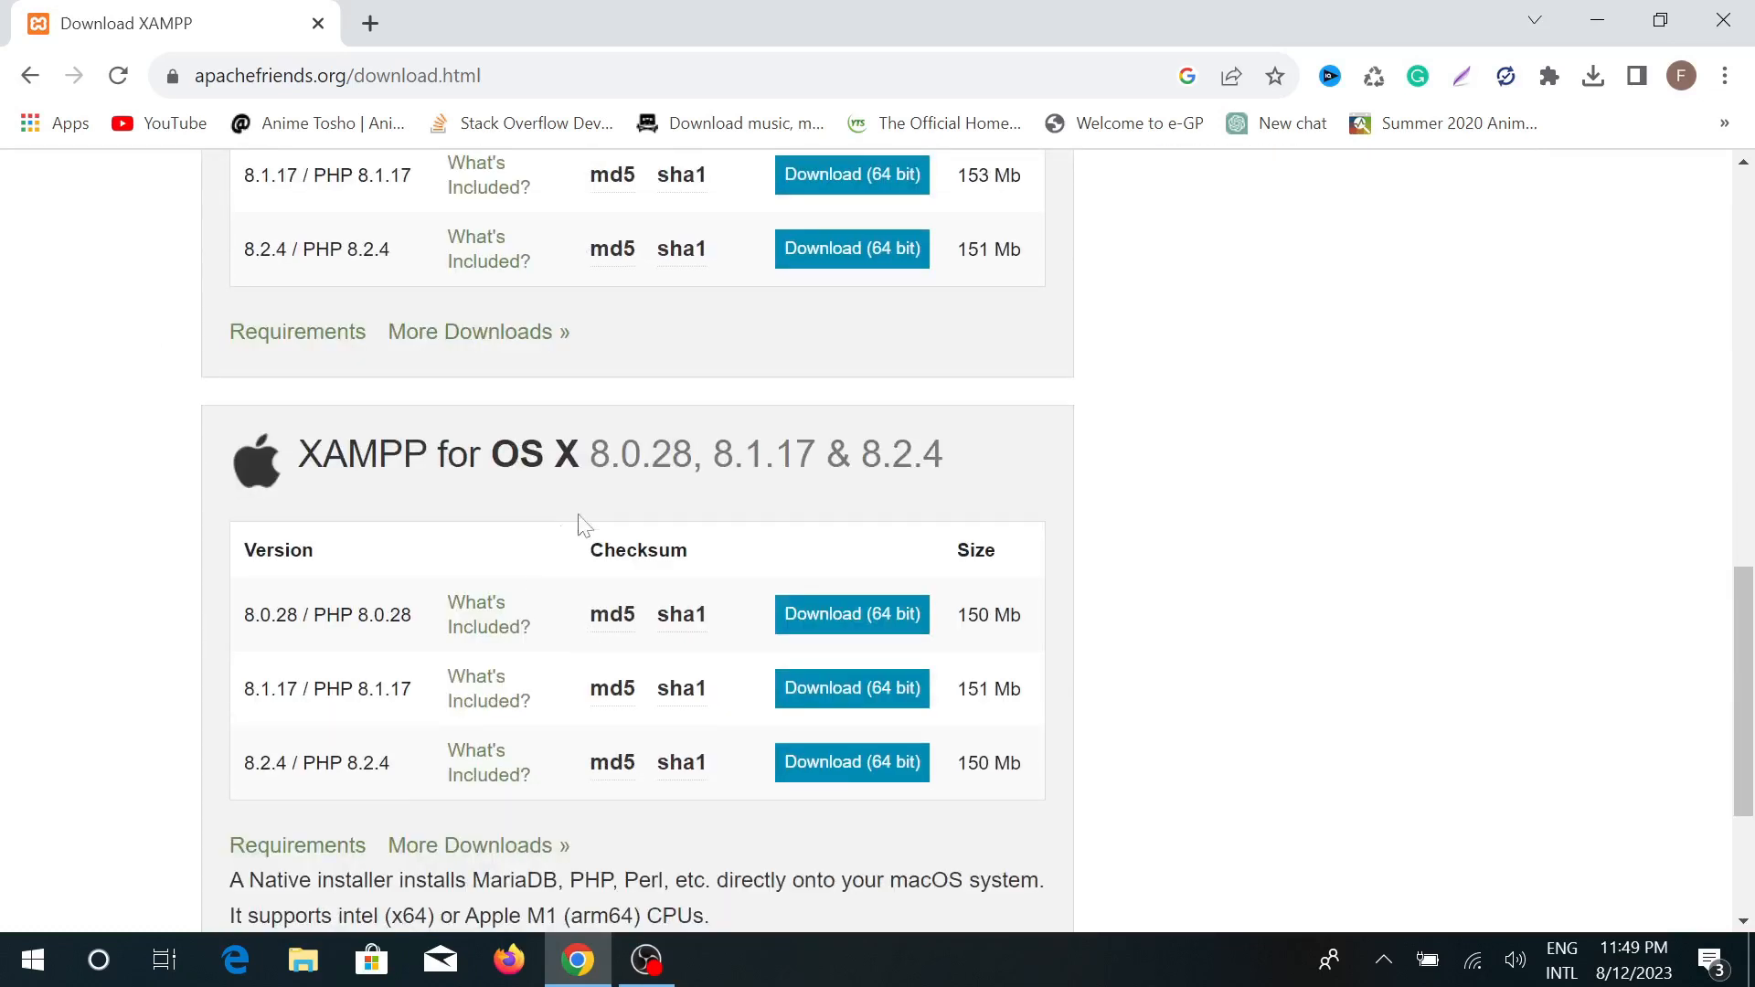
{"action": "scroll", "scroll_direction": "down", "scroll_amount": 3}
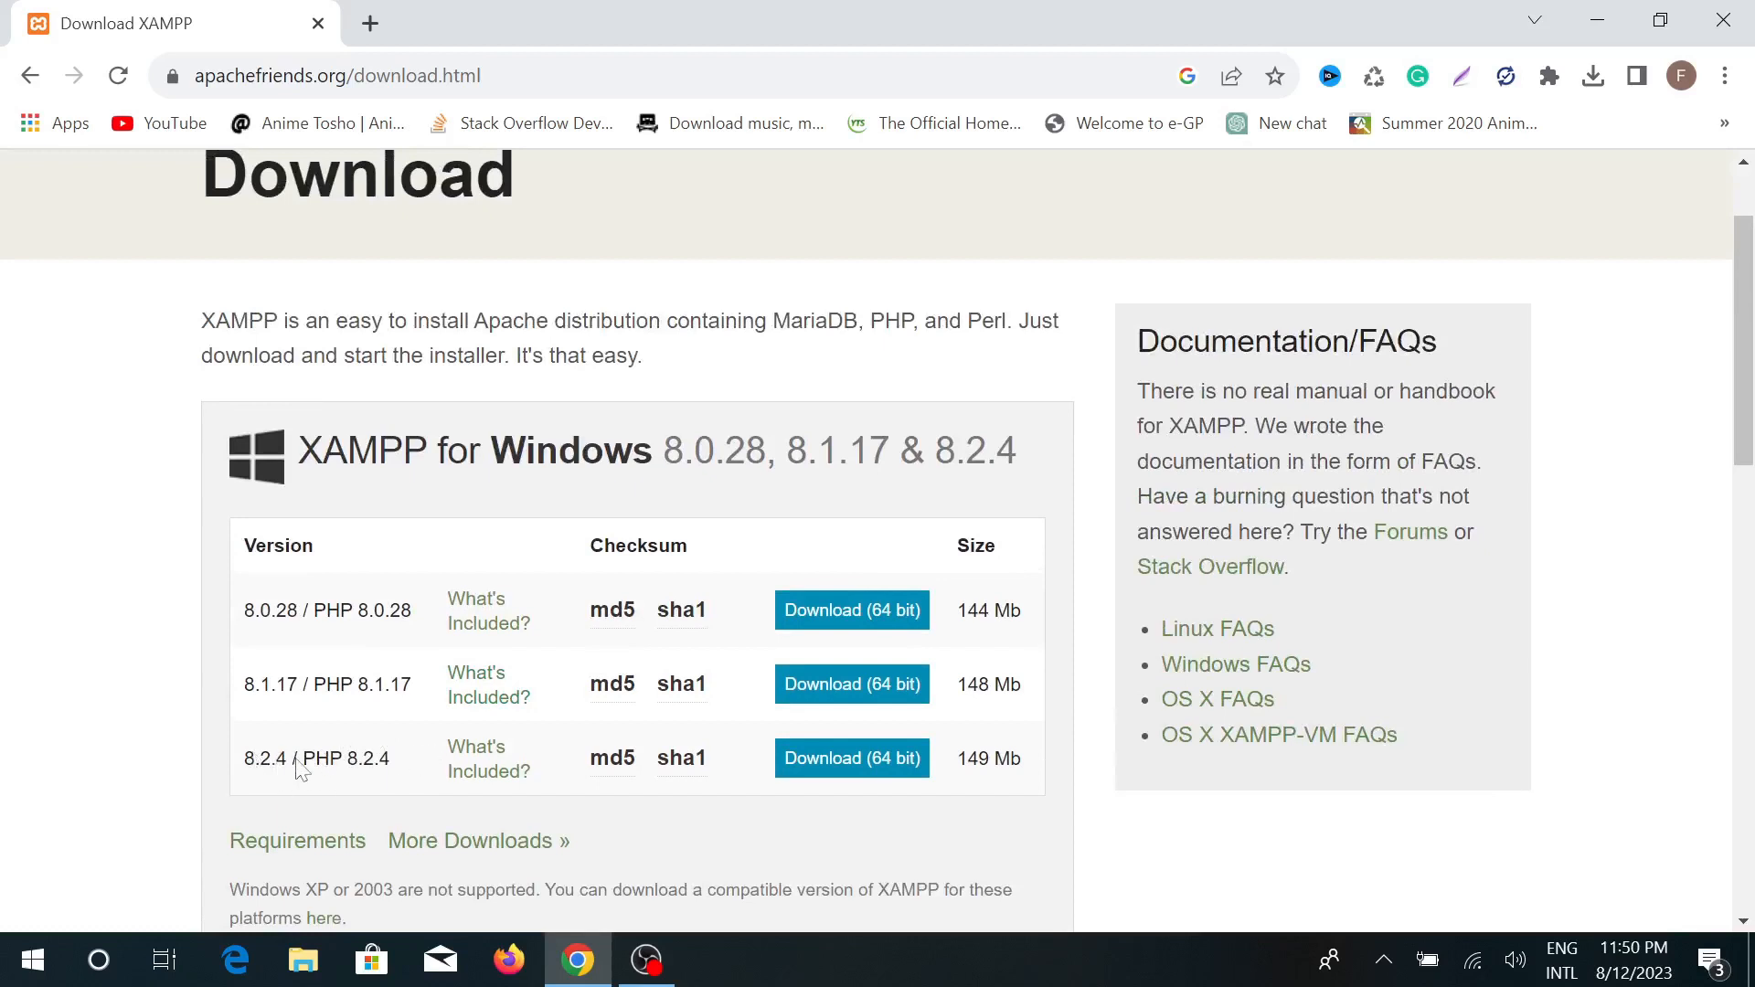
{"action": "mouse_move", "coordinate": [572, 759]}
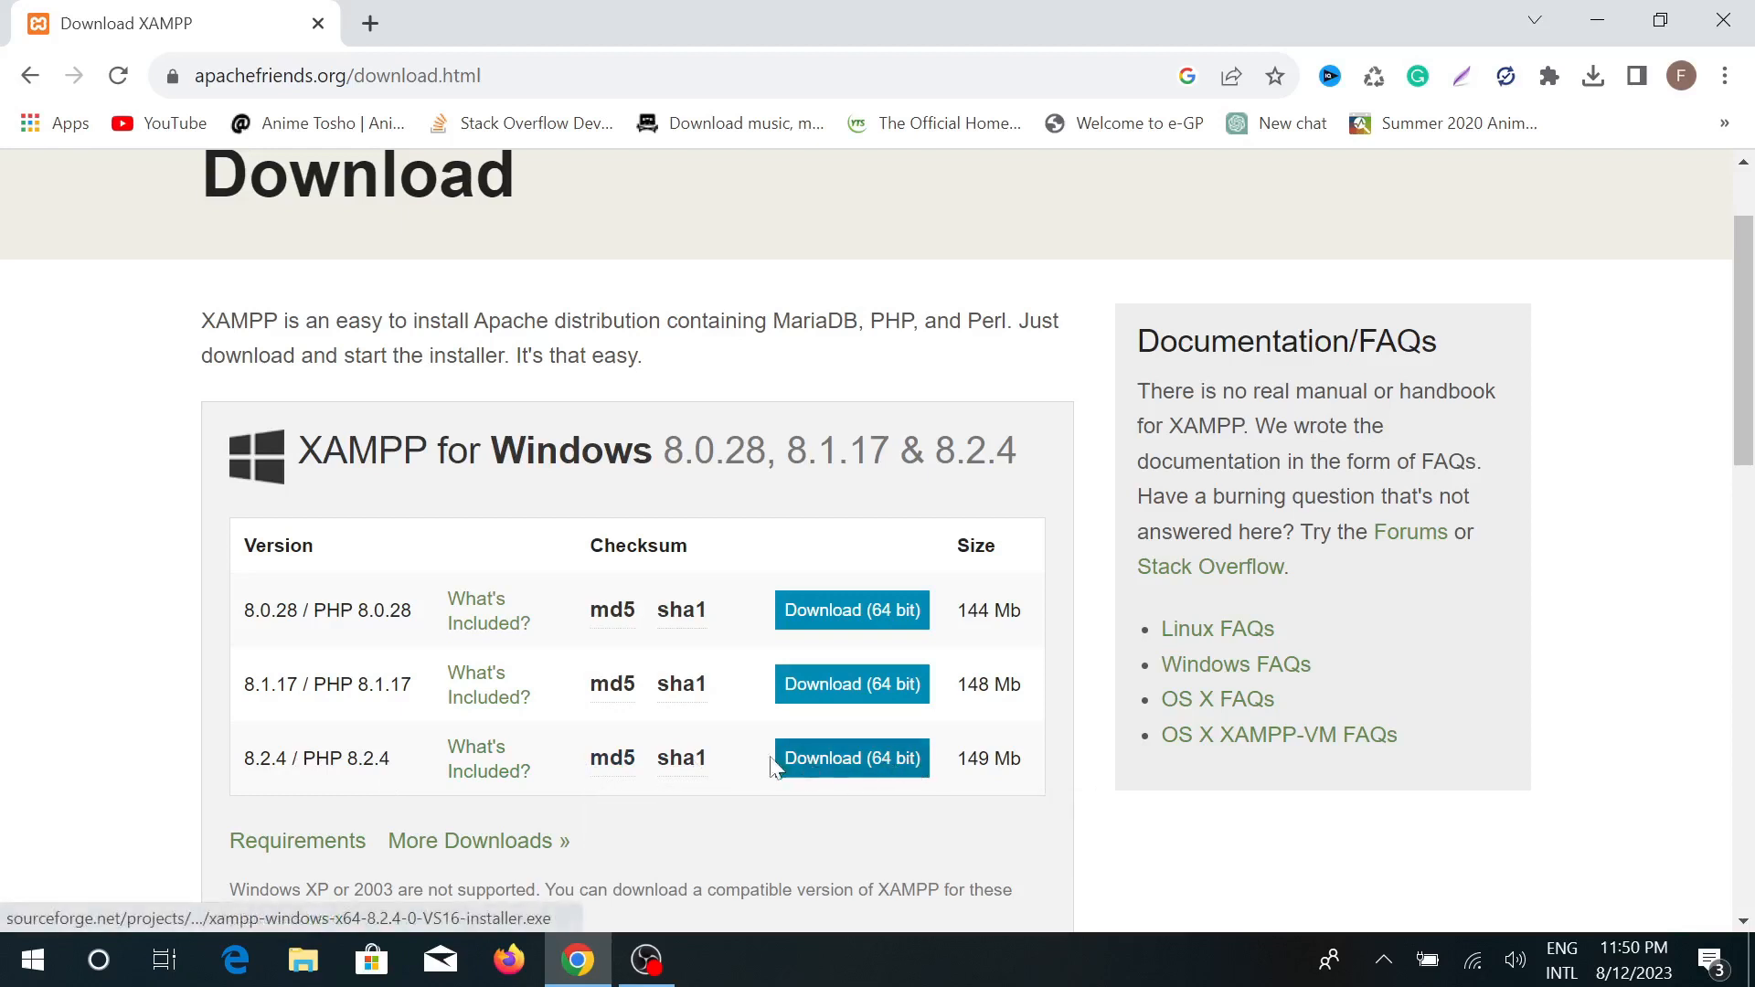
{"action": "mouse_move", "coordinate": [850, 757]}
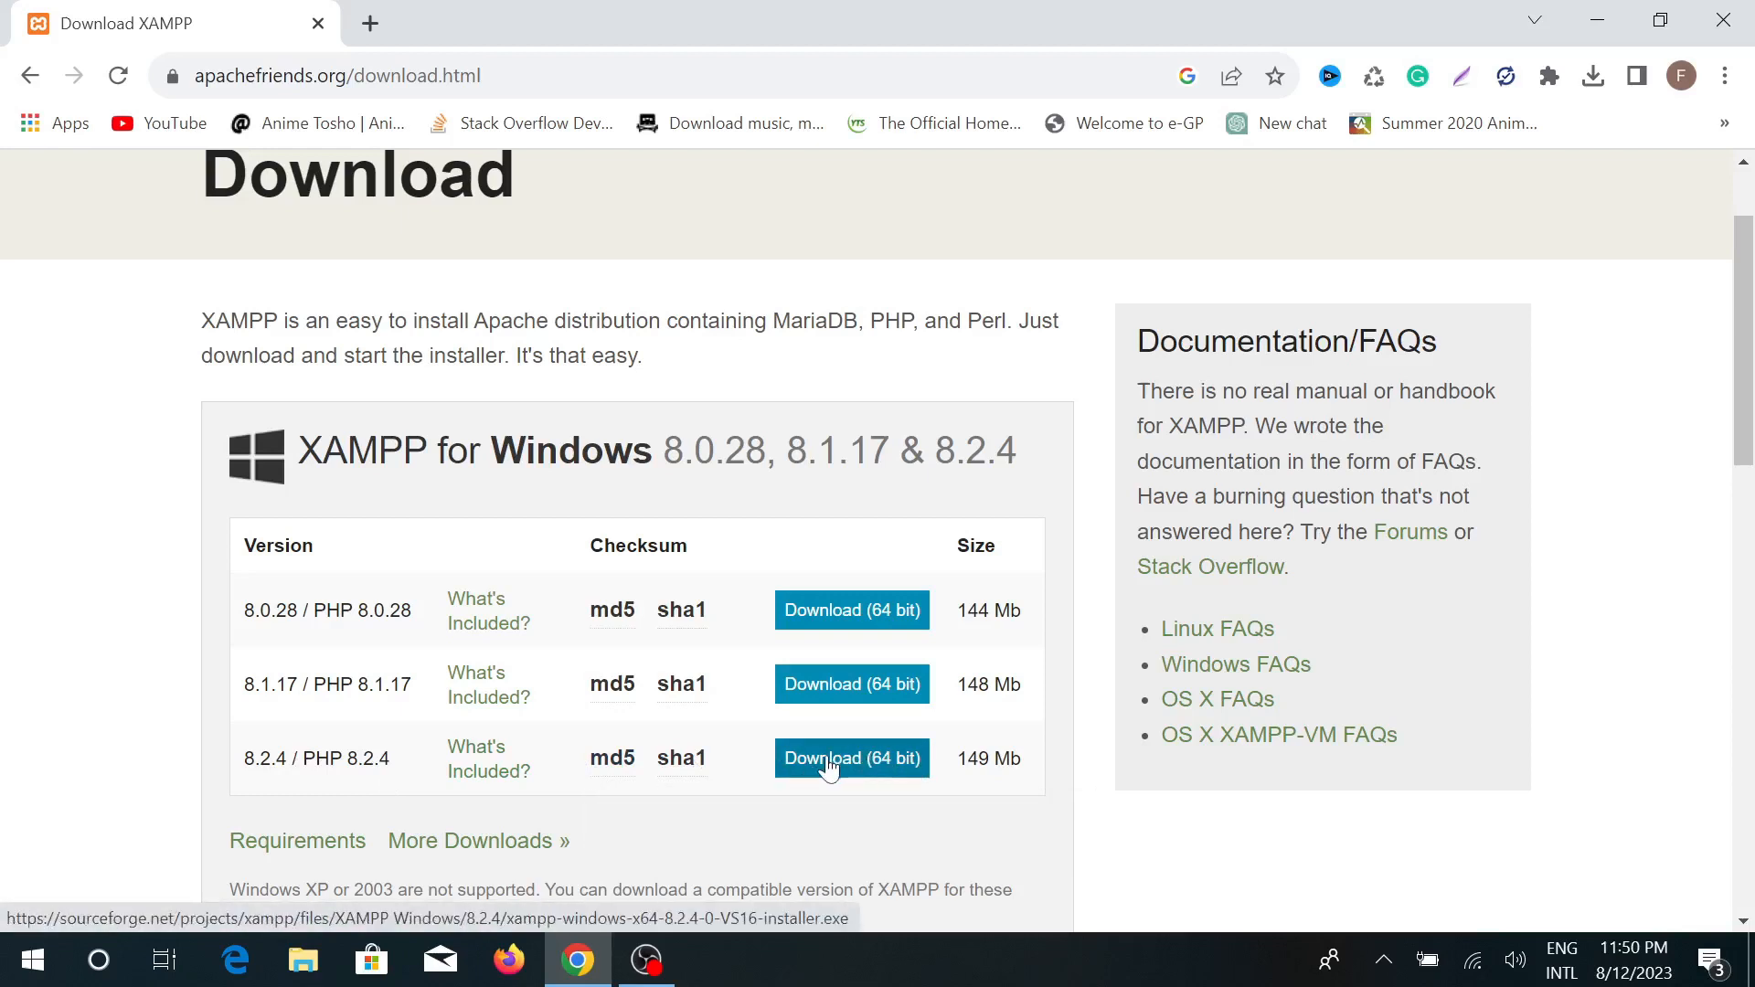
Download the 64-bit XAMPP 8.2.4 Windows installer and cancel the duplicate download in Chrome's downloads panel
{"action": "left_click", "coordinate": [850, 756]}
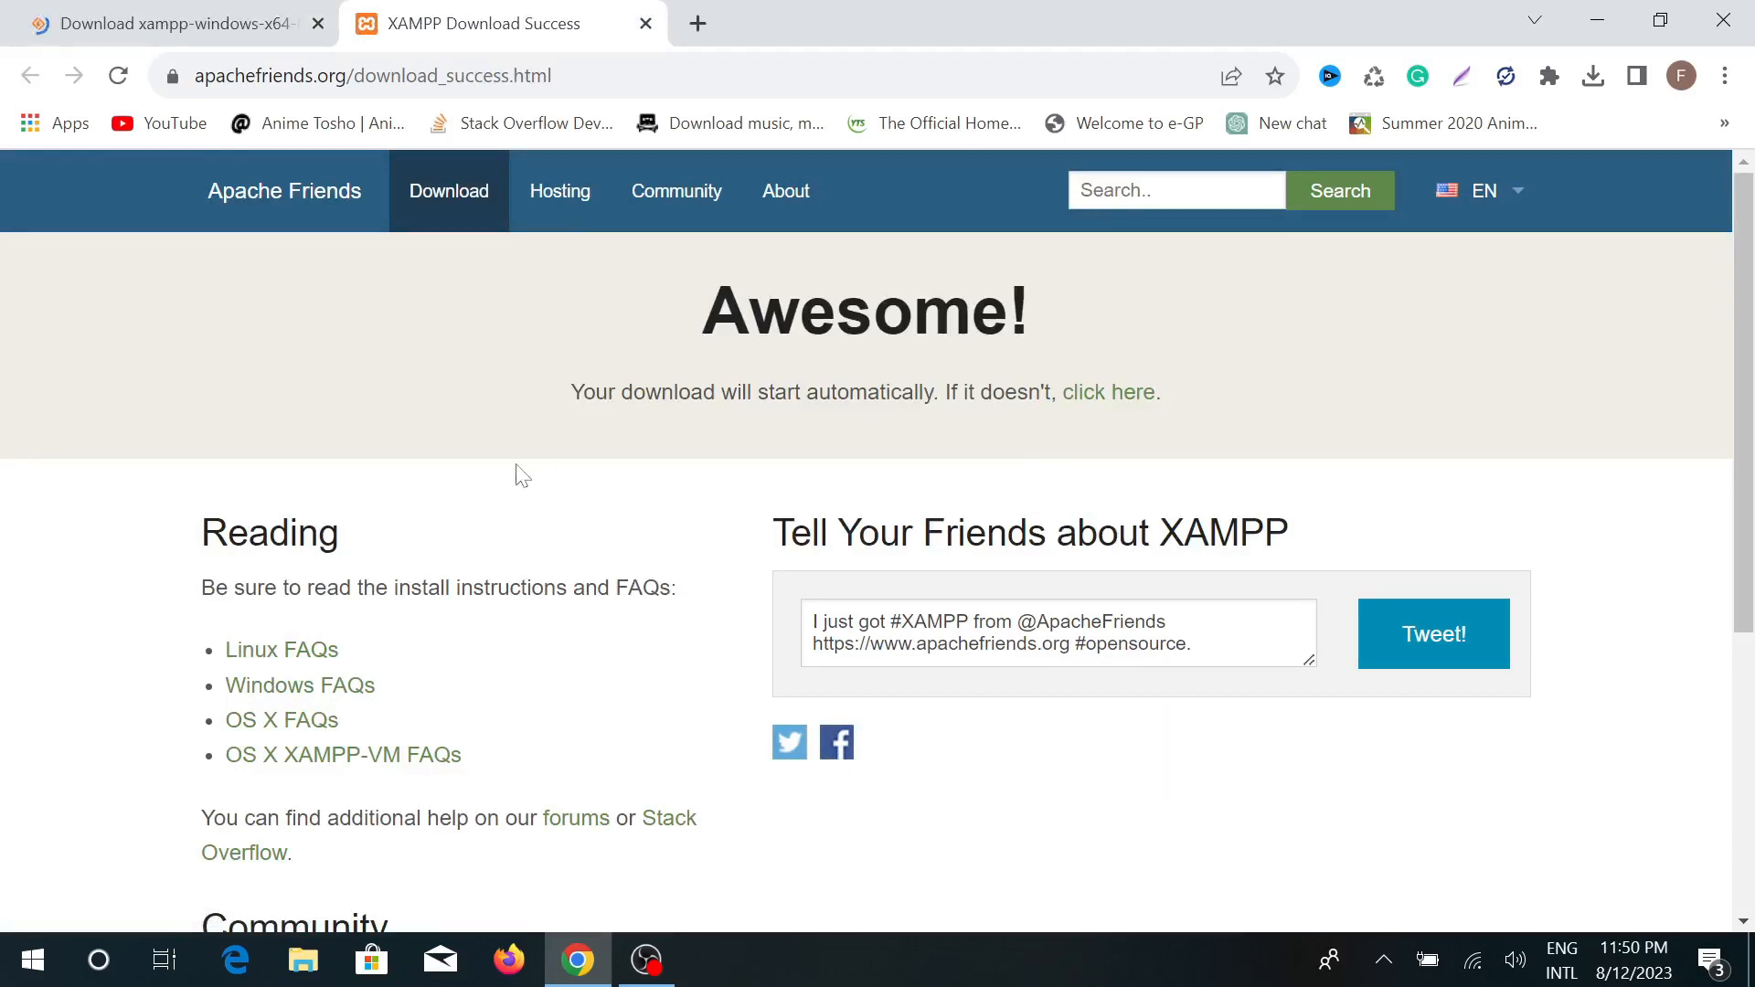
{"action": "mouse_move", "coordinate": [892, 370]}
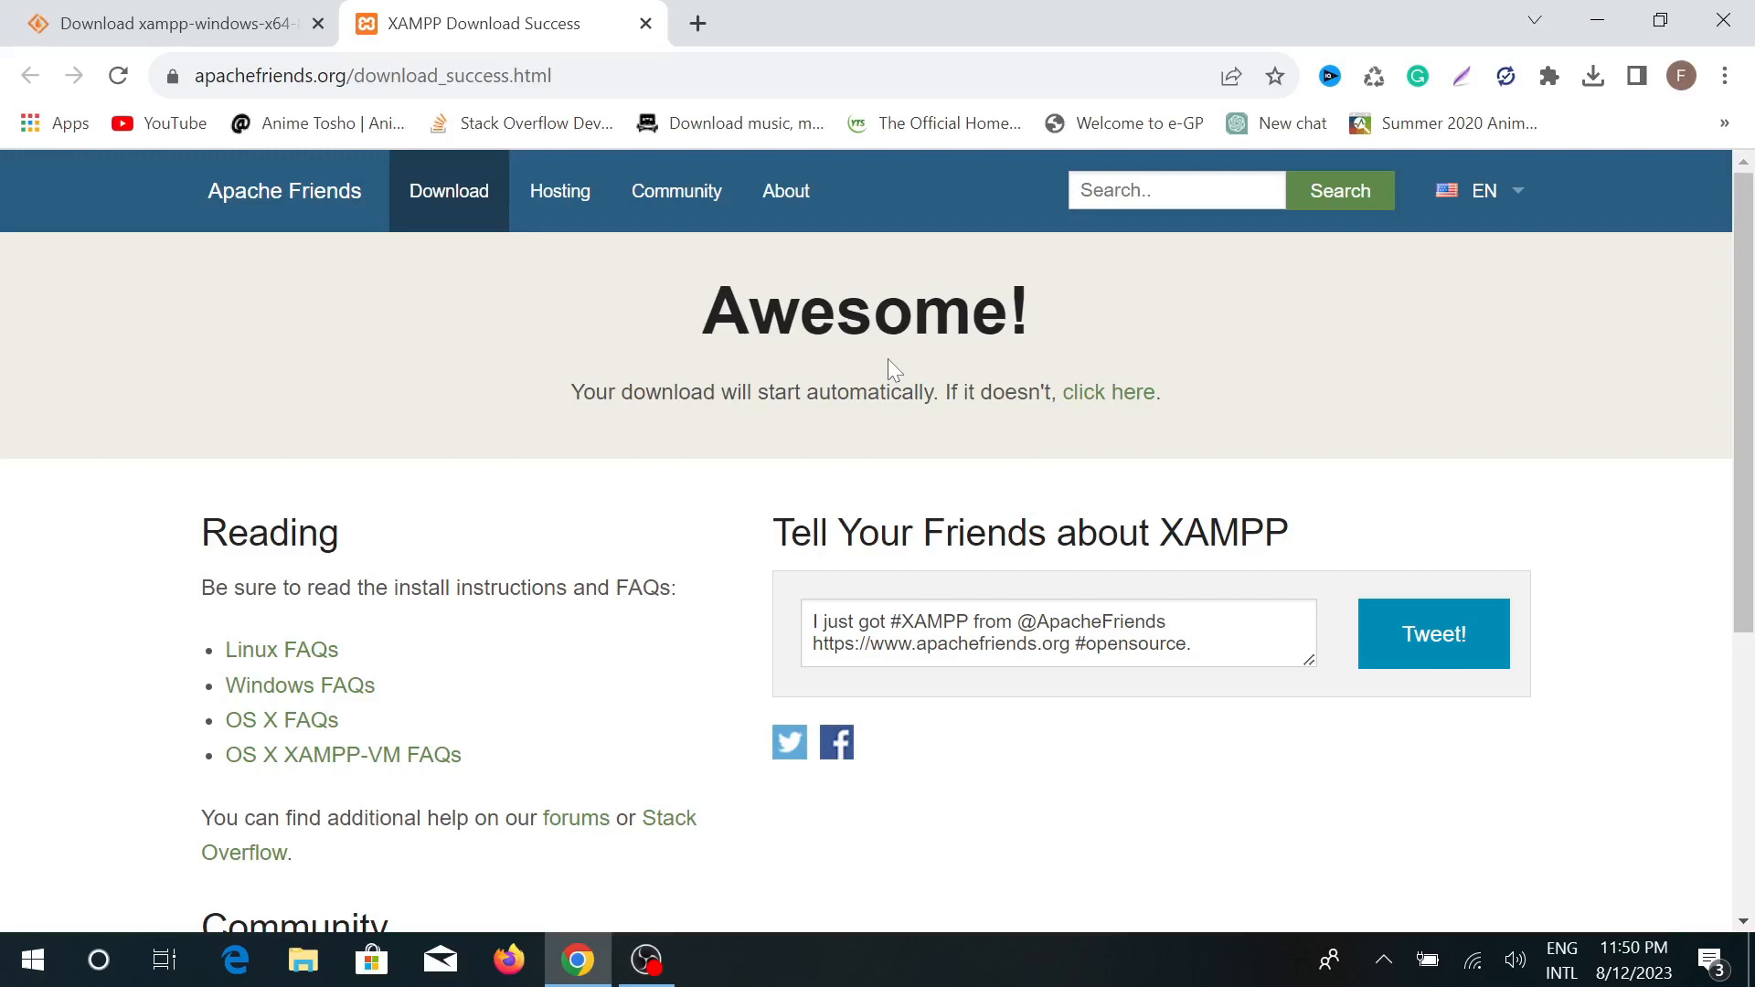
{"action": "mouse_move", "coordinate": [535, 544]}
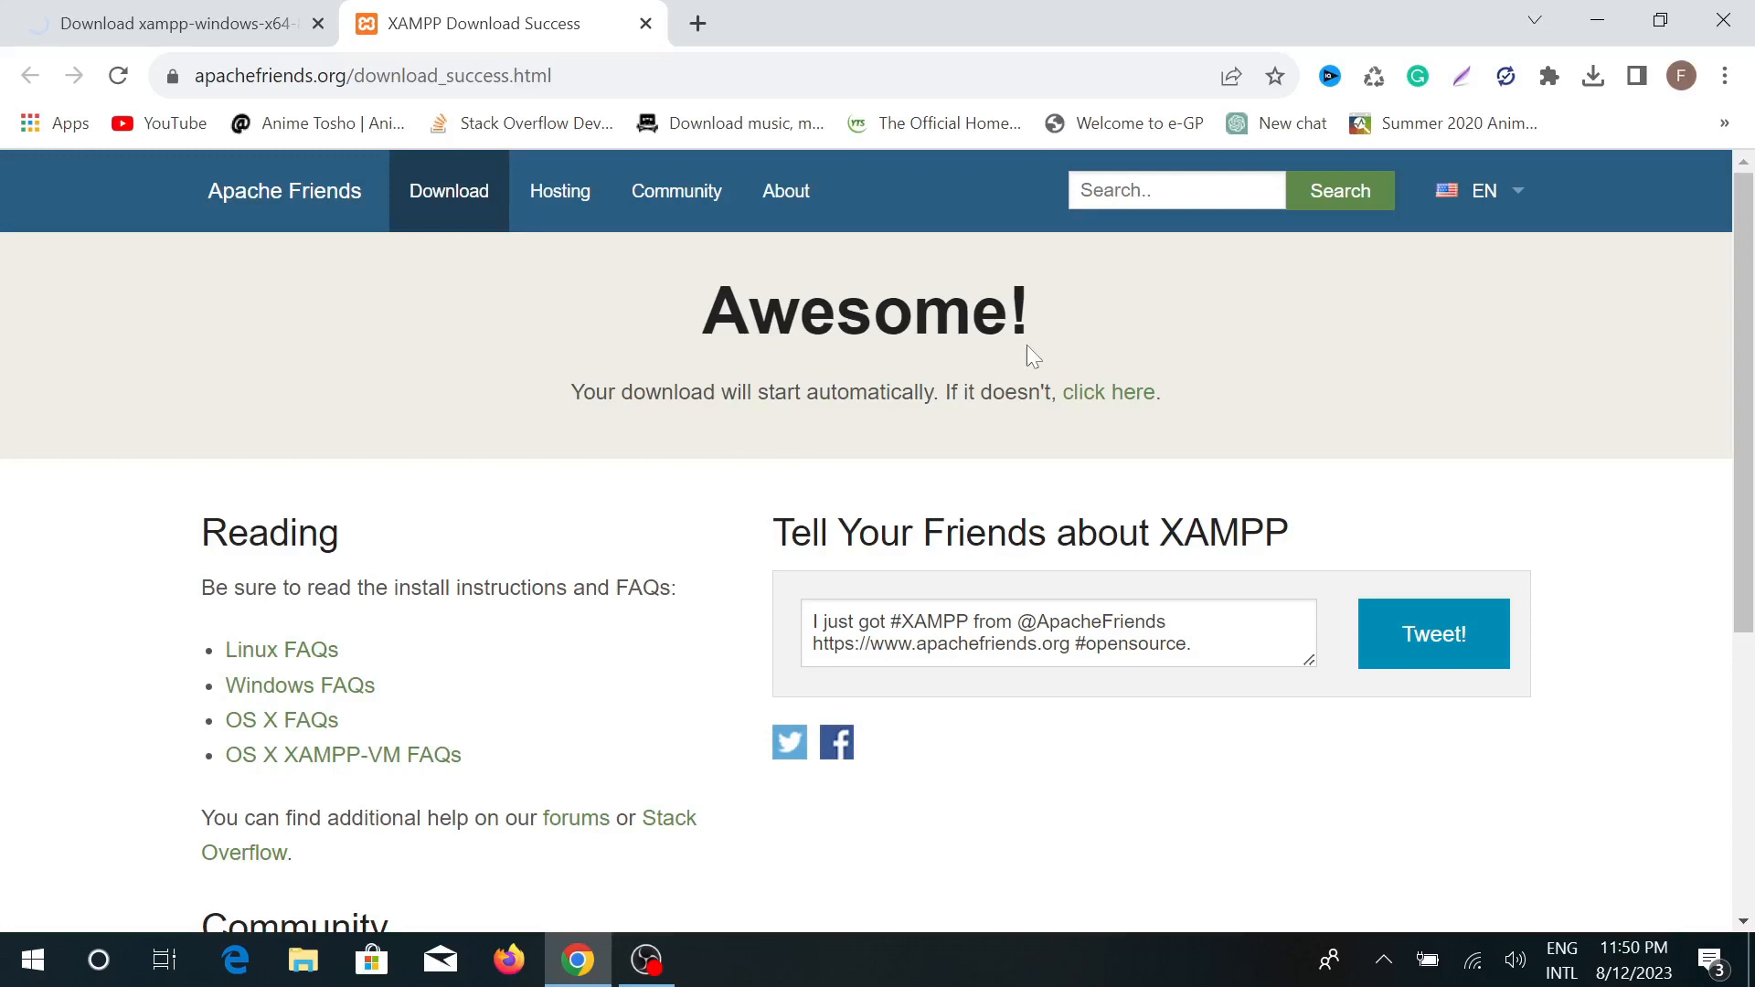
{"action": "left_click", "coordinate": [1592, 75]}
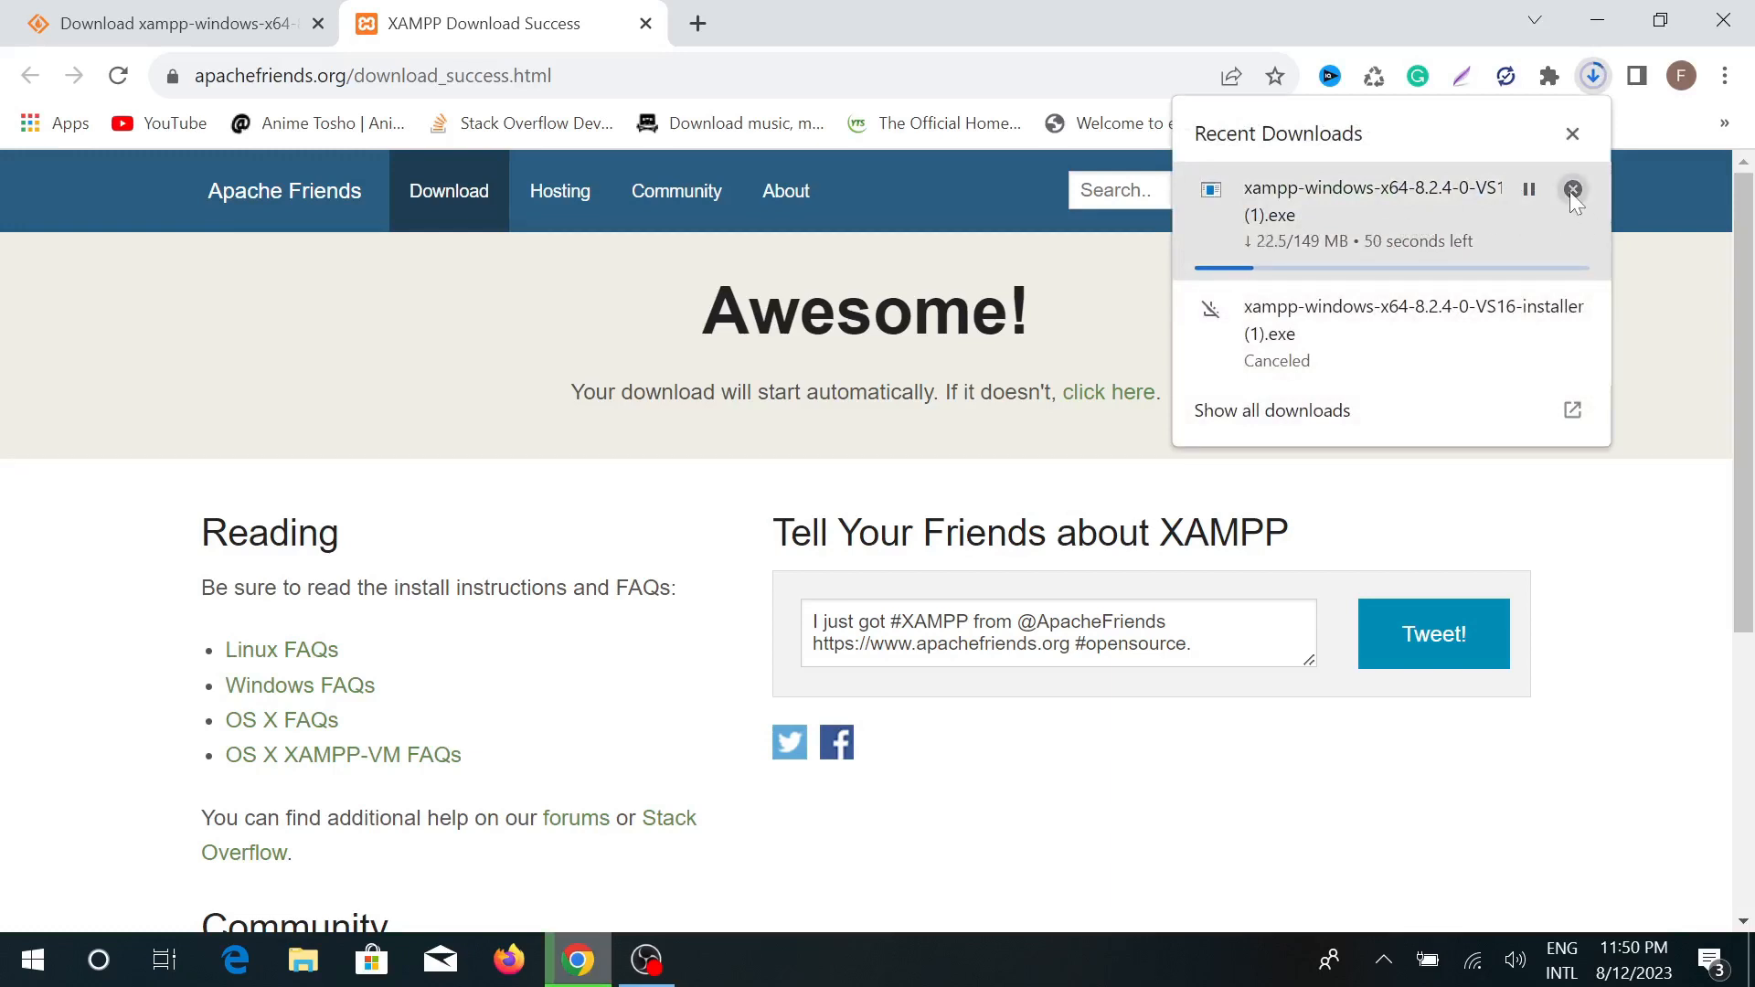
{"action": "left_click", "coordinate": [1572, 188]}
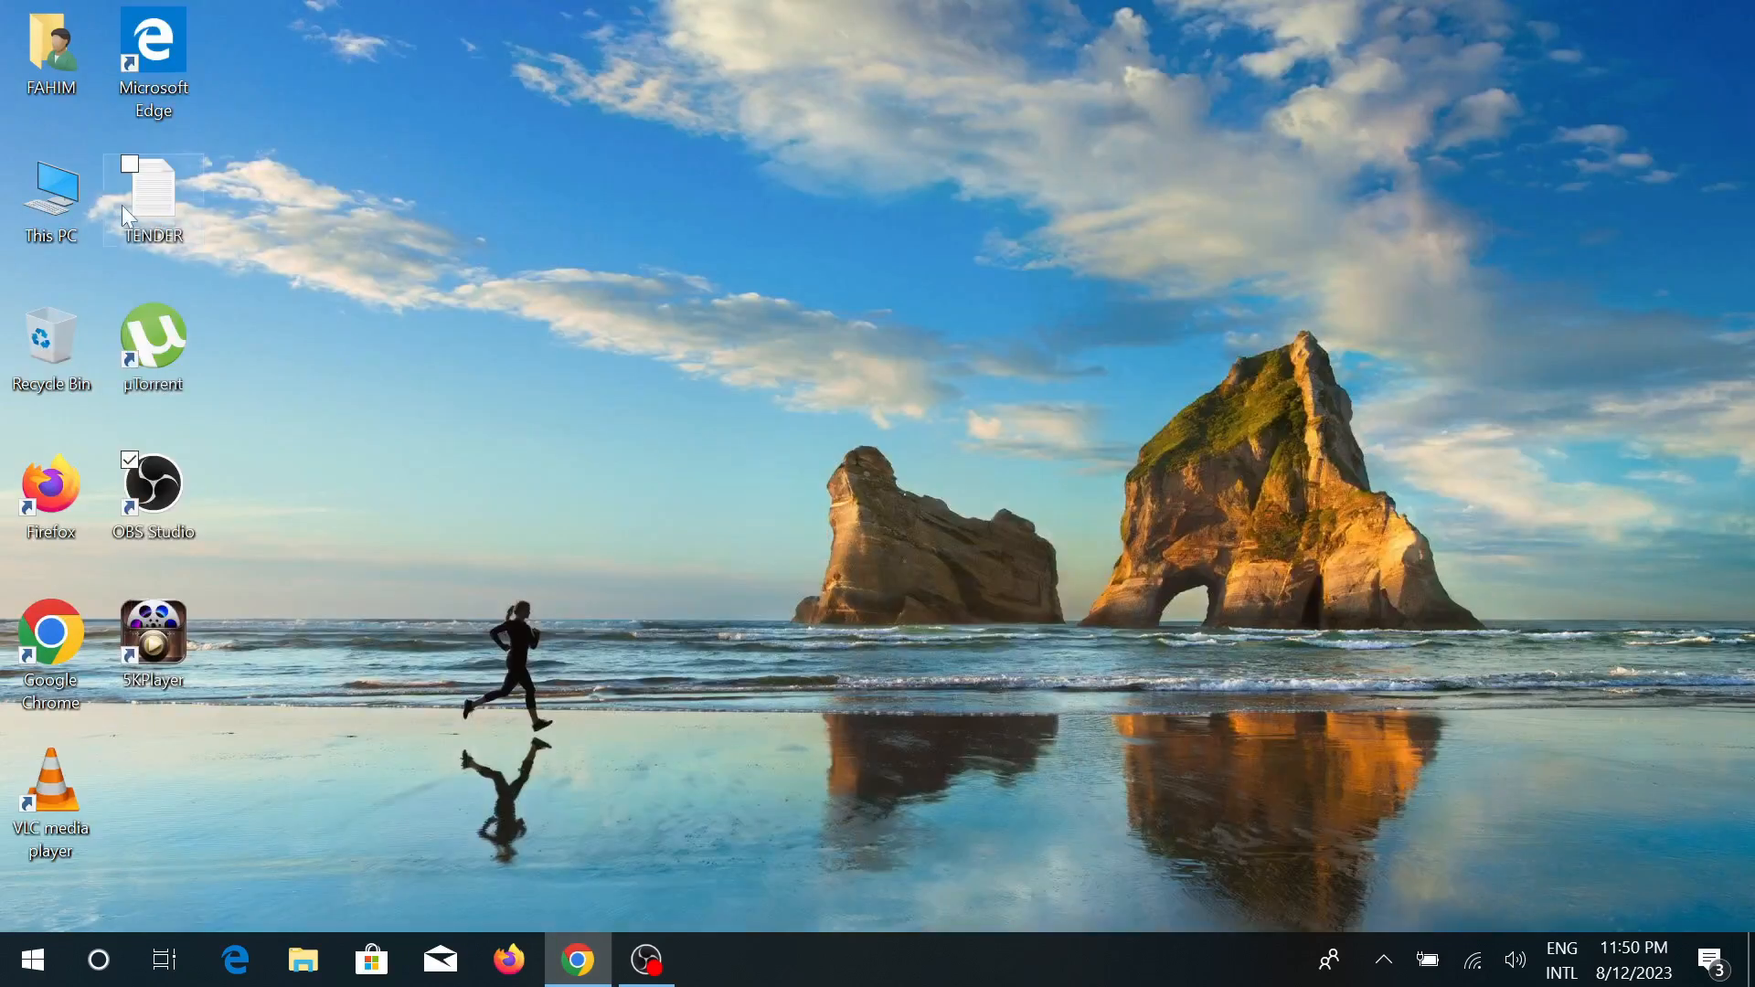
Navigate from This PC through Documents to the Downloads folder holding the XAMPP installer
{"action": "double_click", "coordinate": [50, 201]}
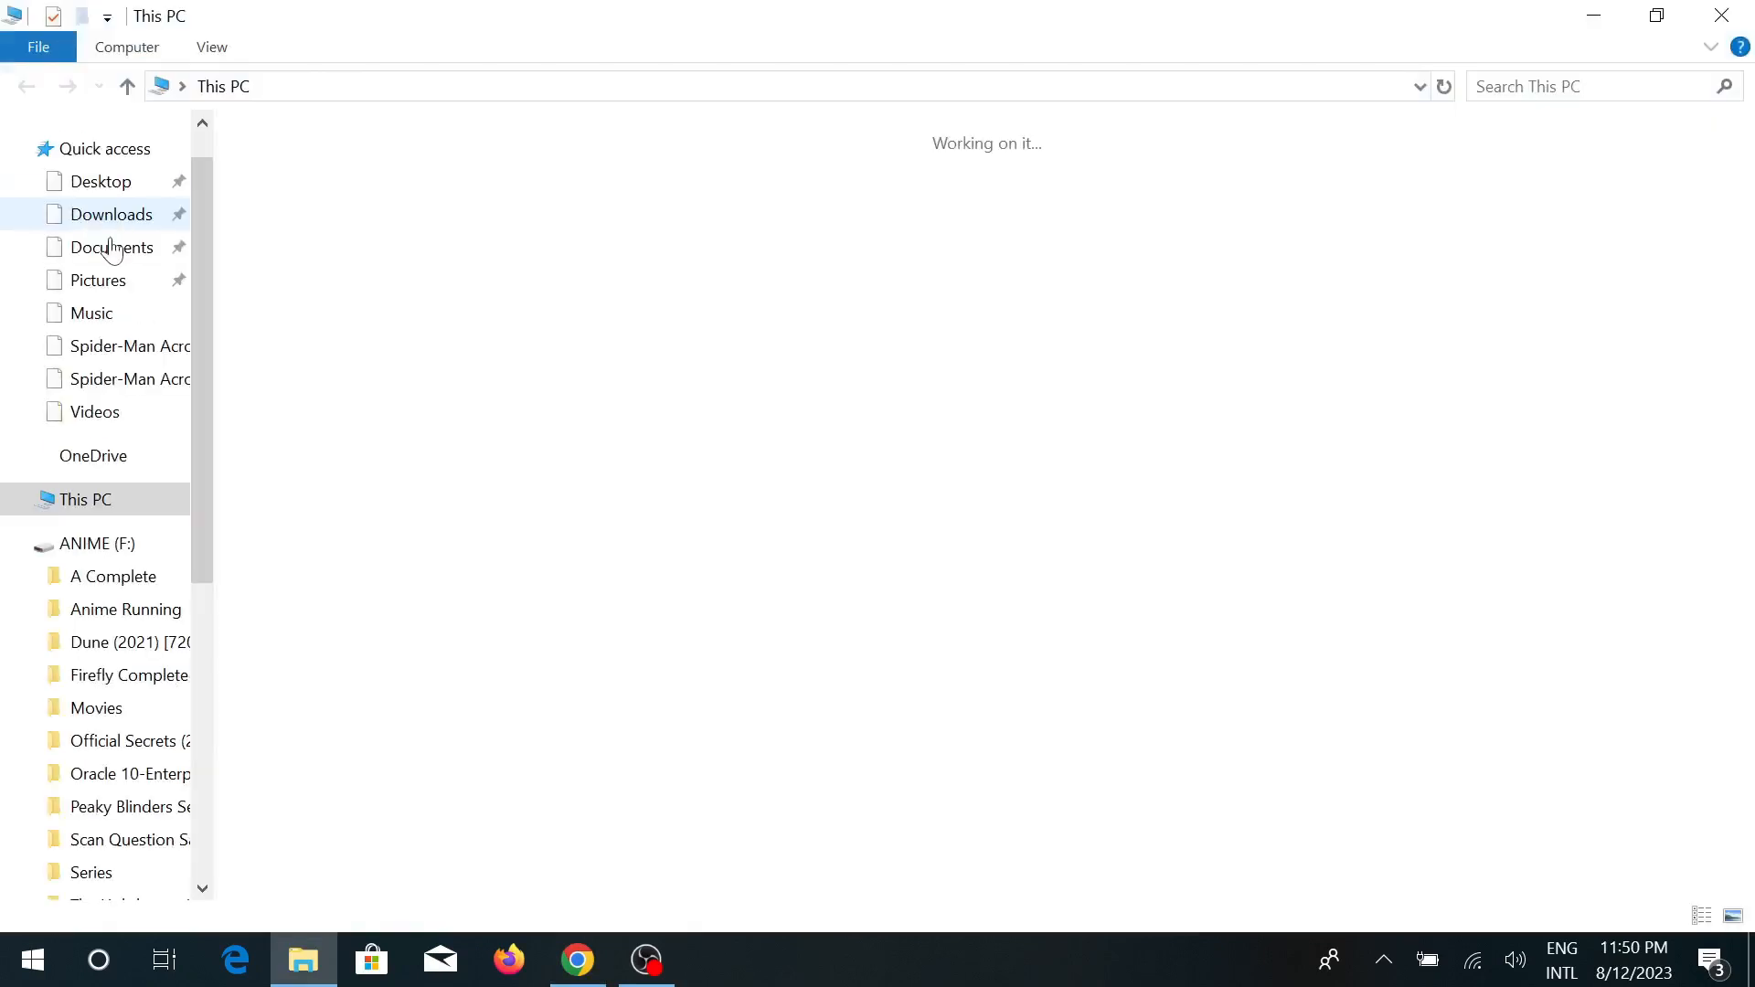
{"action": "left_click", "coordinate": [111, 247]}
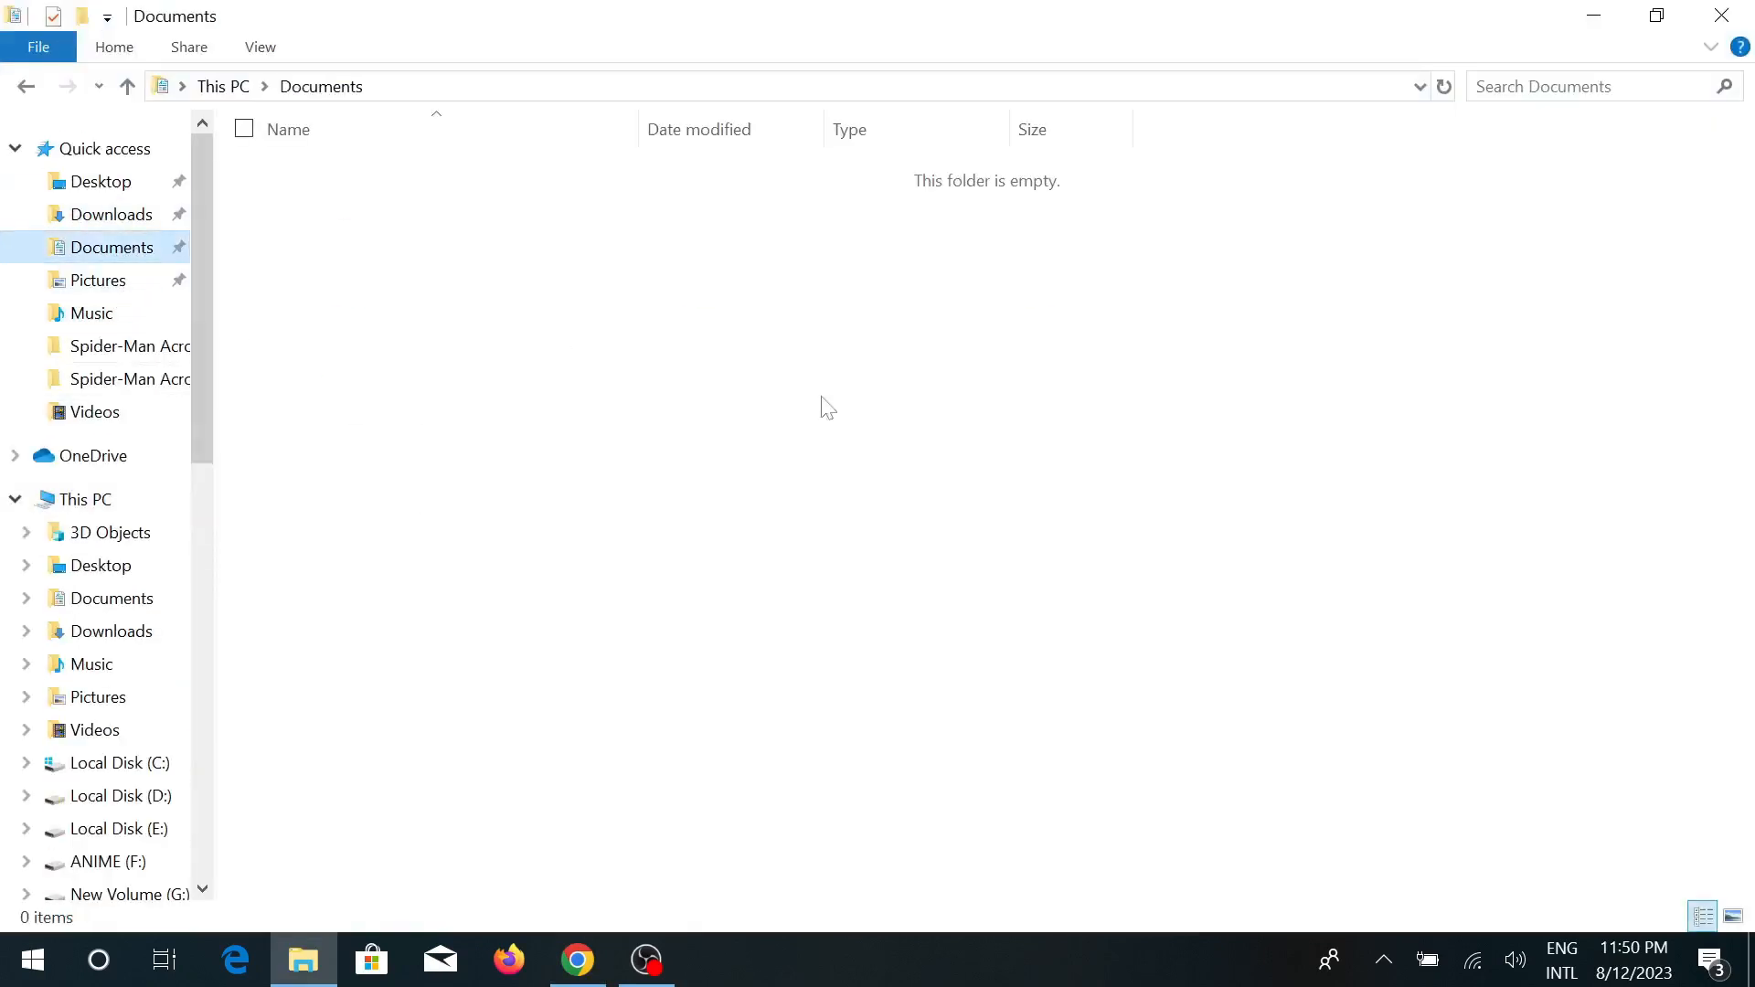
{"action": "mouse_move", "coordinate": [879, 435]}
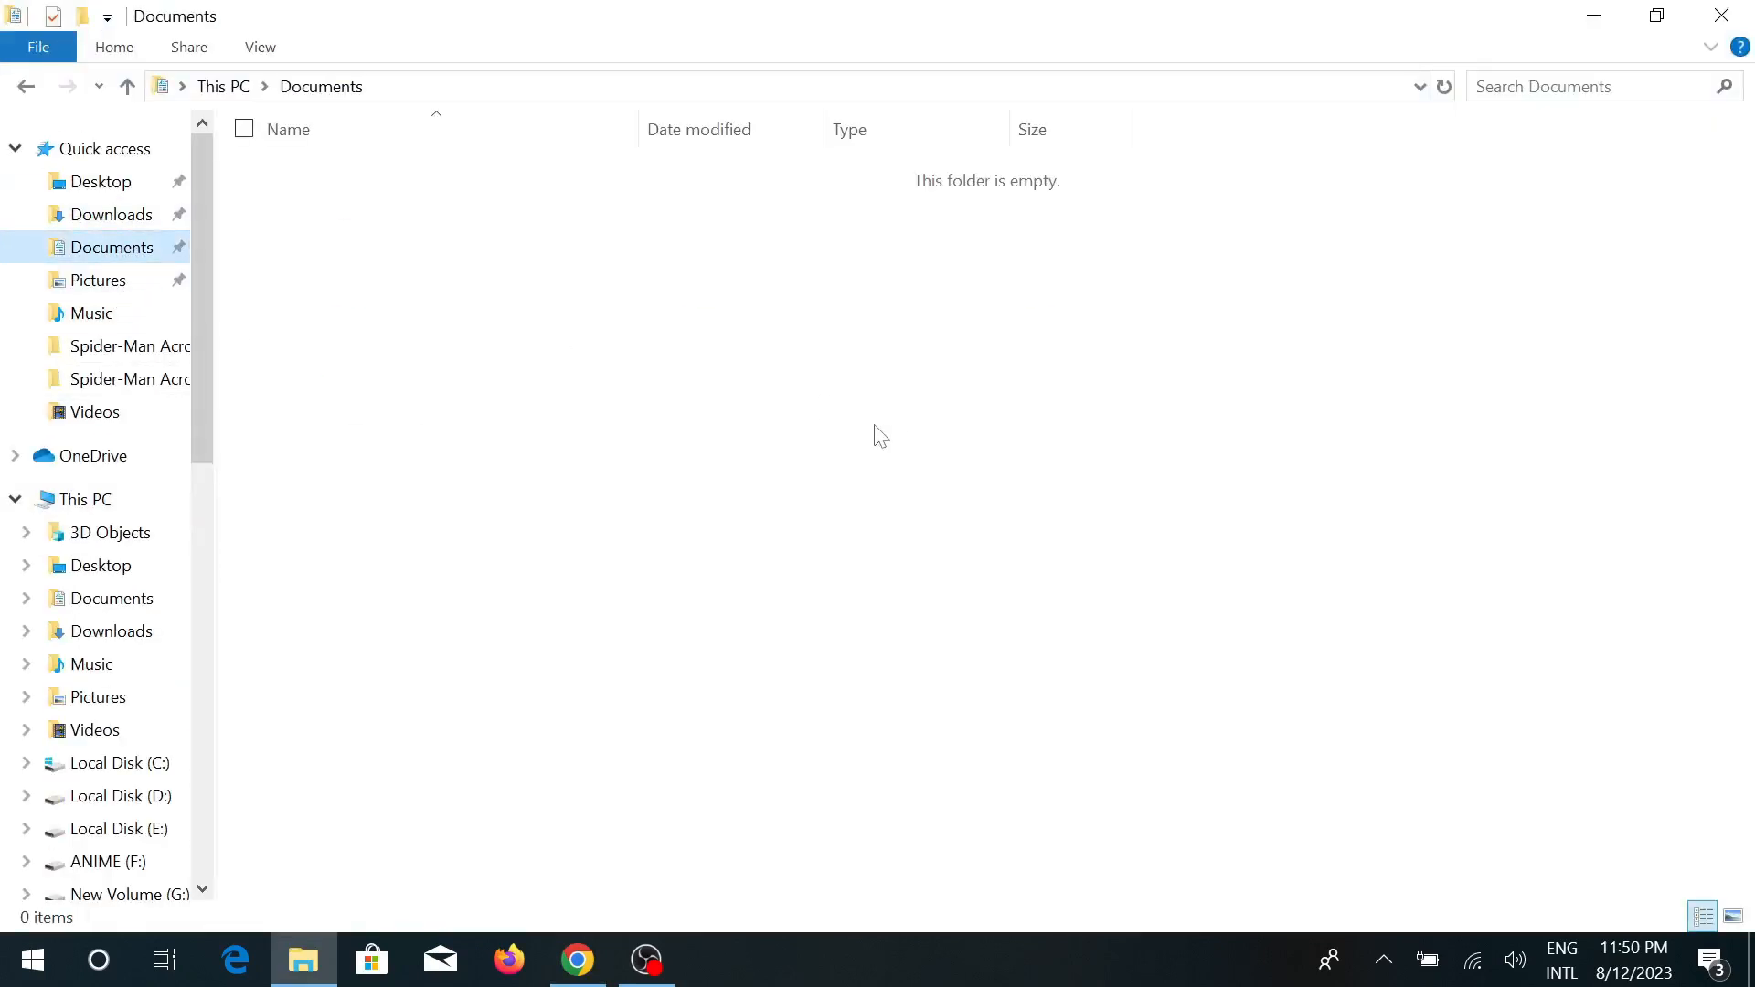
{"action": "left_click", "coordinate": [111, 214]}
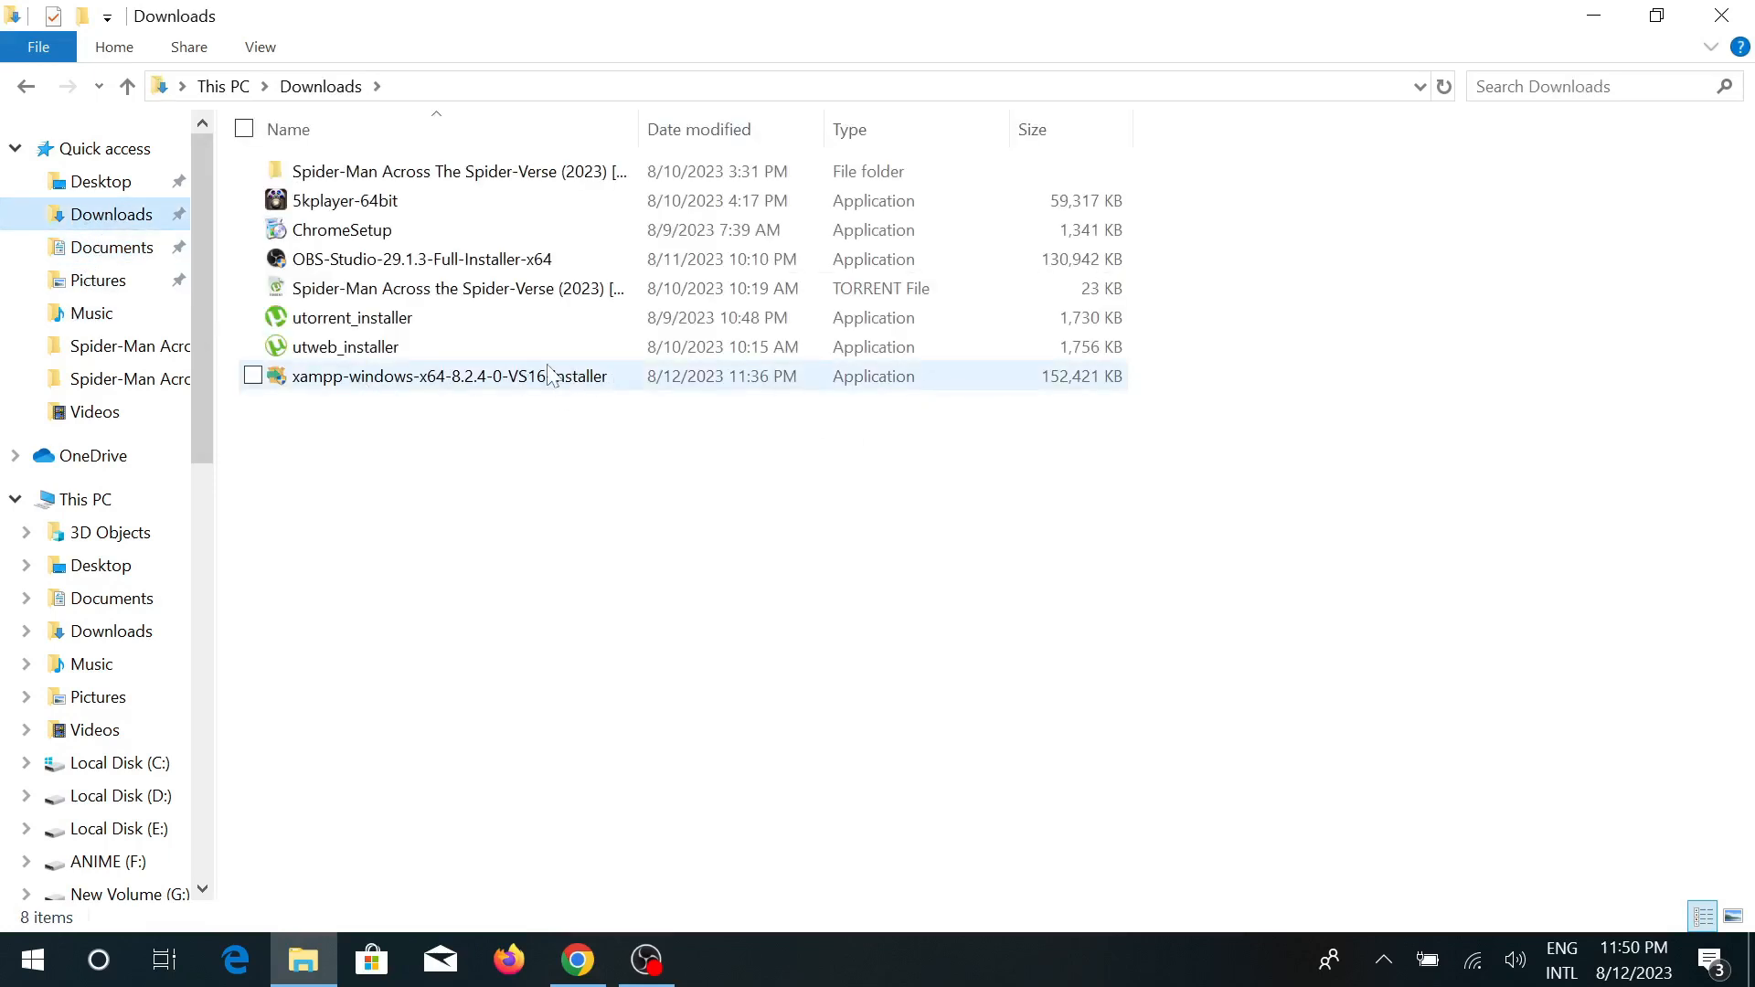
{"action": "mouse_move", "coordinate": [442, 386]}
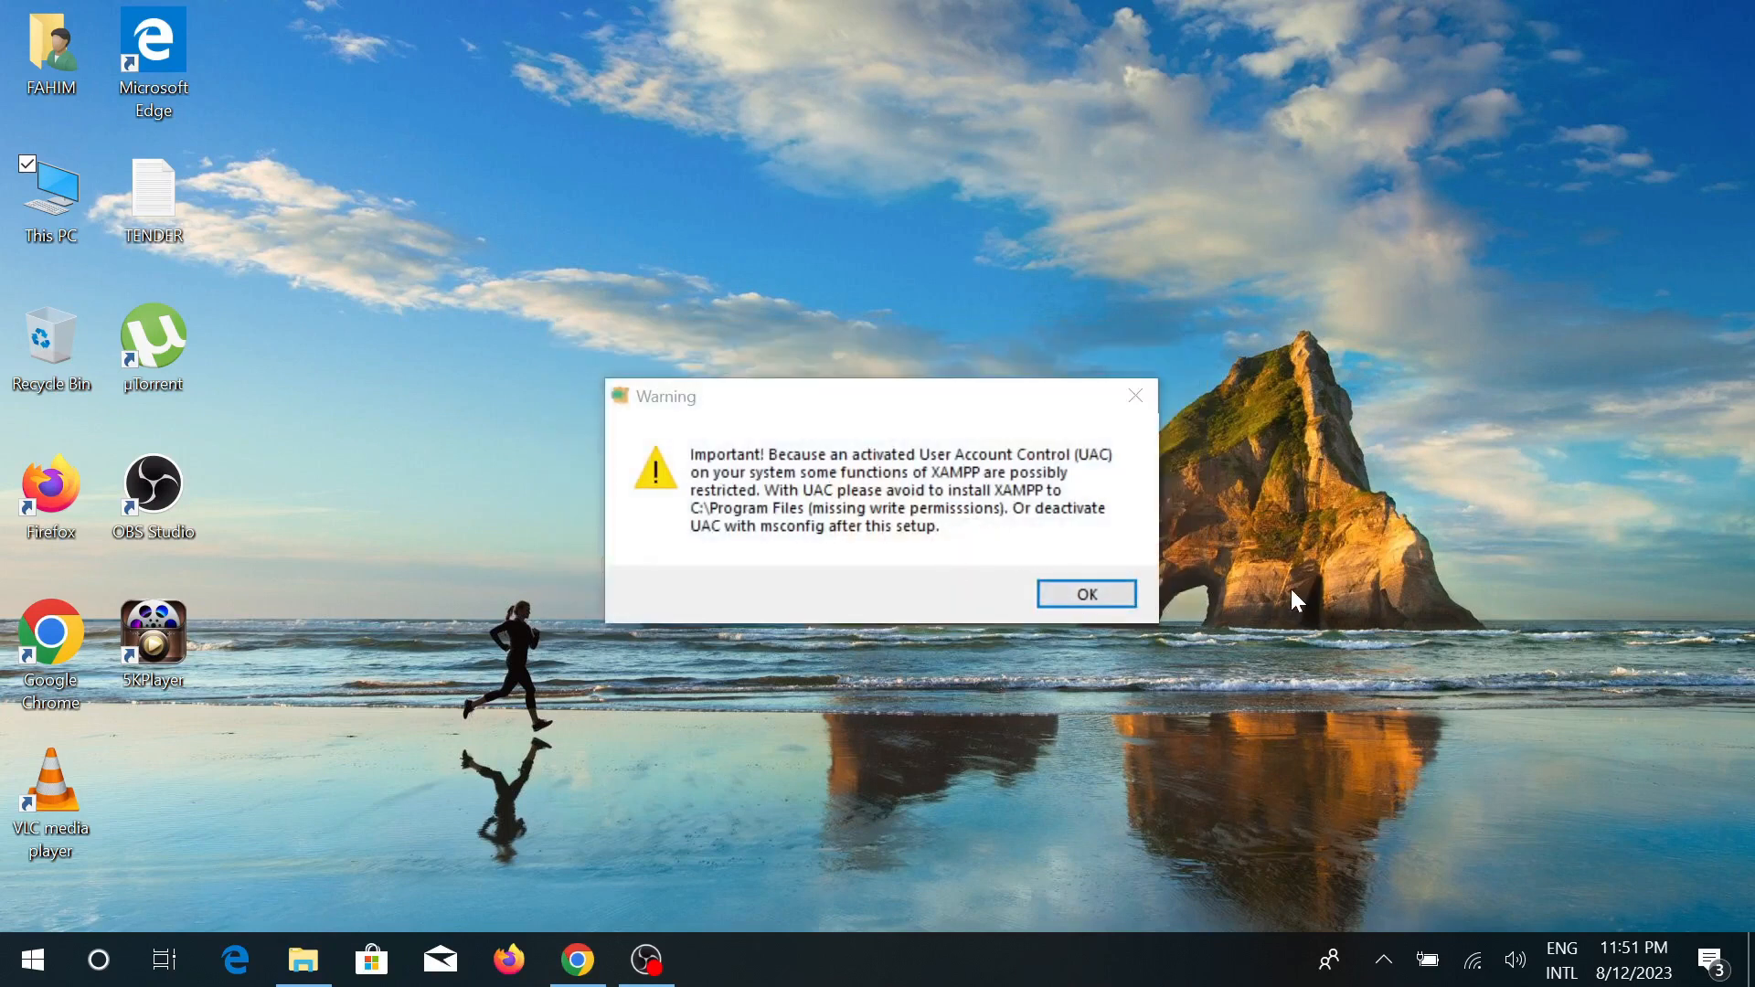
{"action": "mouse_move", "coordinate": [940, 606]}
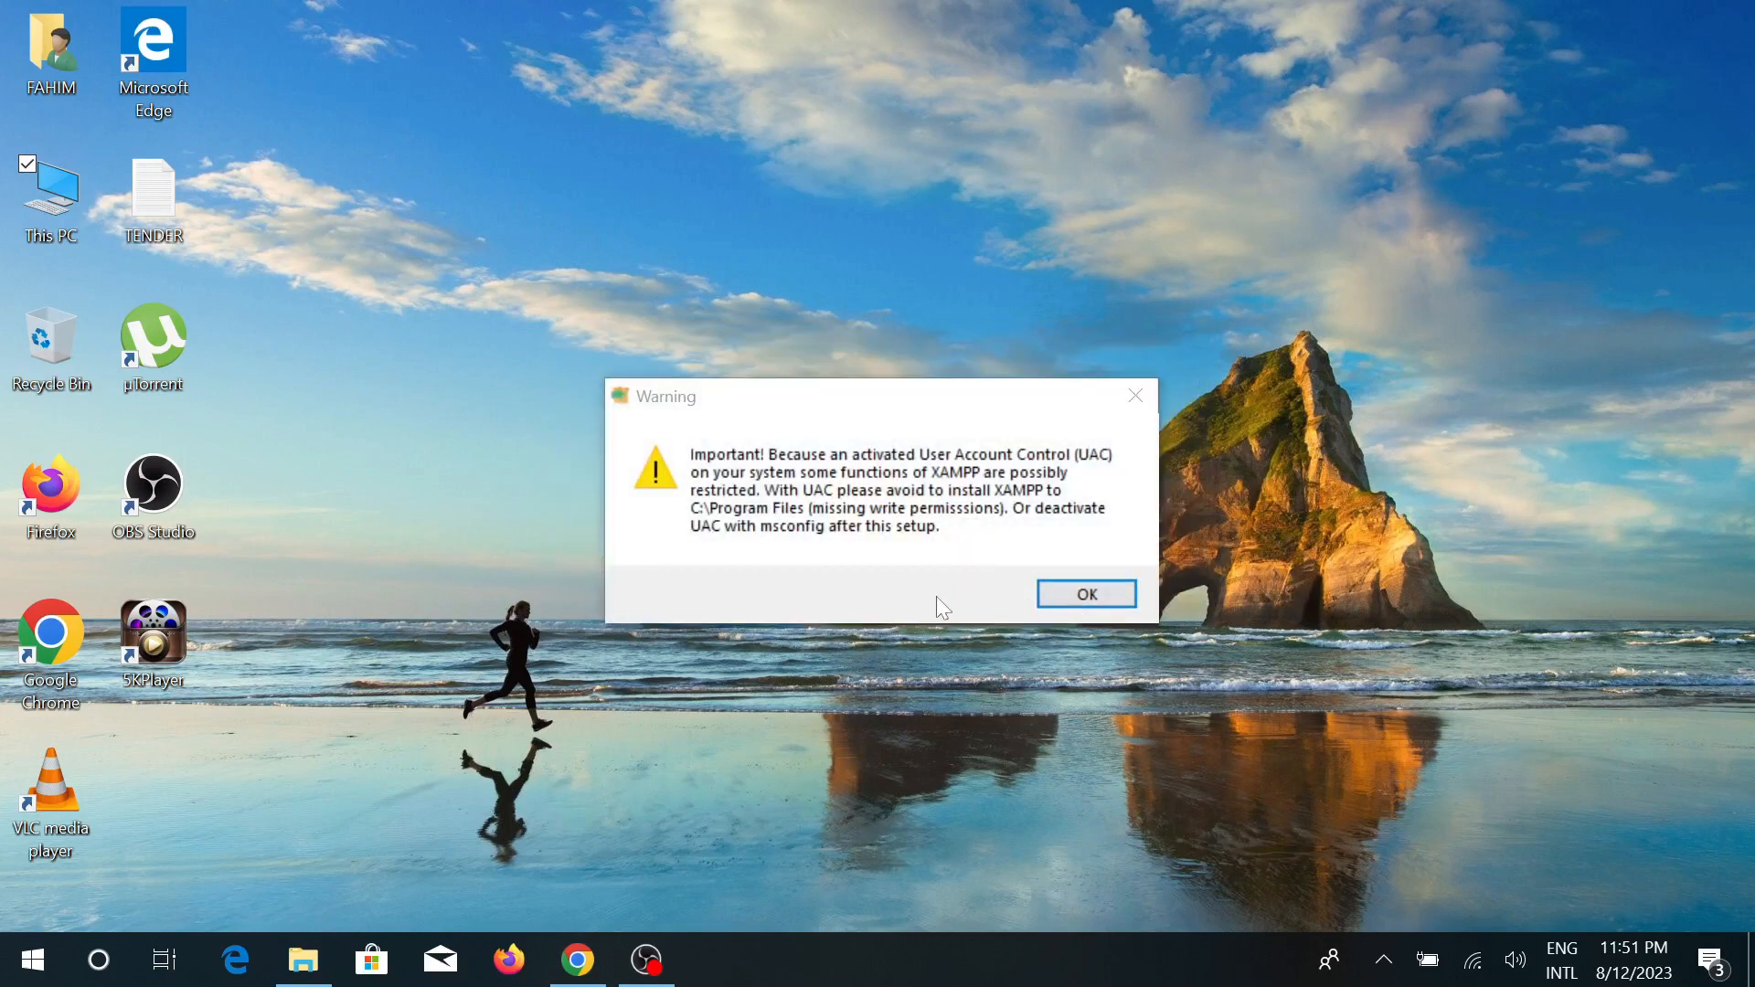
Acknowledge the UAC warning so the XAMPP Setup welcome page appears
{"action": "left_click", "coordinate": [1084, 592]}
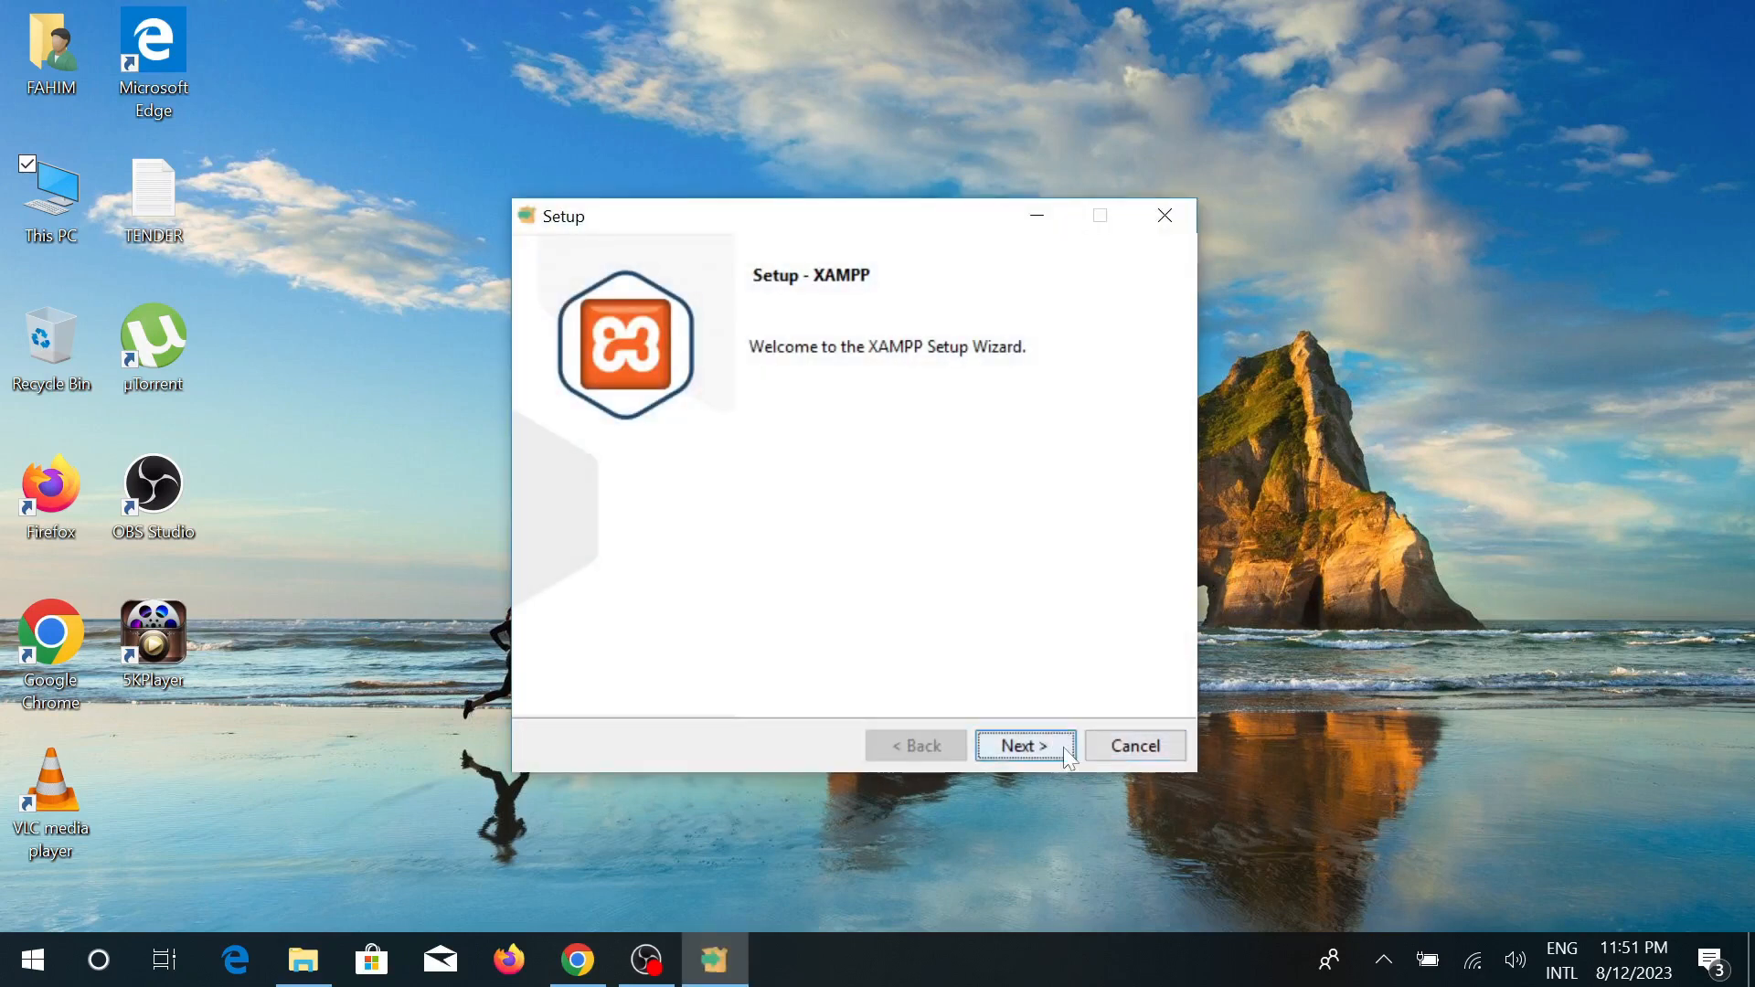
Accept the default components and keep C:\xampp as the installation folder
{"action": "left_click", "coordinate": [1024, 746]}
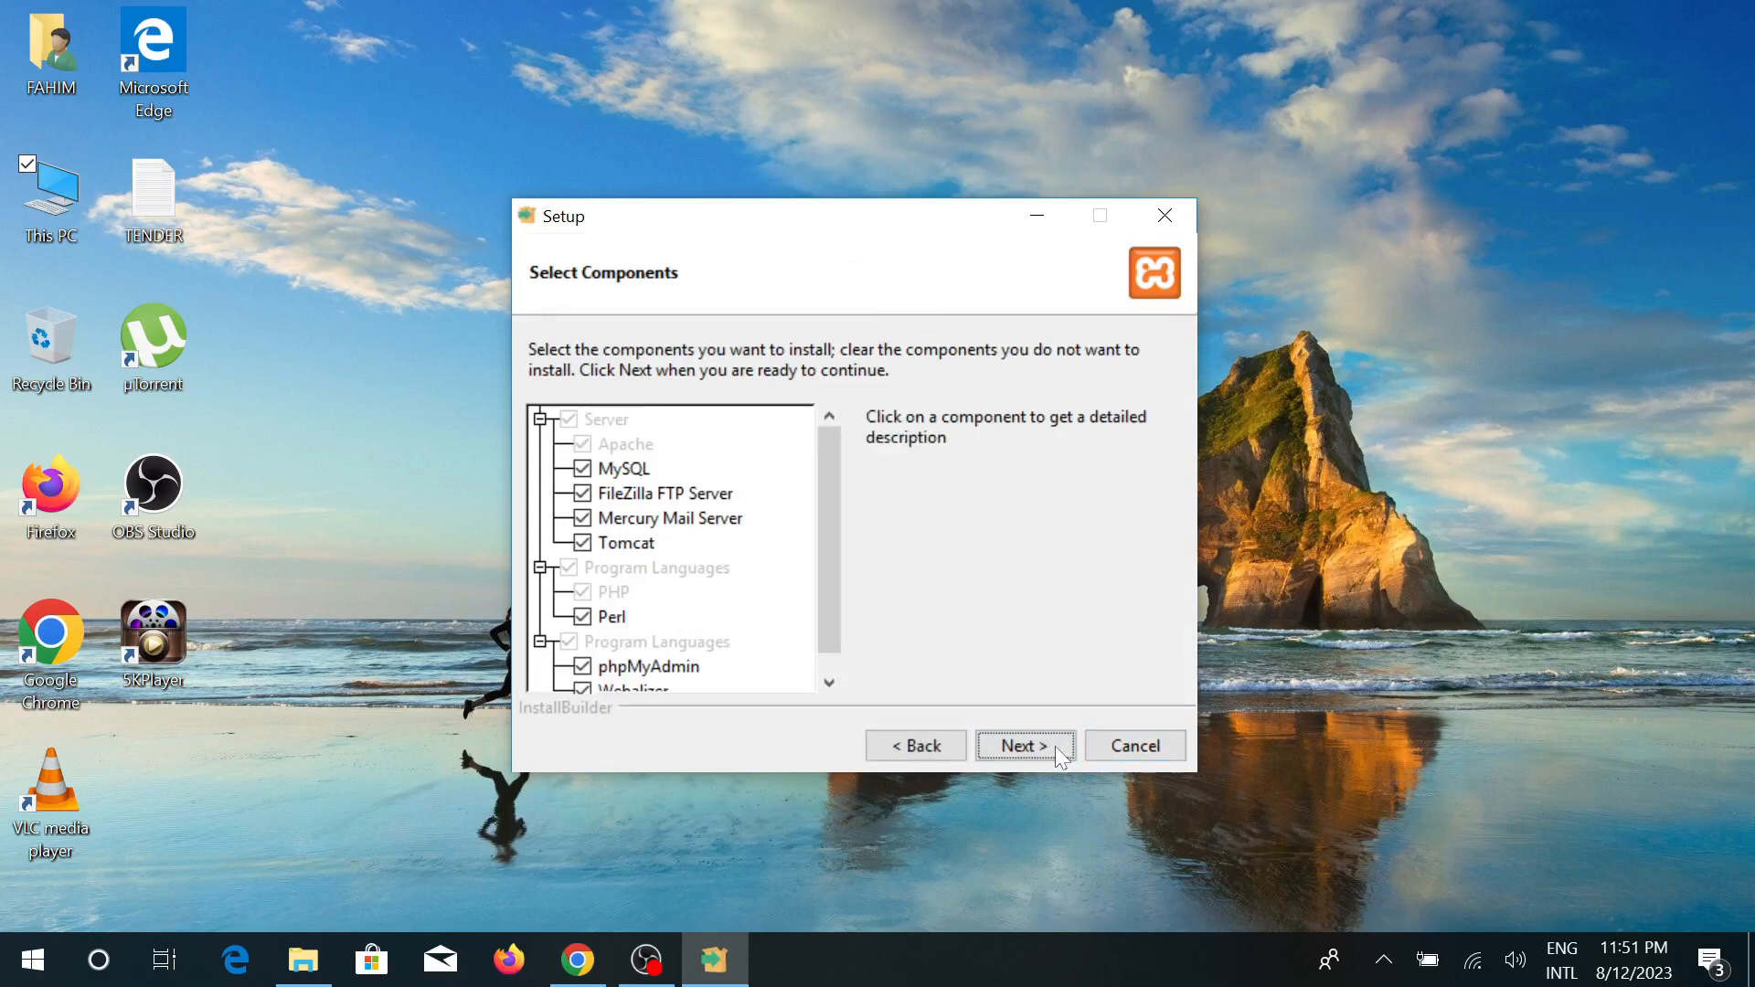
{"action": "left_click", "coordinate": [1024, 746]}
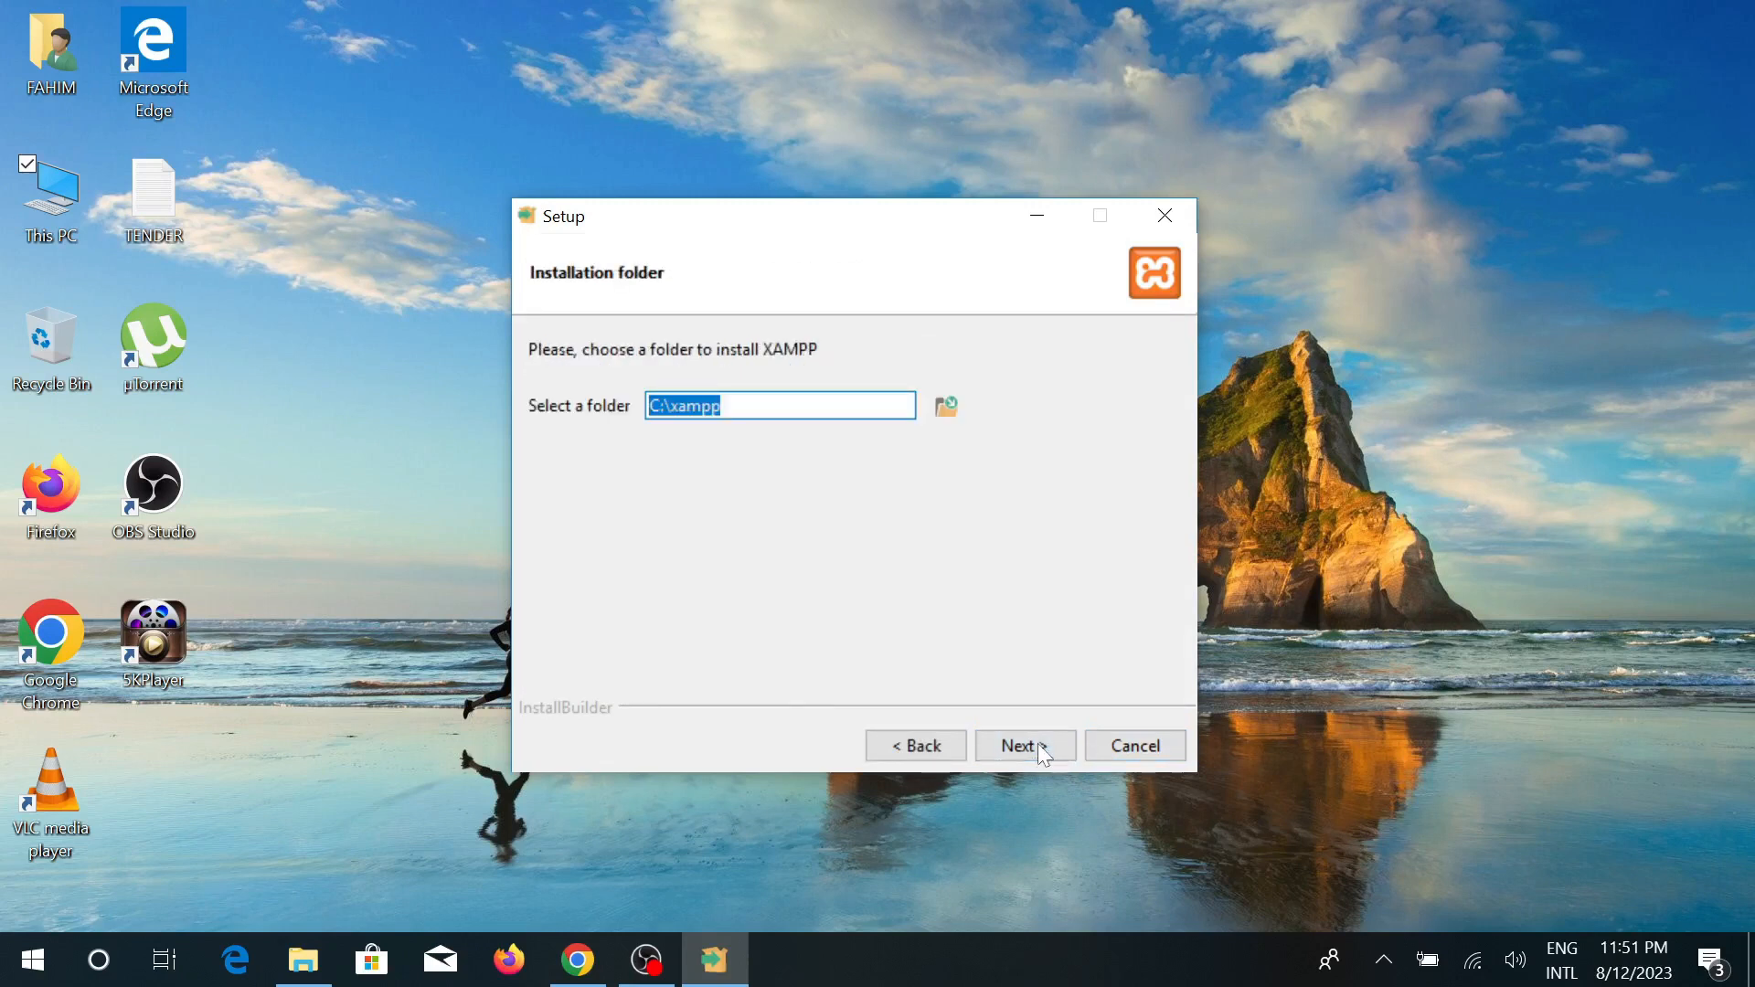
{"action": "left_click", "coordinate": [779, 406]}
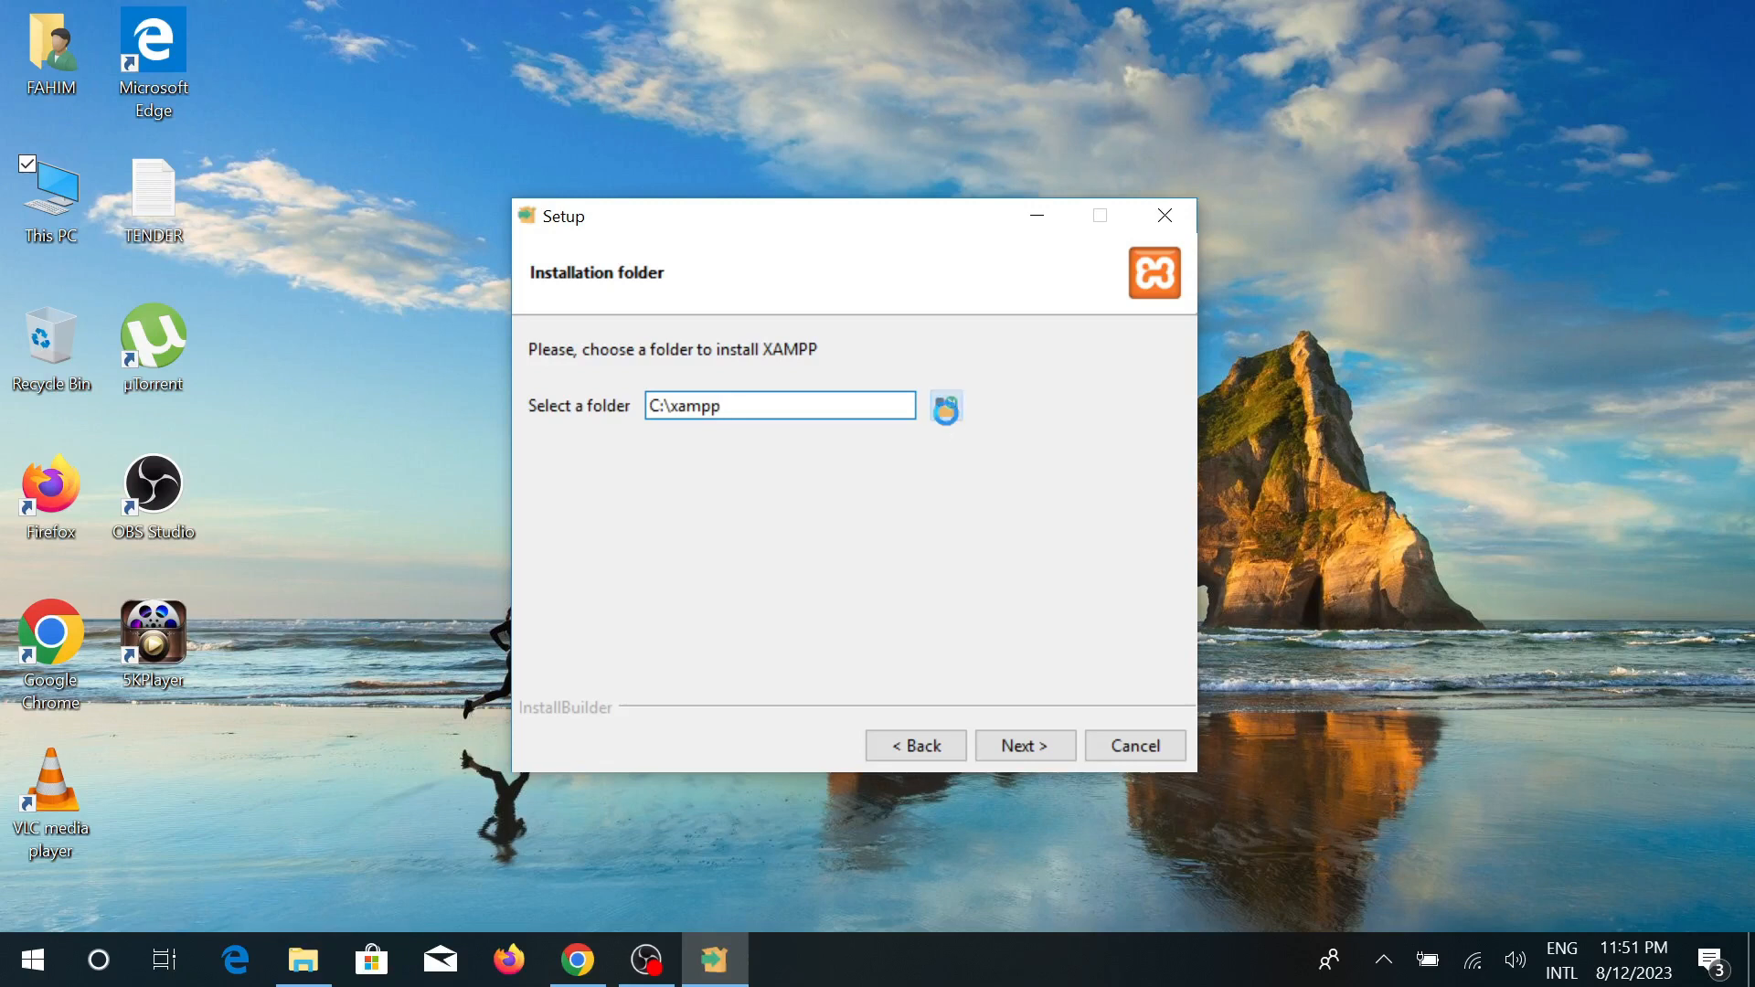
{"action": "left_click", "coordinate": [945, 405]}
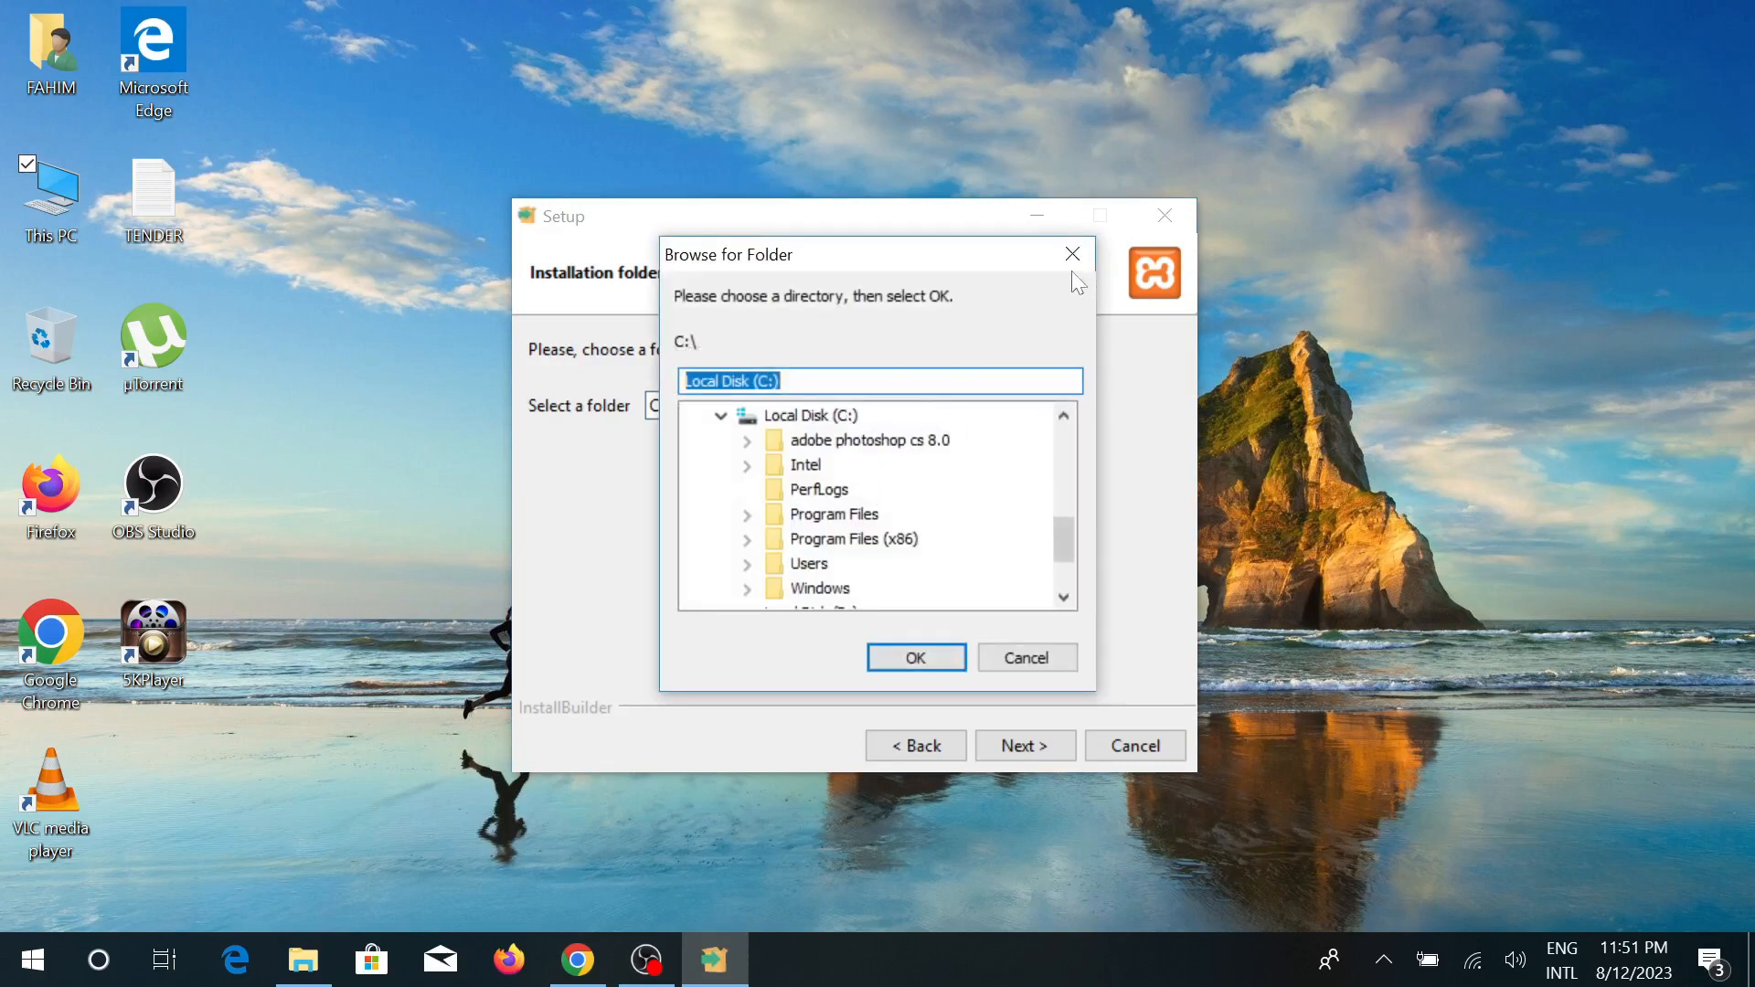
{"action": "left_click", "coordinate": [914, 656]}
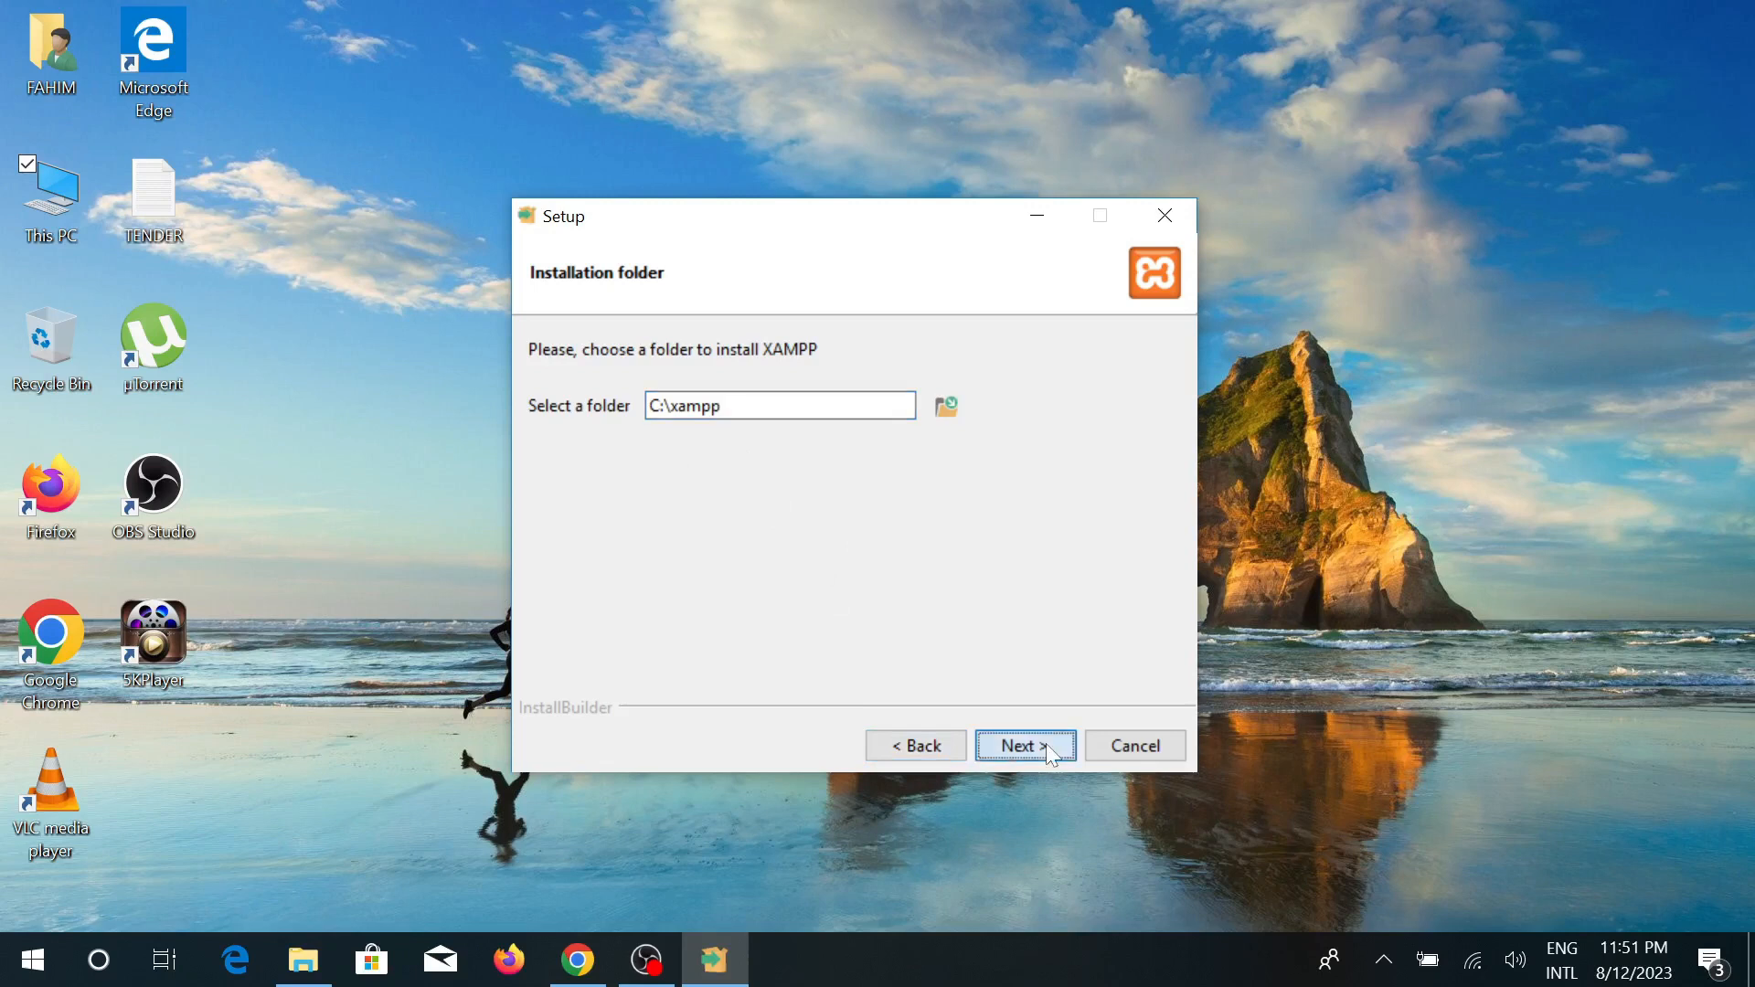
{"action": "left_click", "coordinate": [1018, 746]}
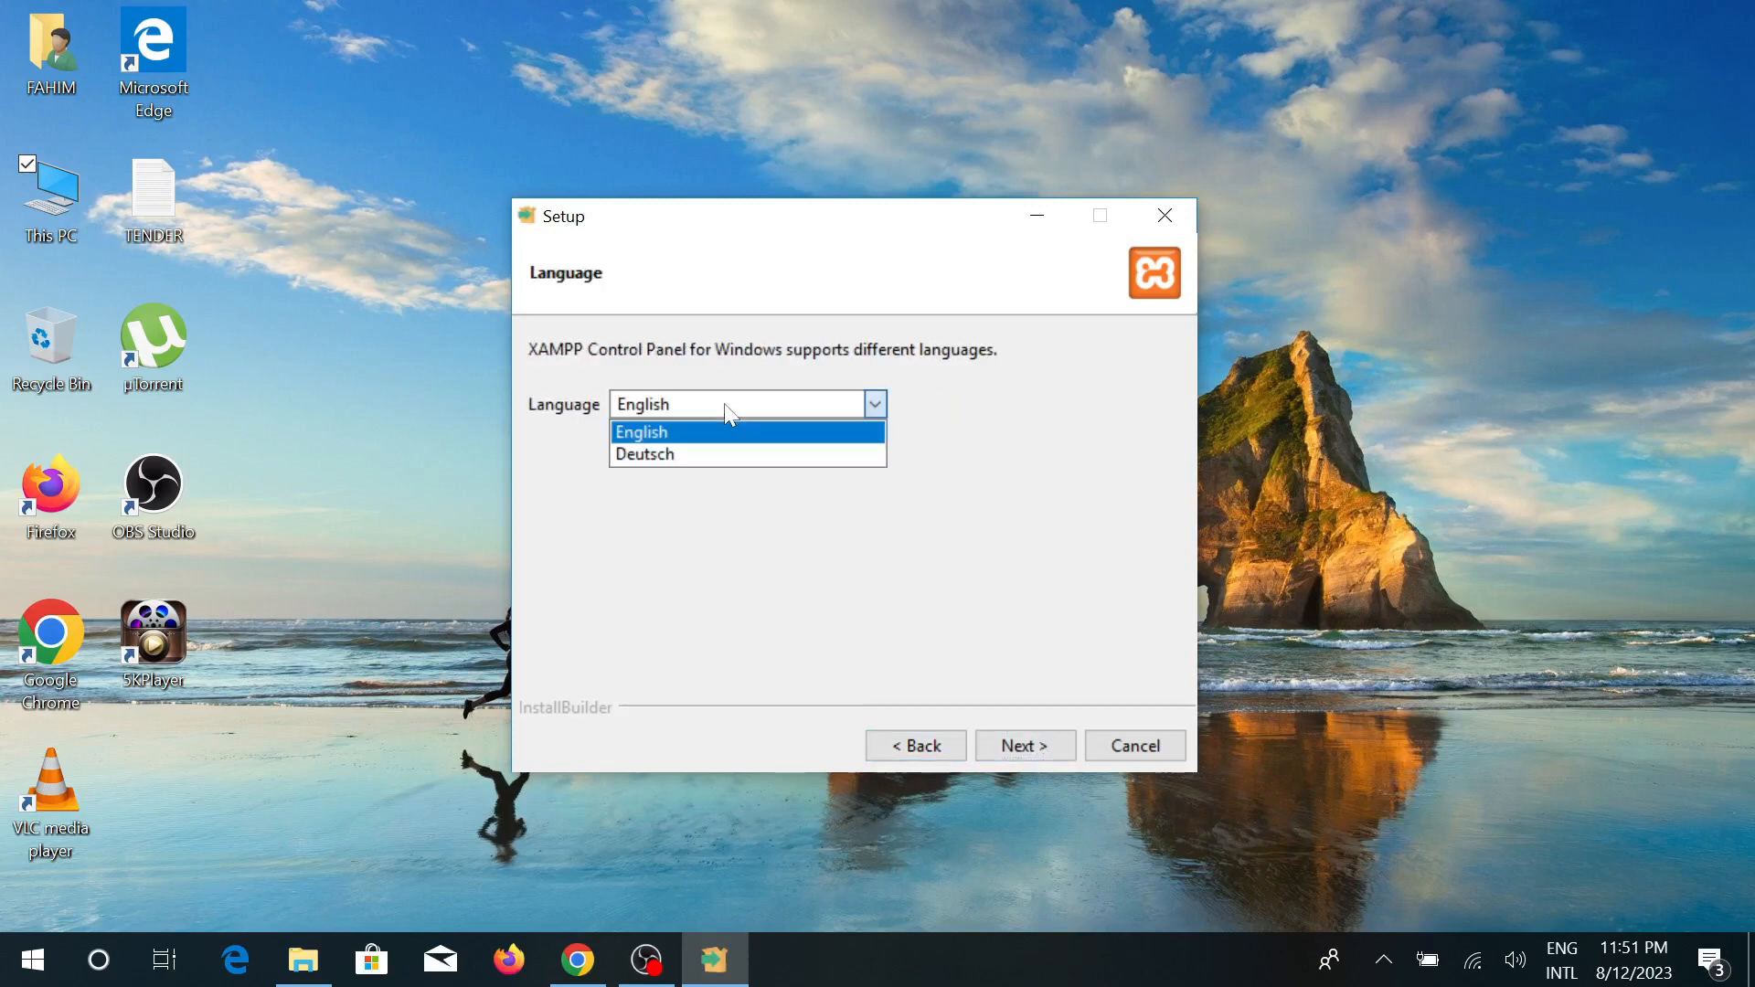
{"action": "mouse_move", "coordinate": [1287, 437]}
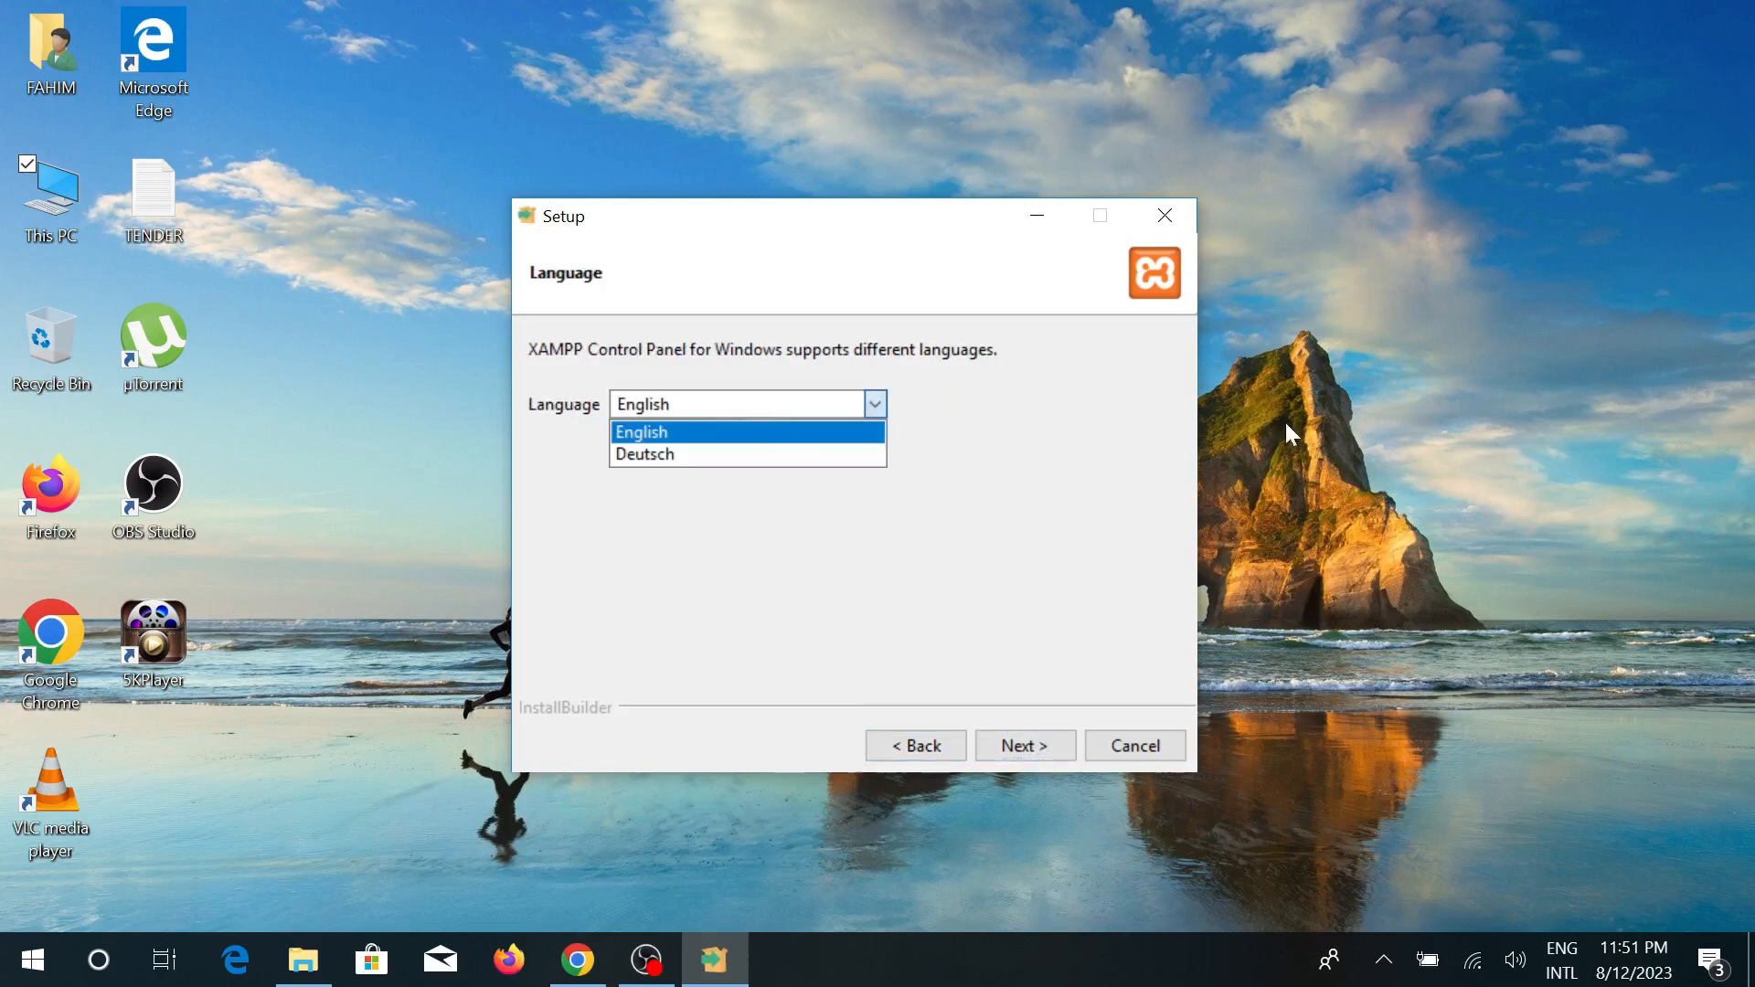
Keep English as the language and start the installation
{"action": "left_click", "coordinate": [642, 431]}
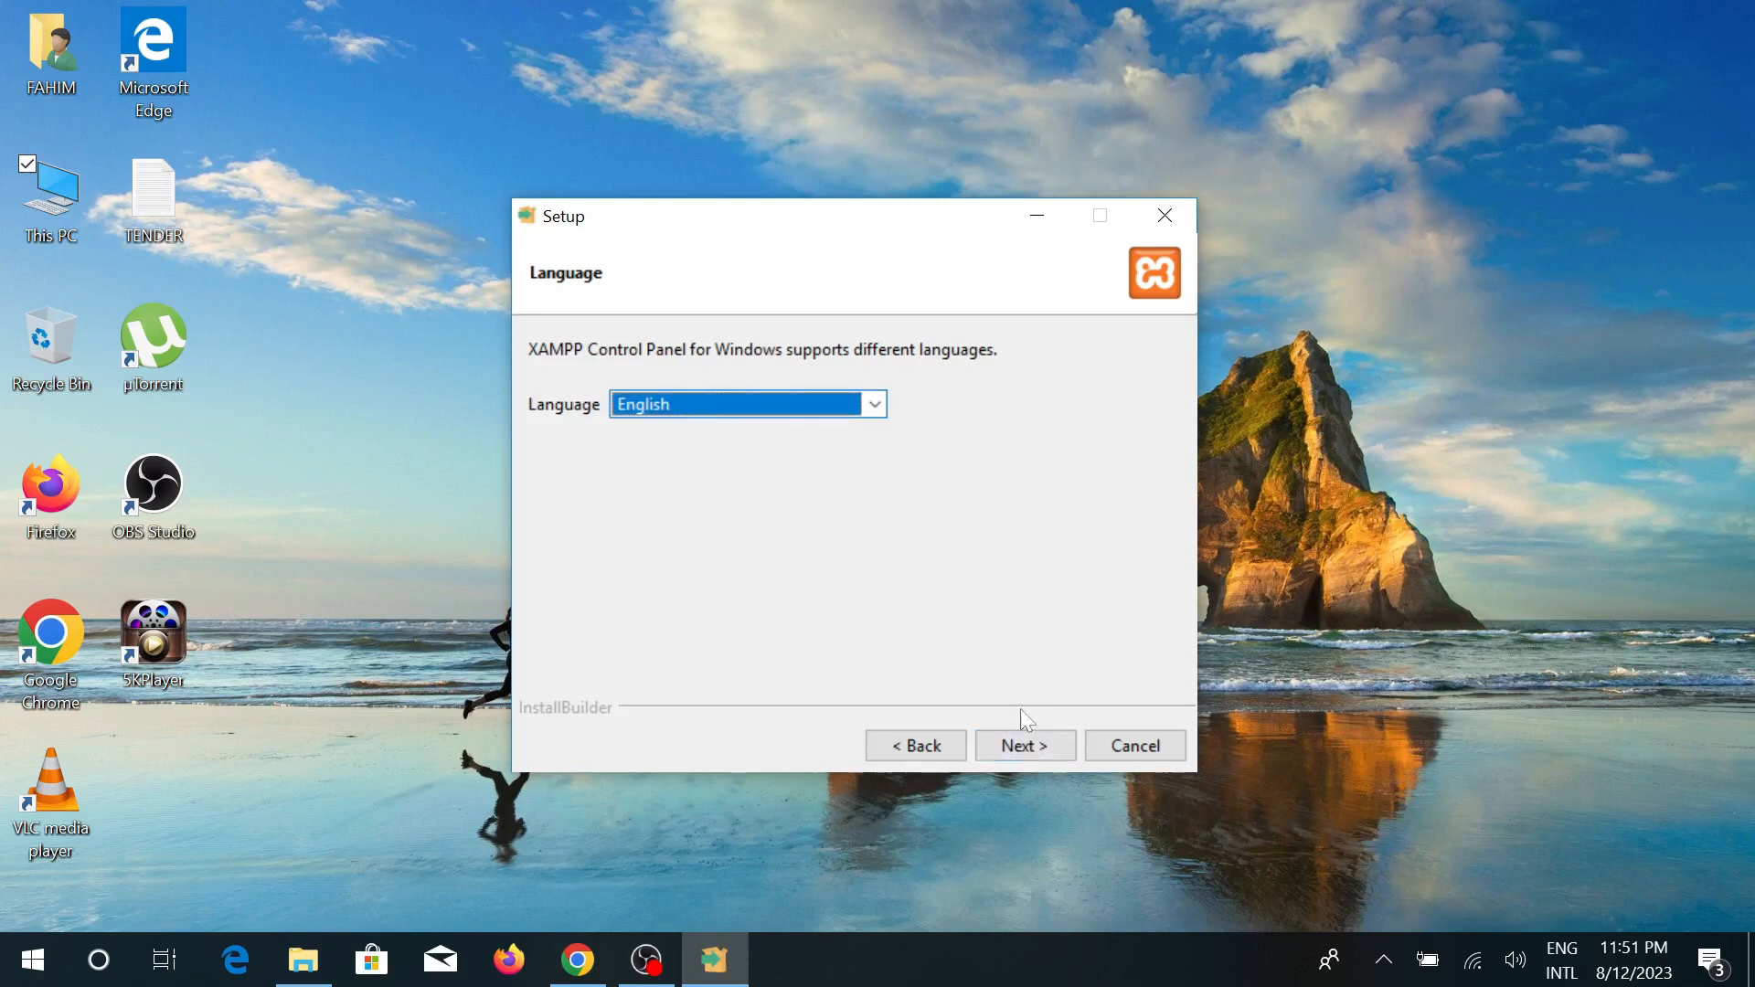
{"action": "left_click", "coordinate": [1022, 746]}
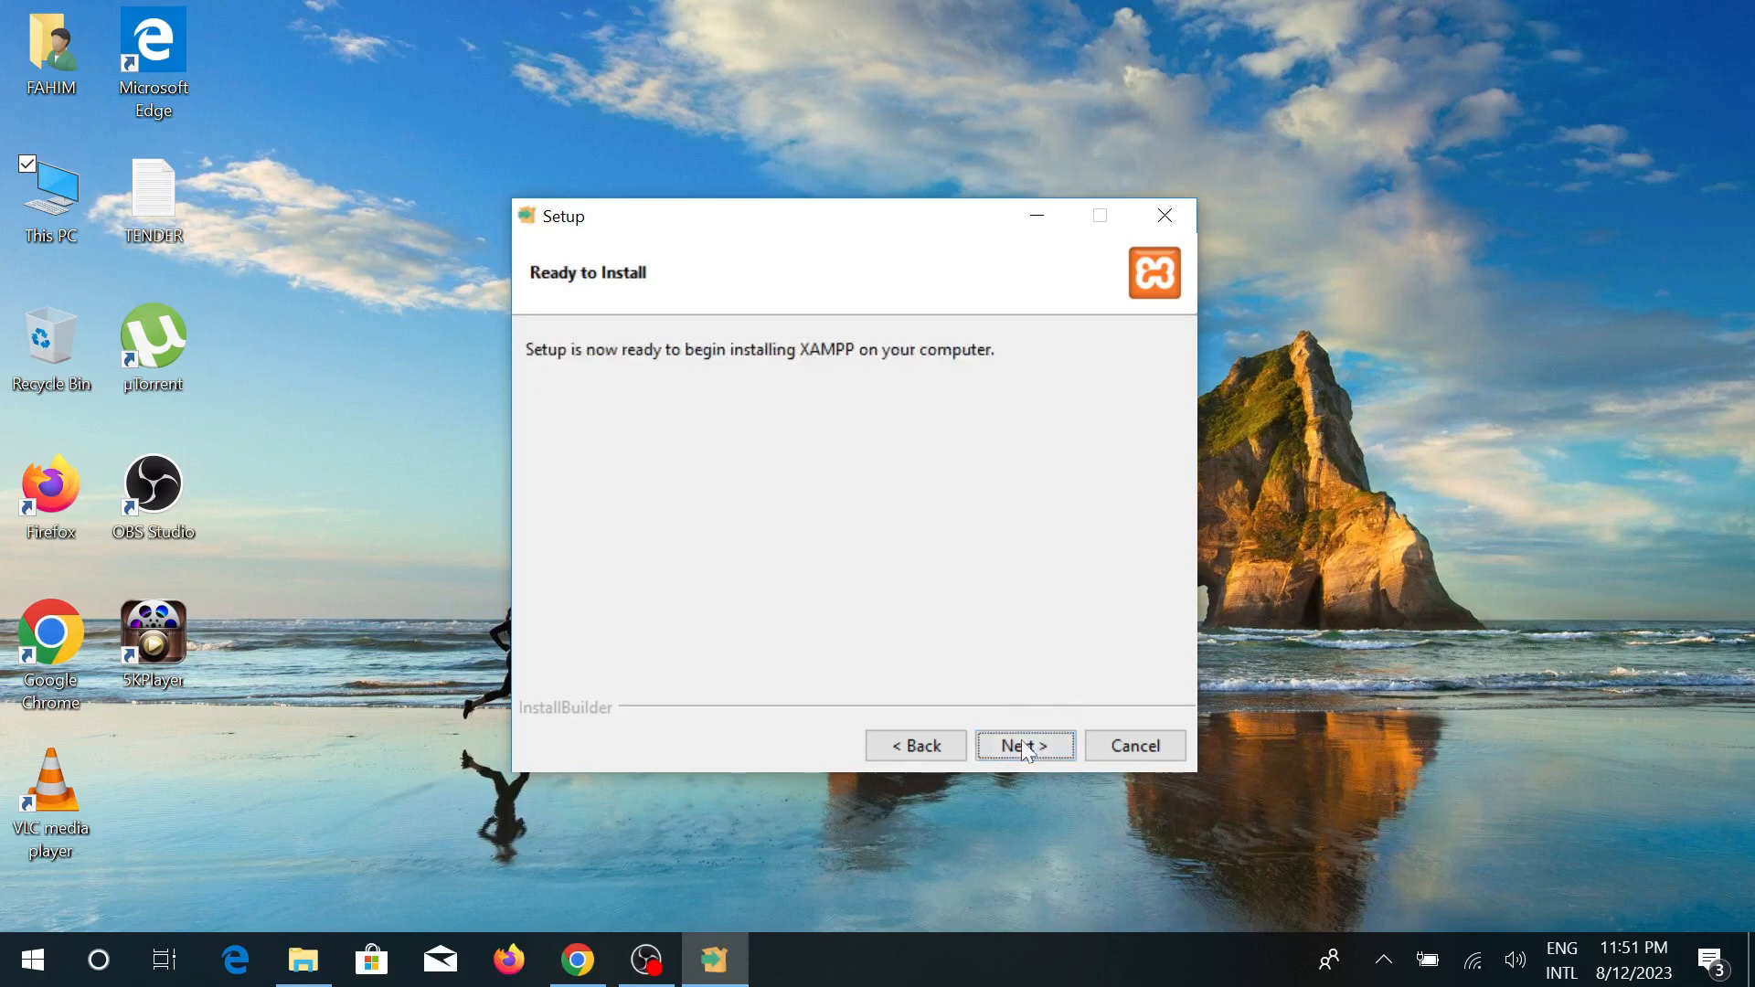
{"action": "left_click", "coordinate": [1024, 746]}
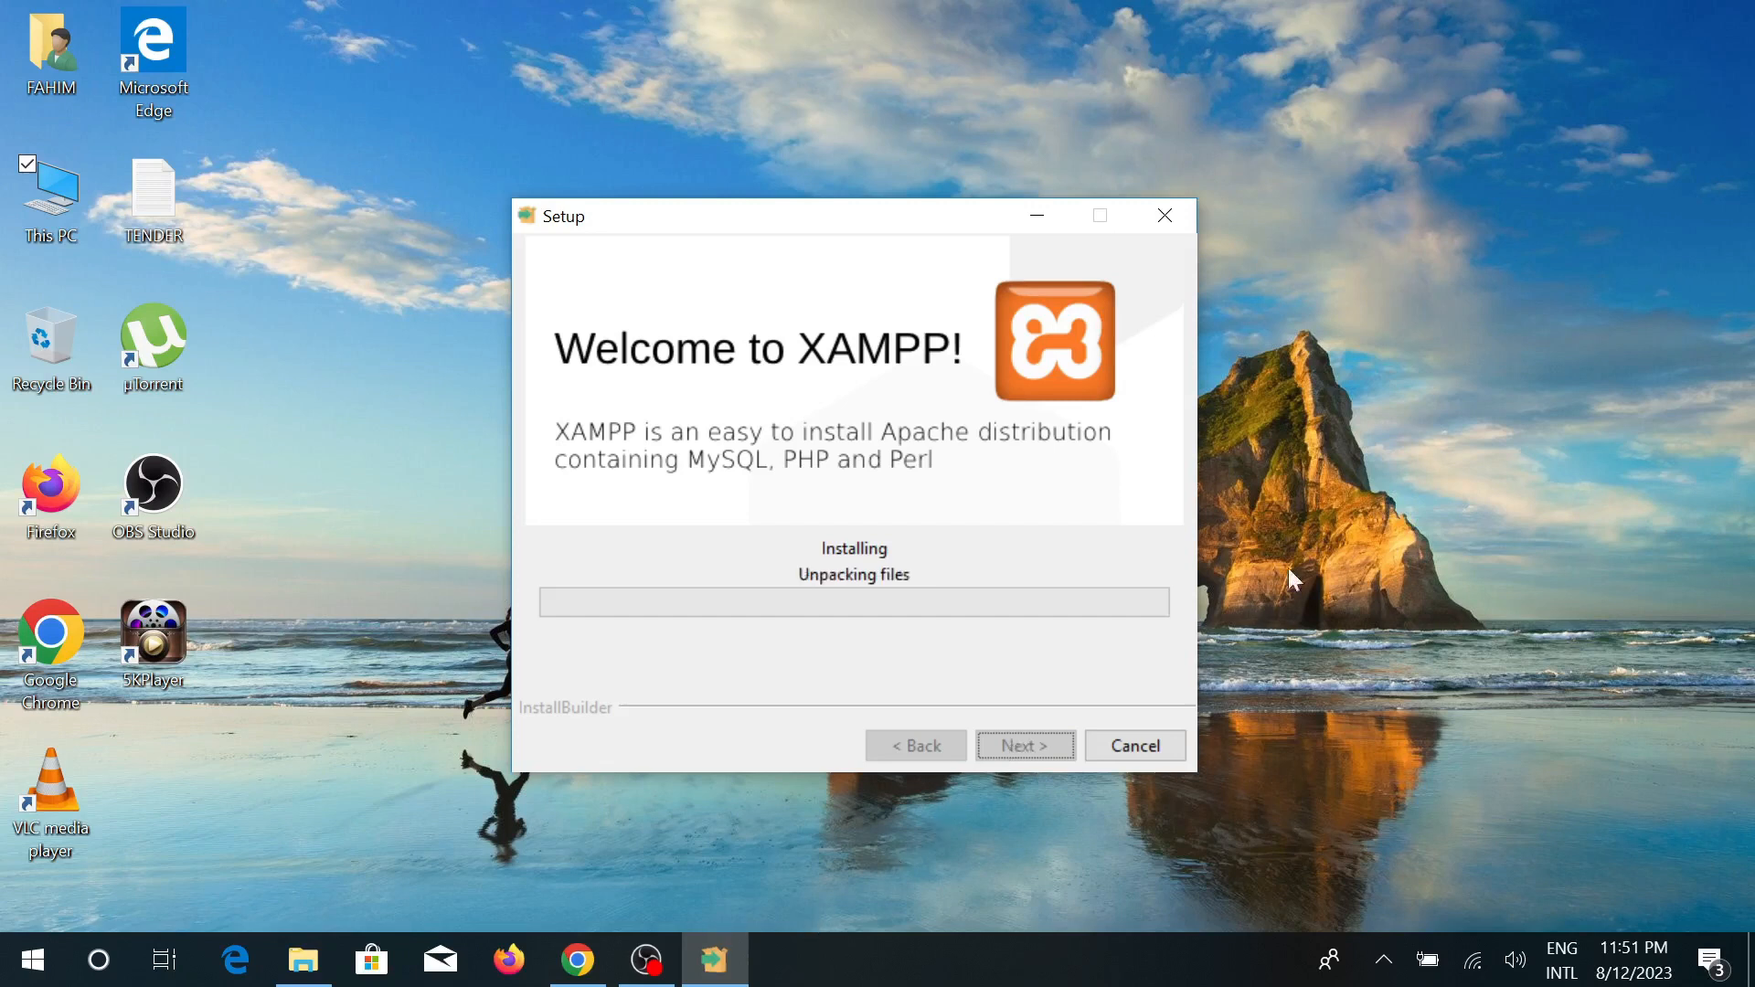
{"action": "mouse_move", "coordinate": [1305, 563]}
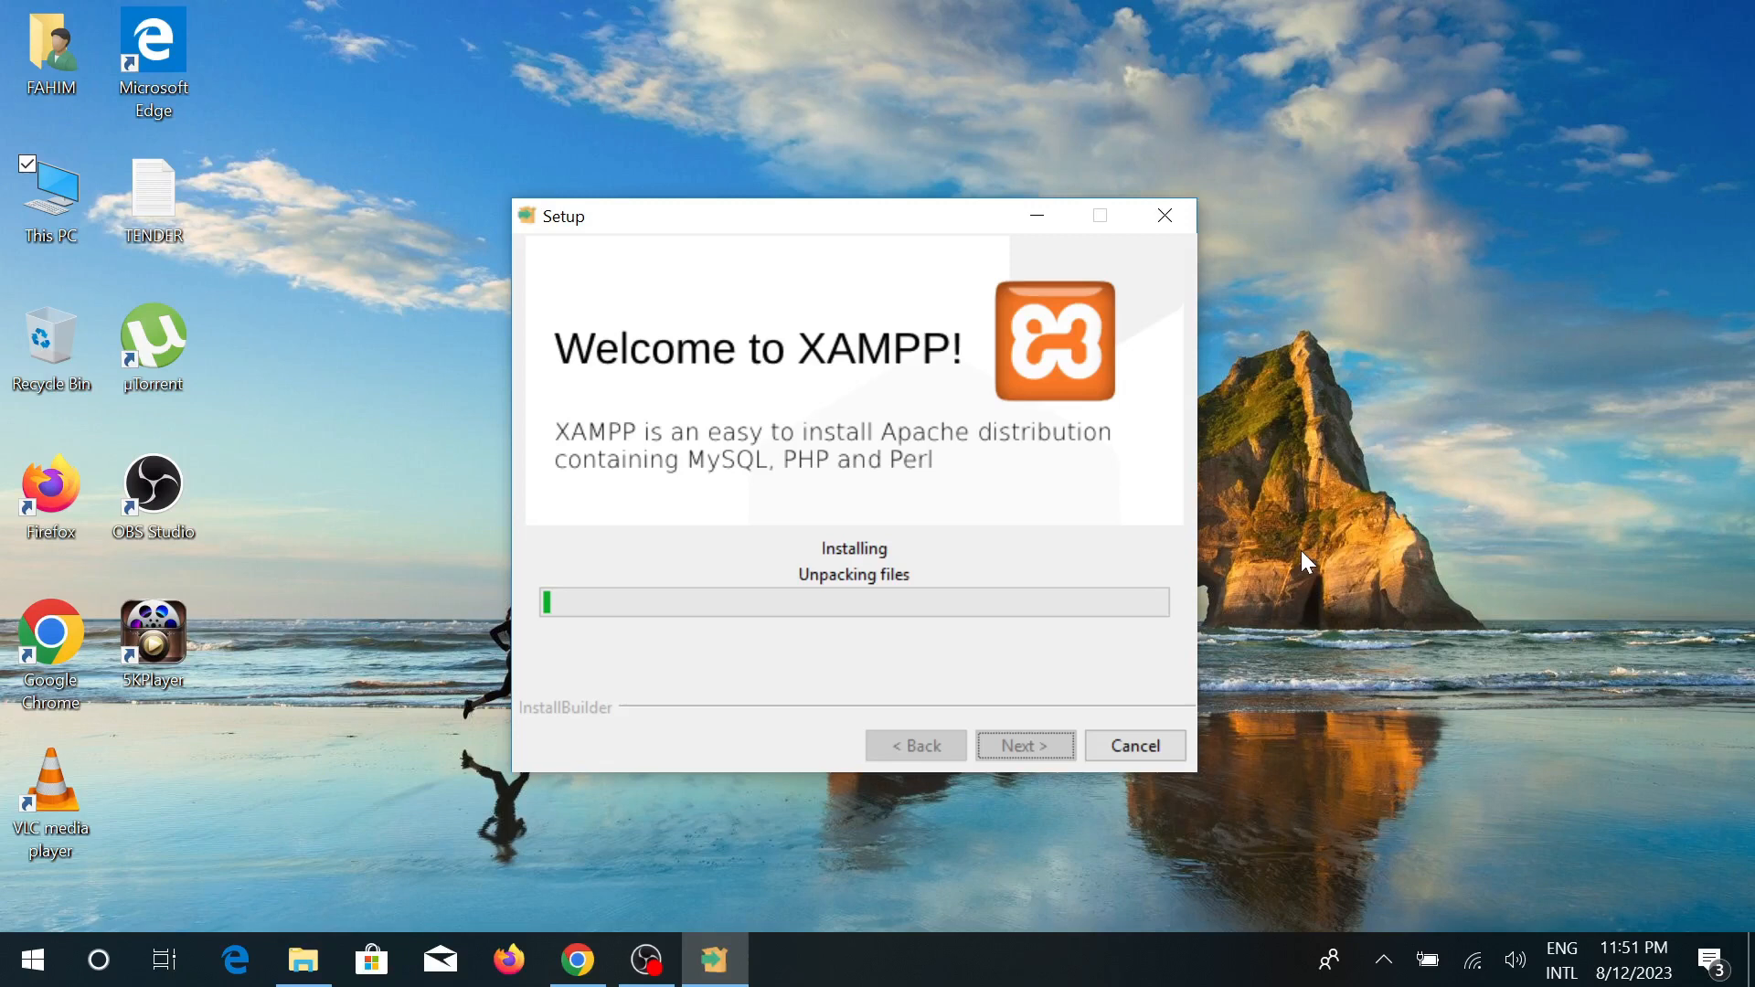
{"action": "mouse_move", "coordinate": [1228, 656]}
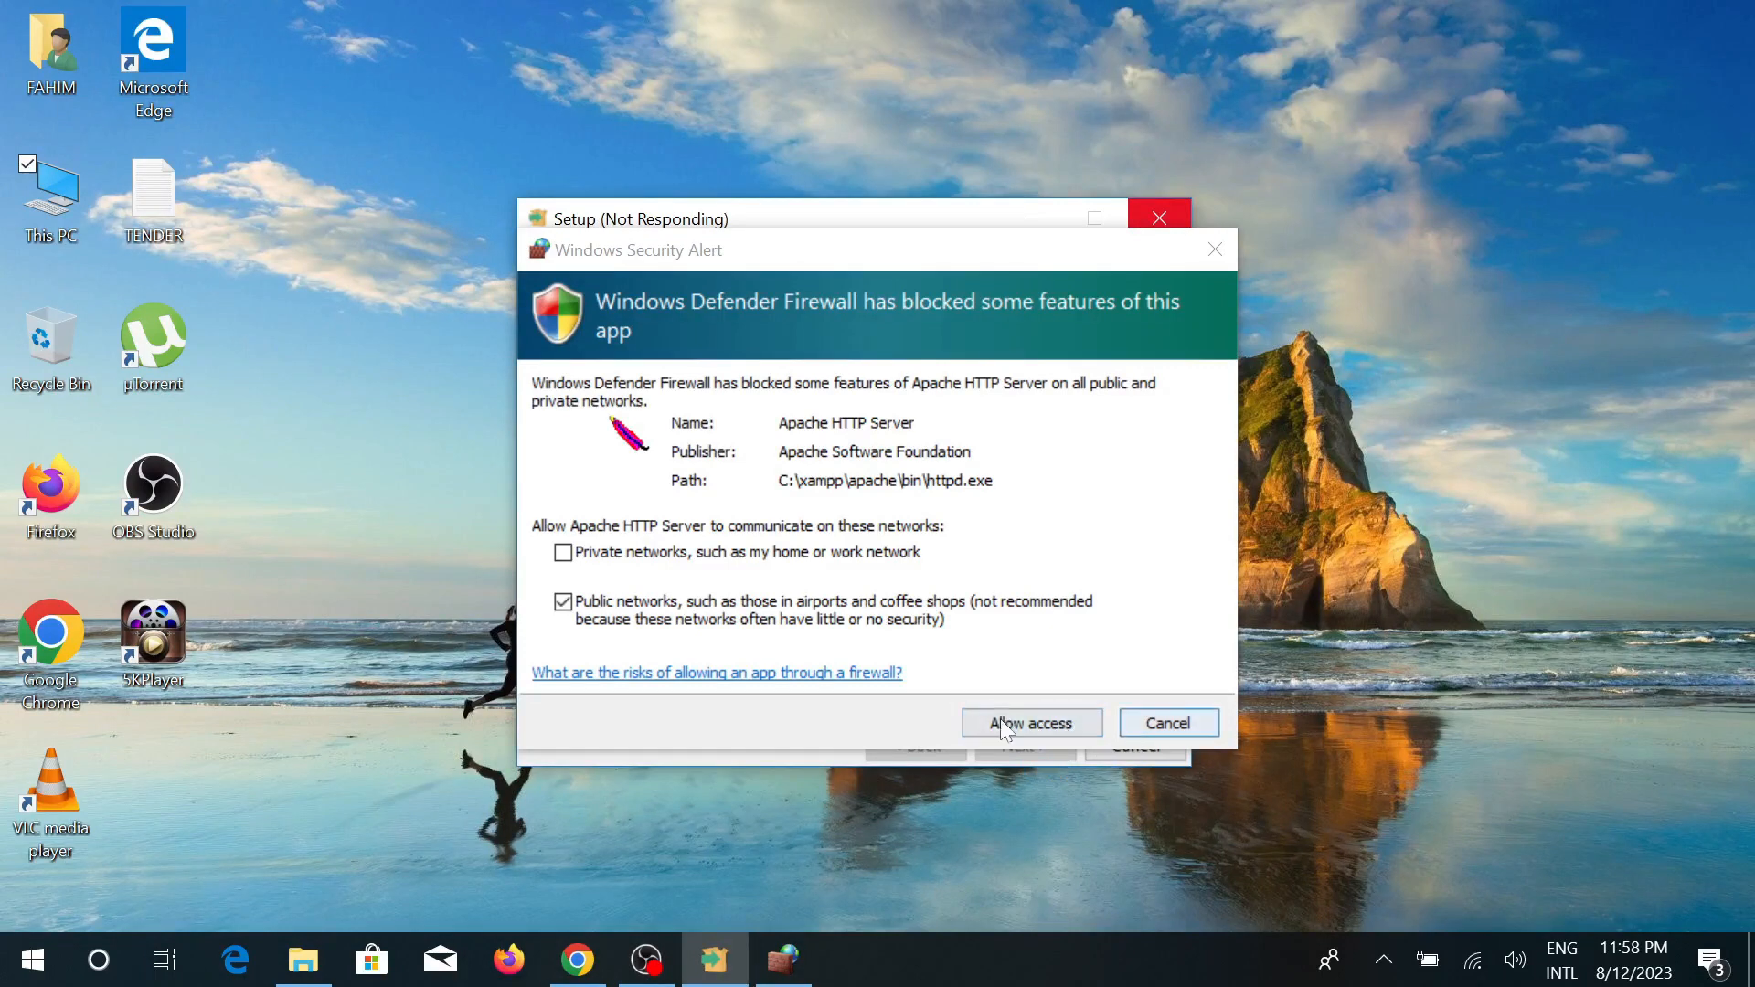
Allow Apache HTTP Server through the firewall and finish setup with the Control Panel starting
{"action": "left_click", "coordinate": [1029, 722]}
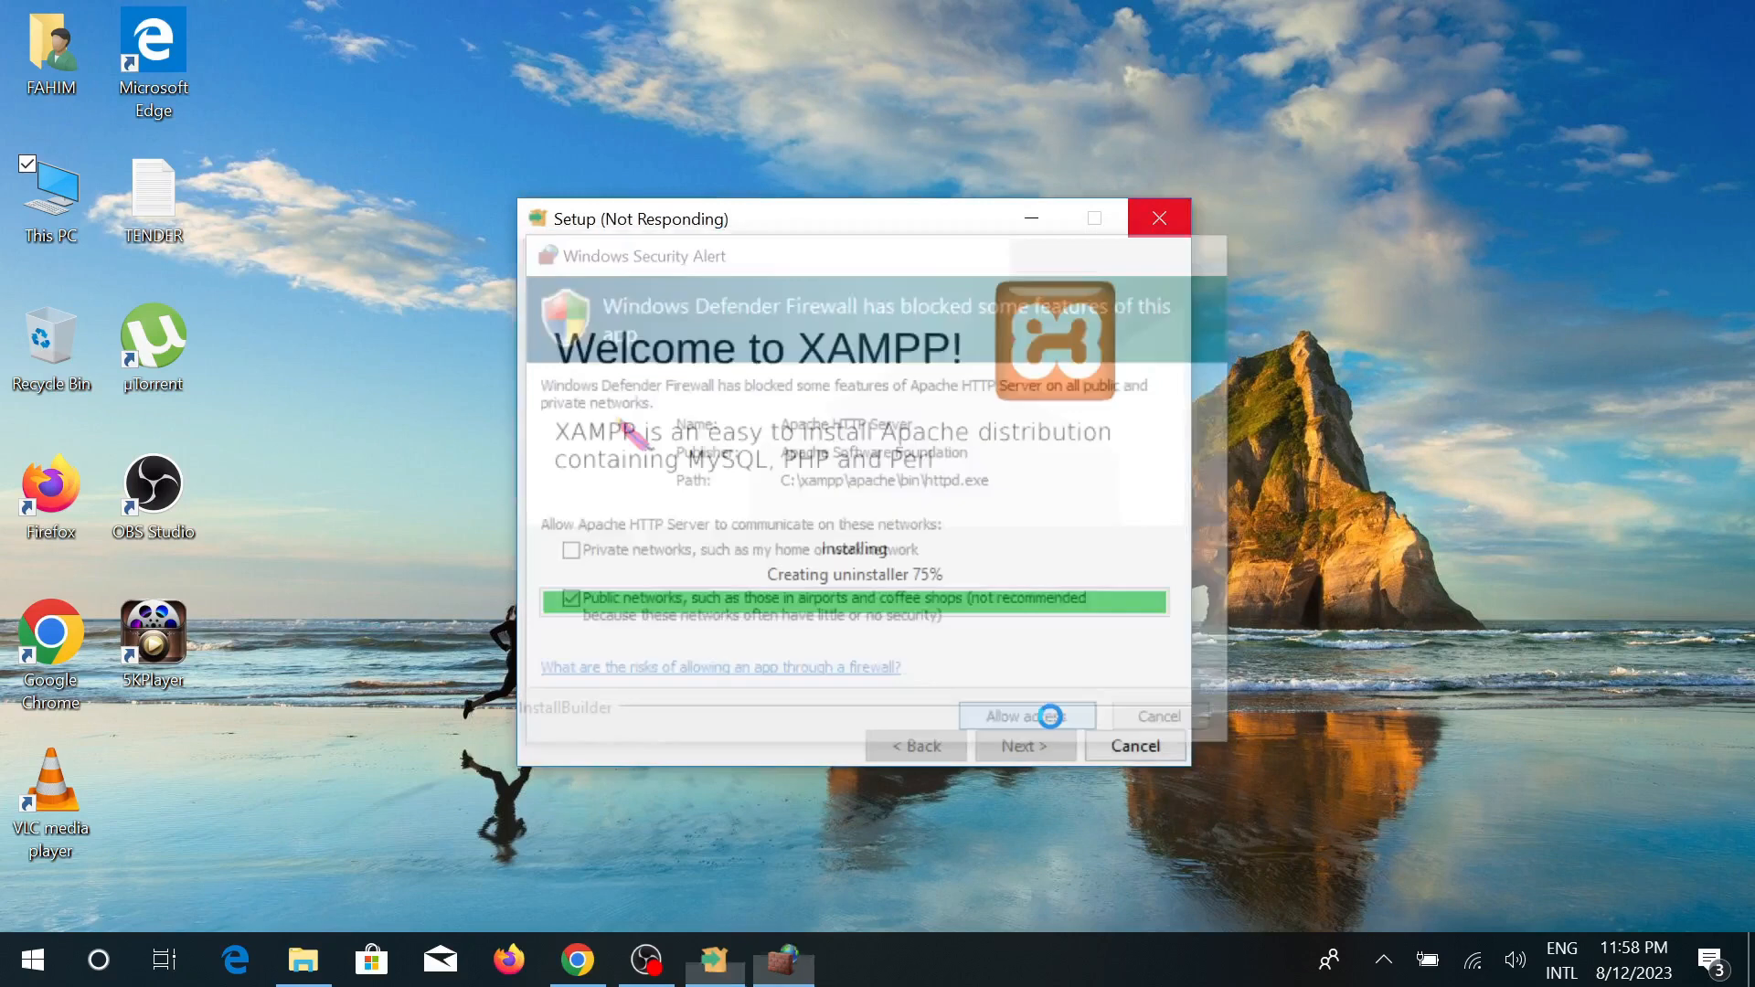
{"action": "left_click", "coordinate": [1020, 716]}
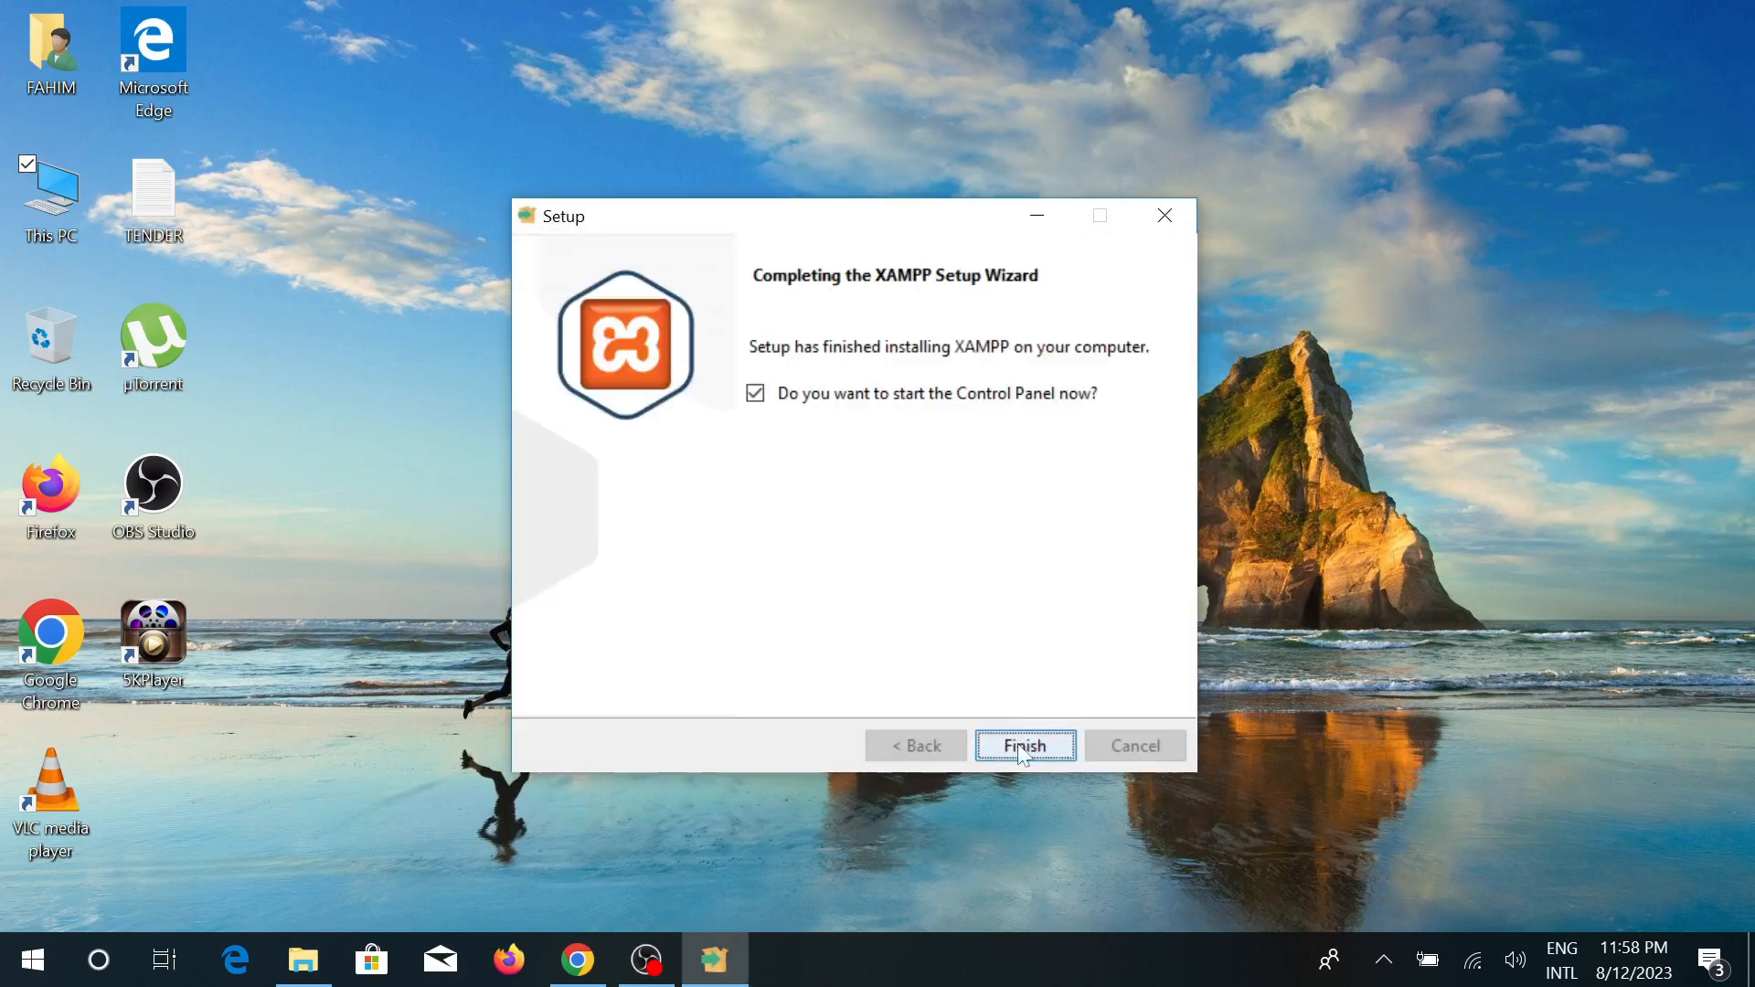
{"action": "left_click", "coordinate": [1023, 746]}
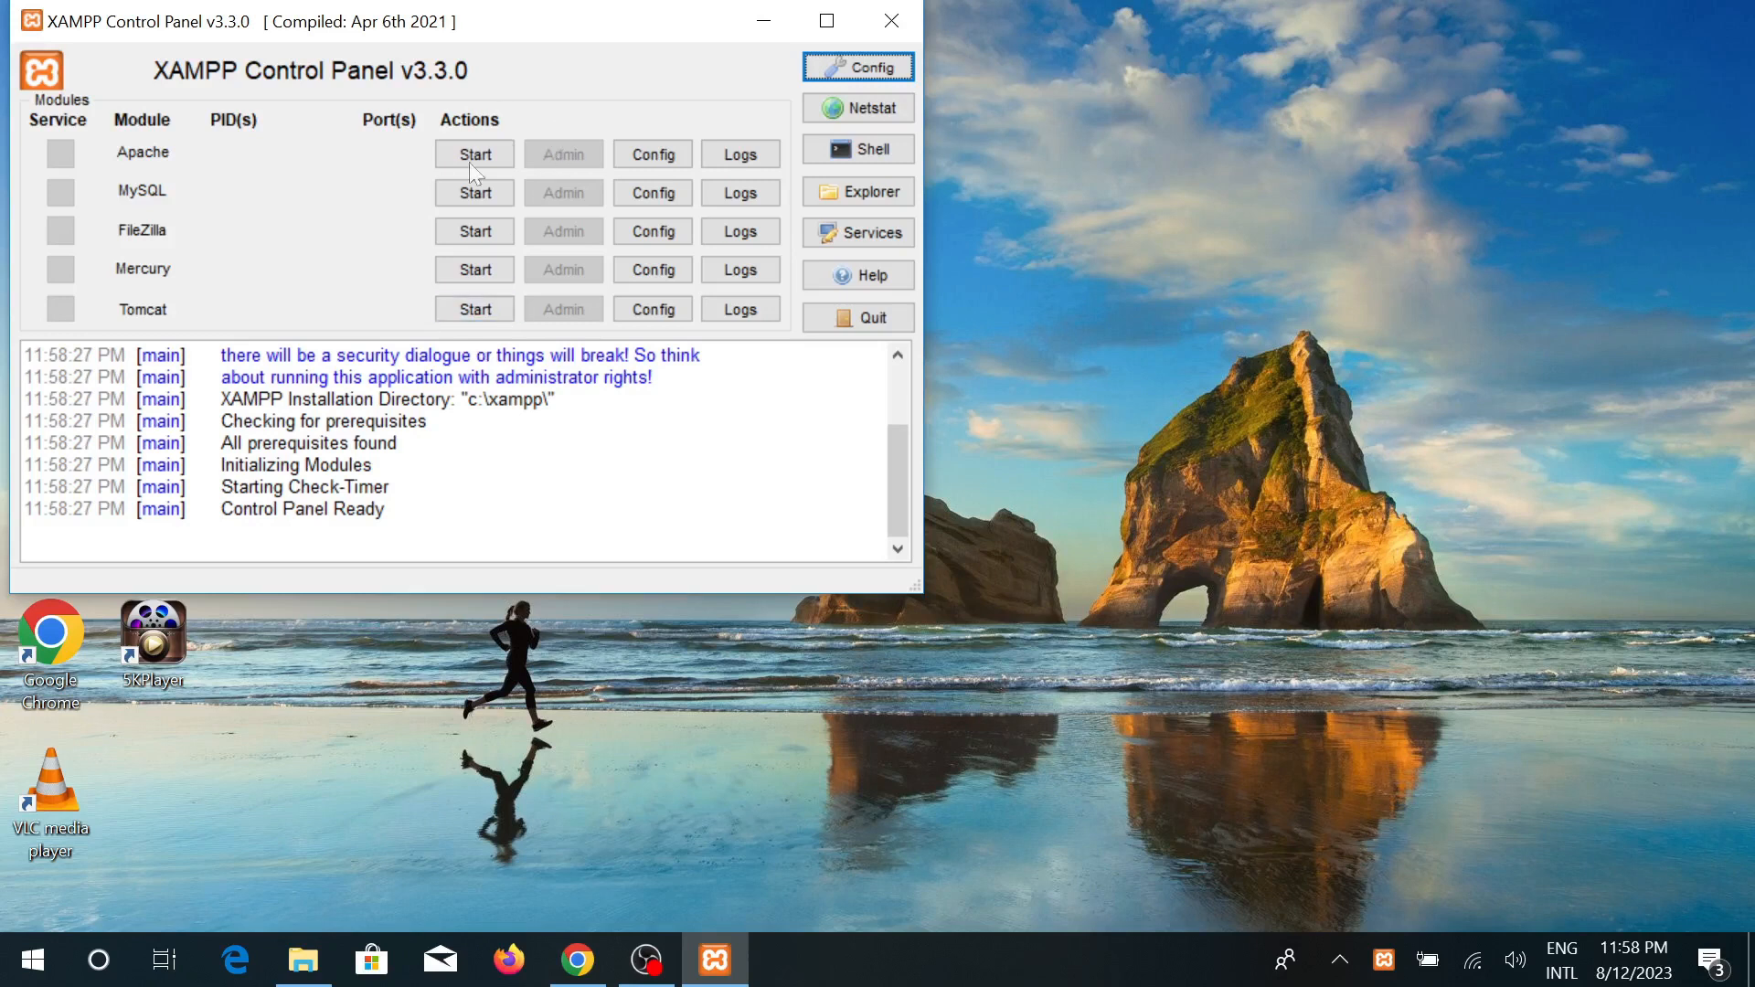
{"action": "mouse_move", "coordinate": [563, 179]}
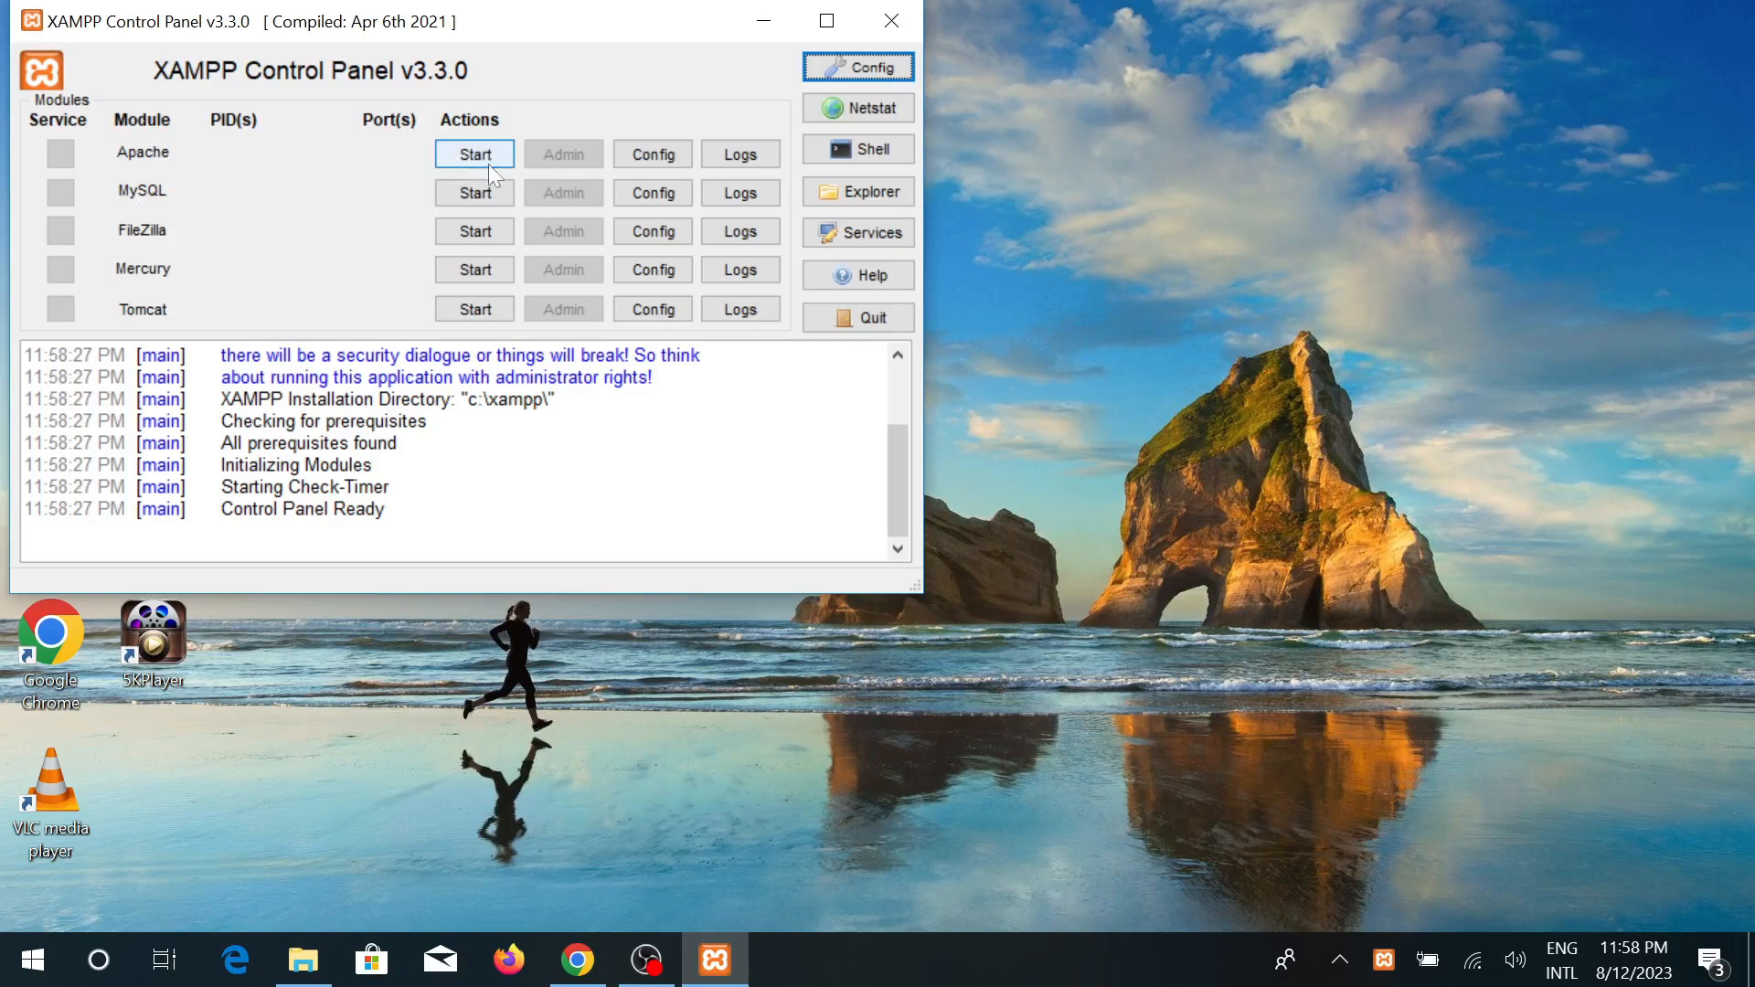
{"action": "mouse_move", "coordinate": [372, 164]}
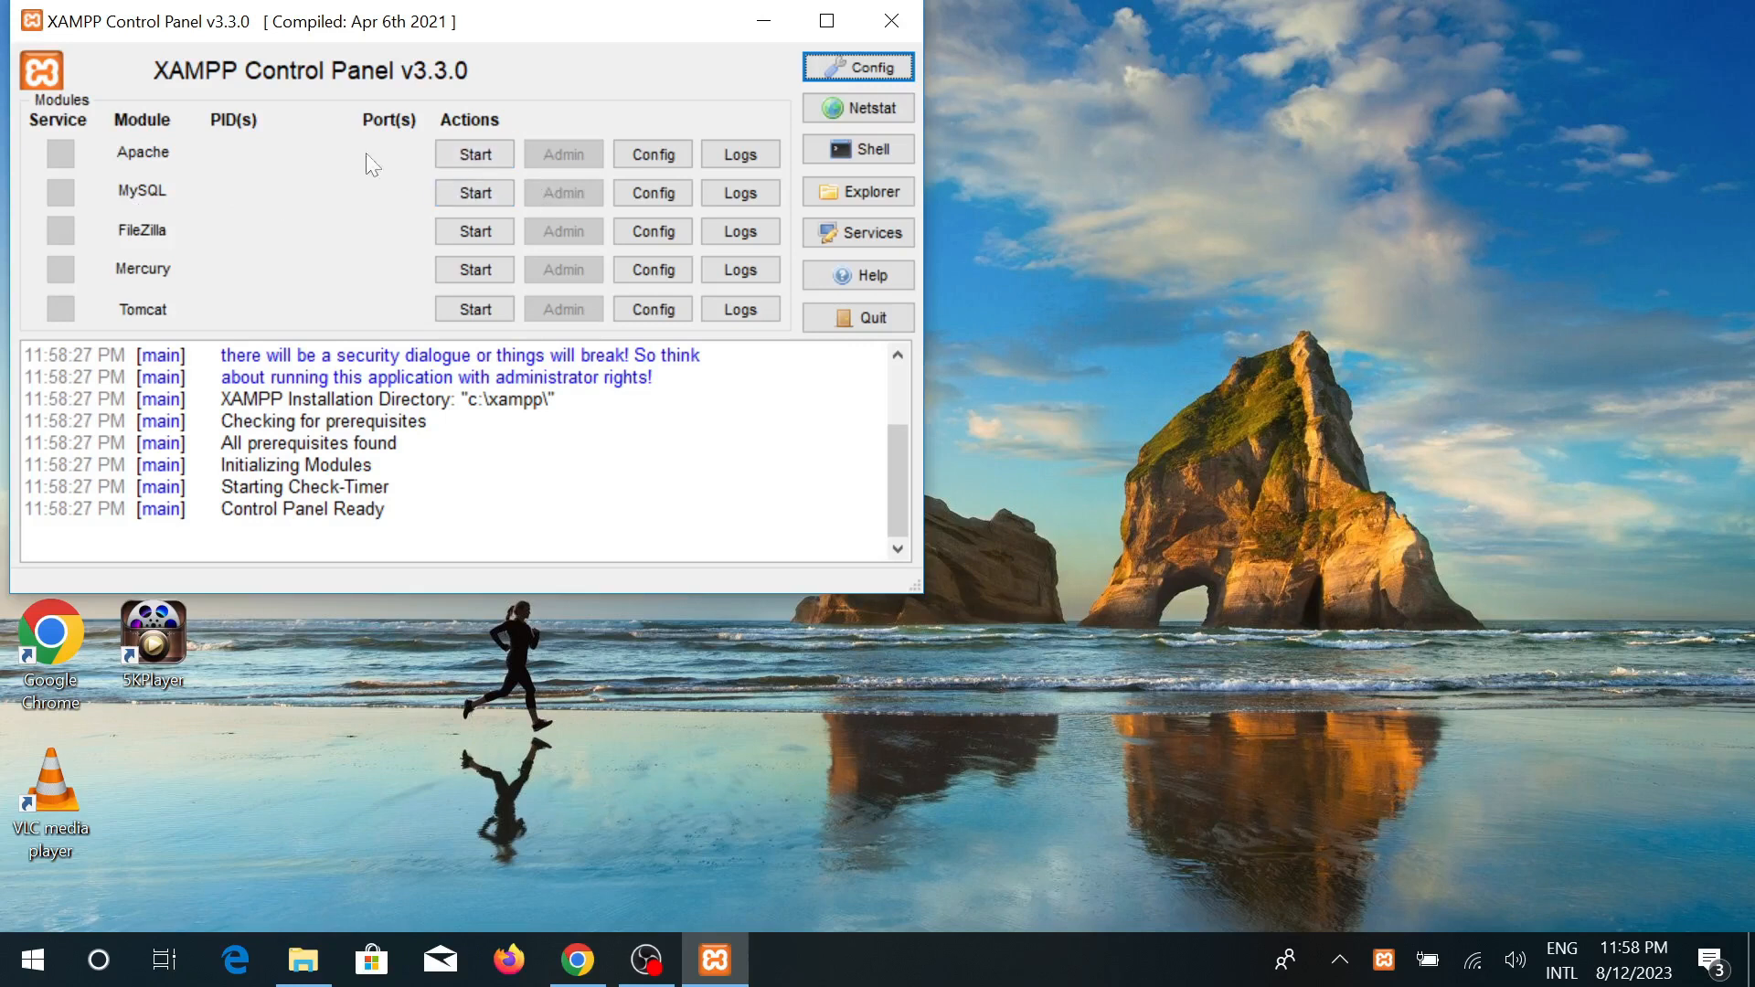
{"action": "mouse_move", "coordinate": [28, 201]}
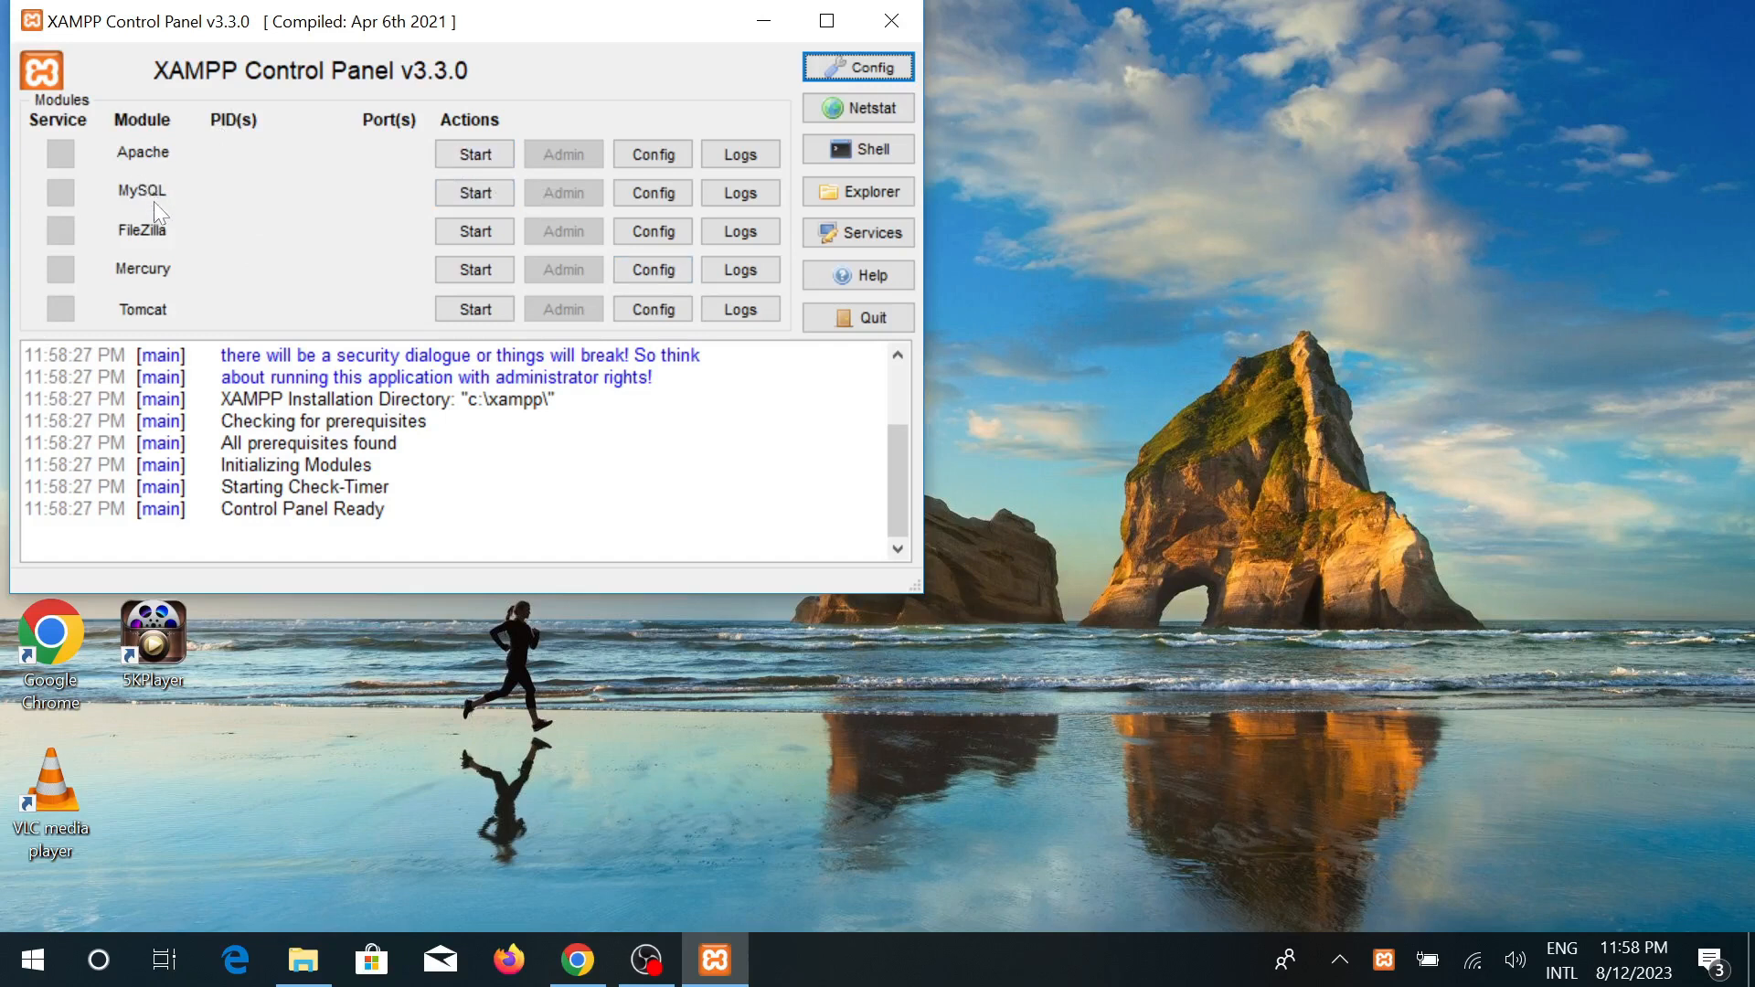
{"action": "mouse_move", "coordinate": [161, 301]}
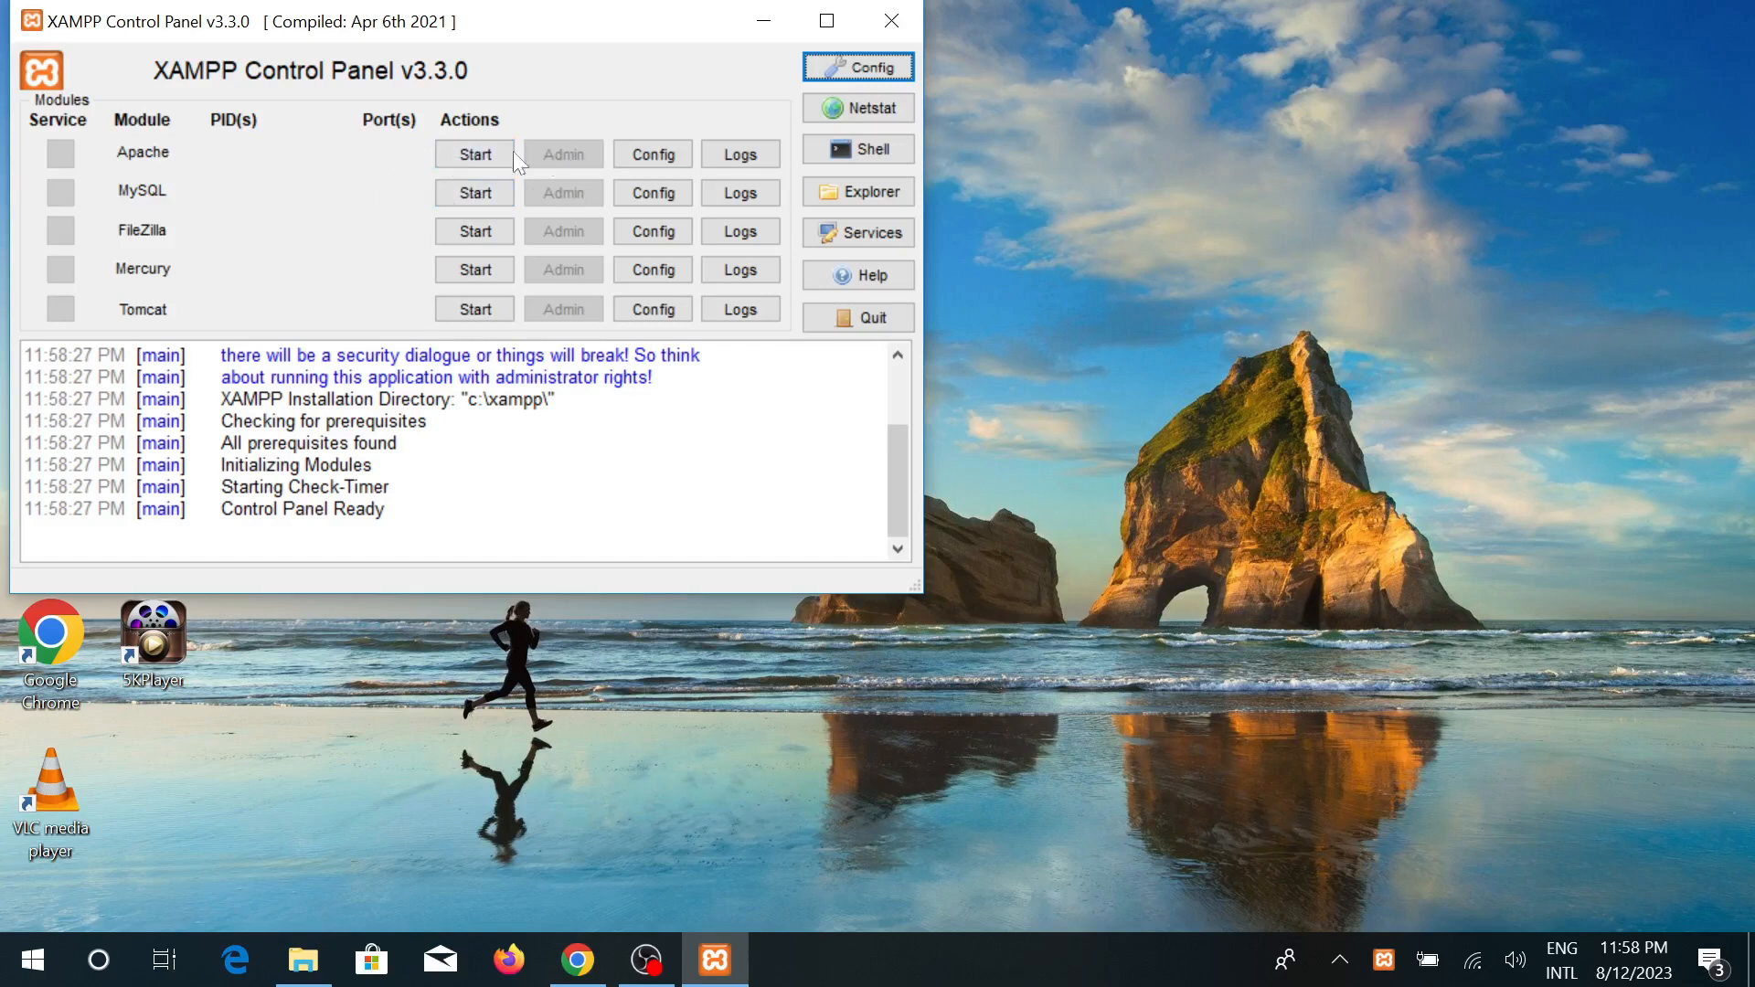
Start Apache and MySQL and allow mysqld through the Windows firewall
{"action": "left_click", "coordinate": [474, 153]}
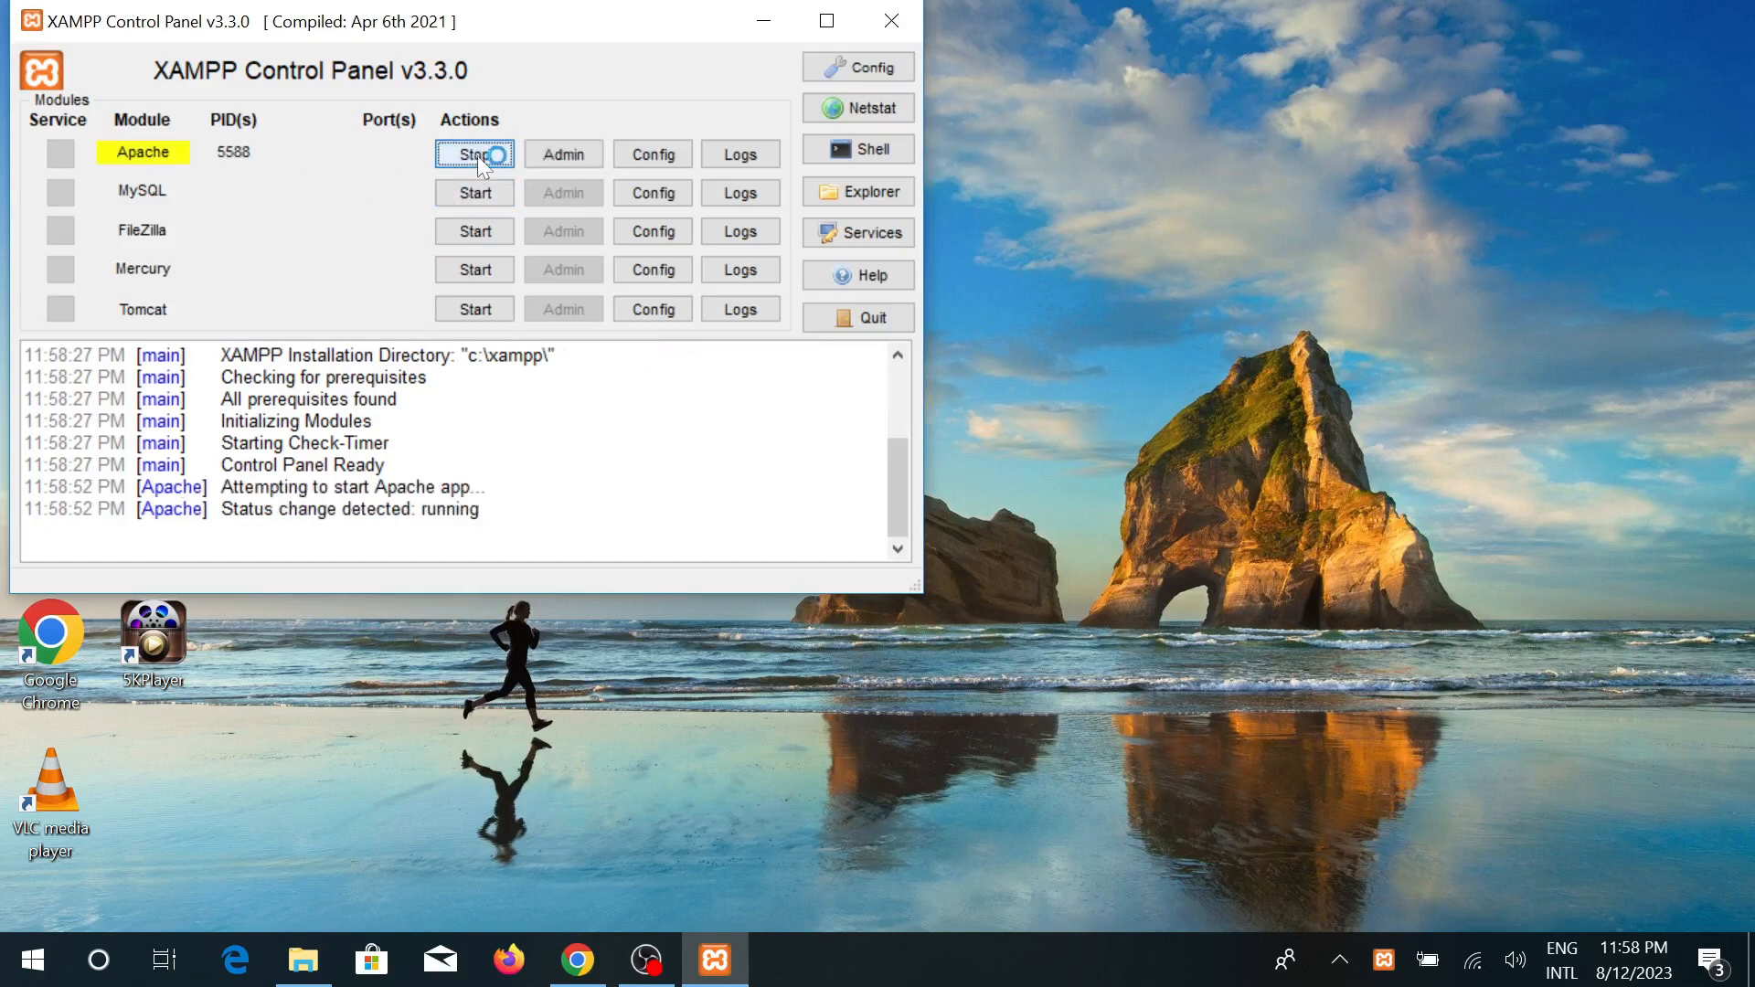
{"action": "left_click", "coordinate": [471, 192]}
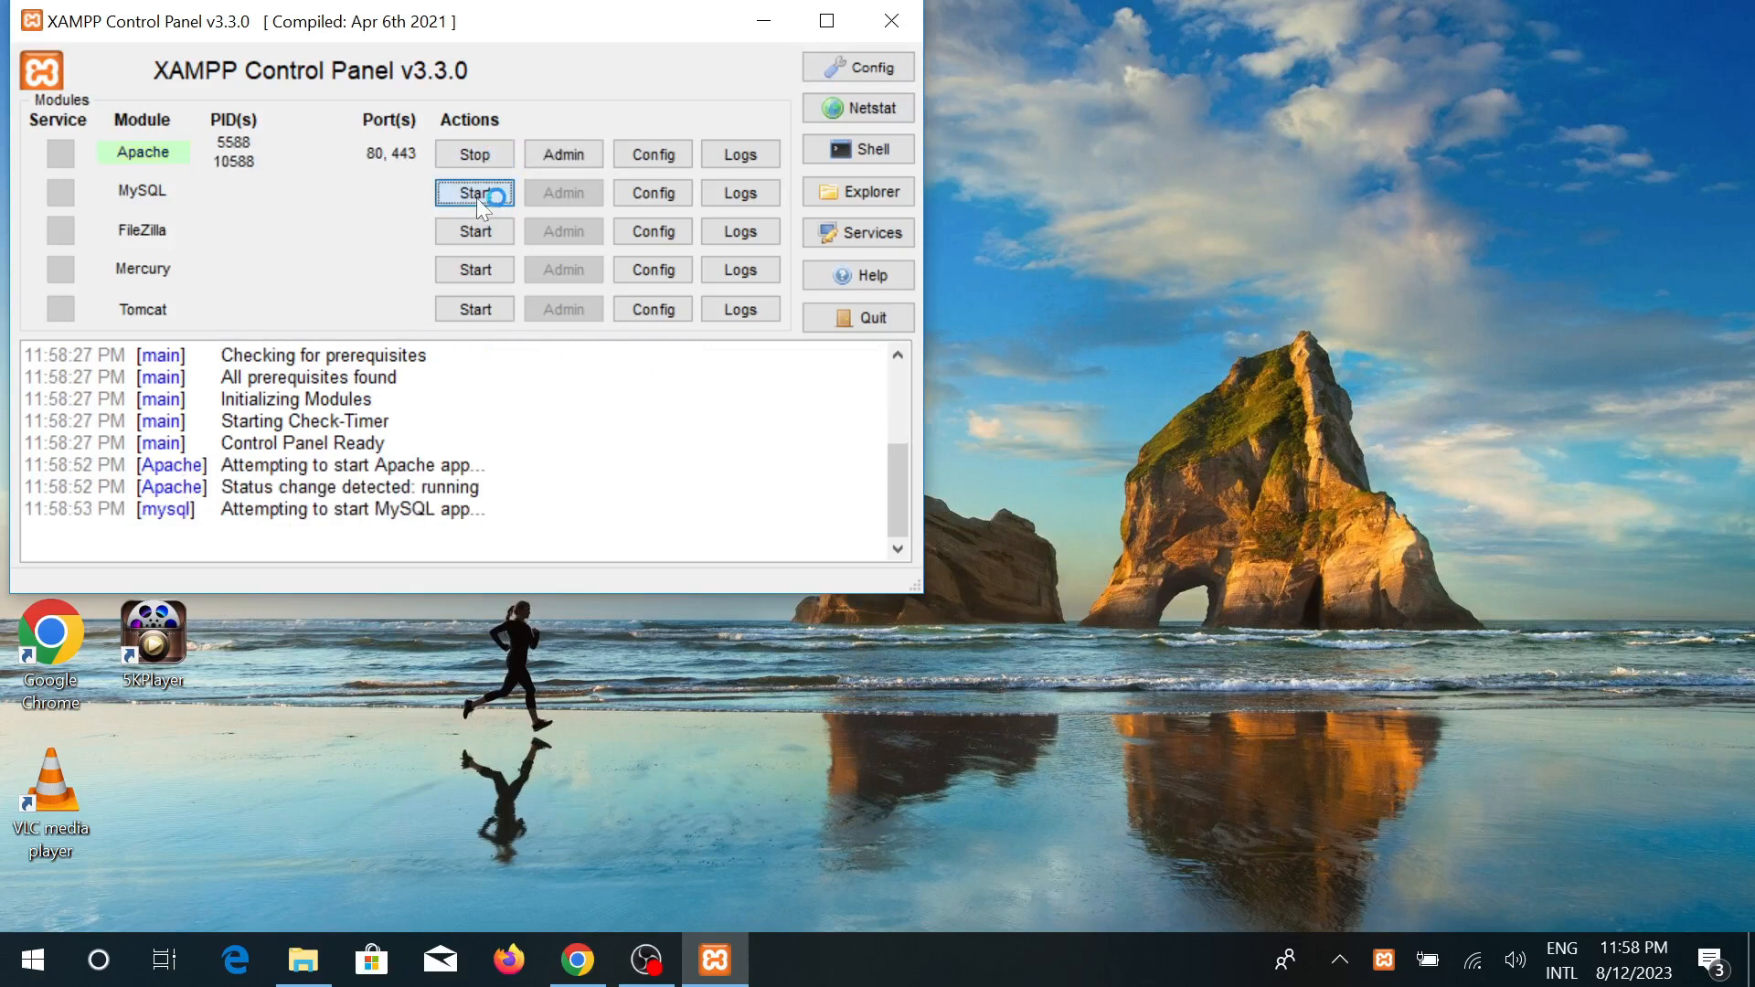
{"action": "left_click", "coordinate": [473, 192]}
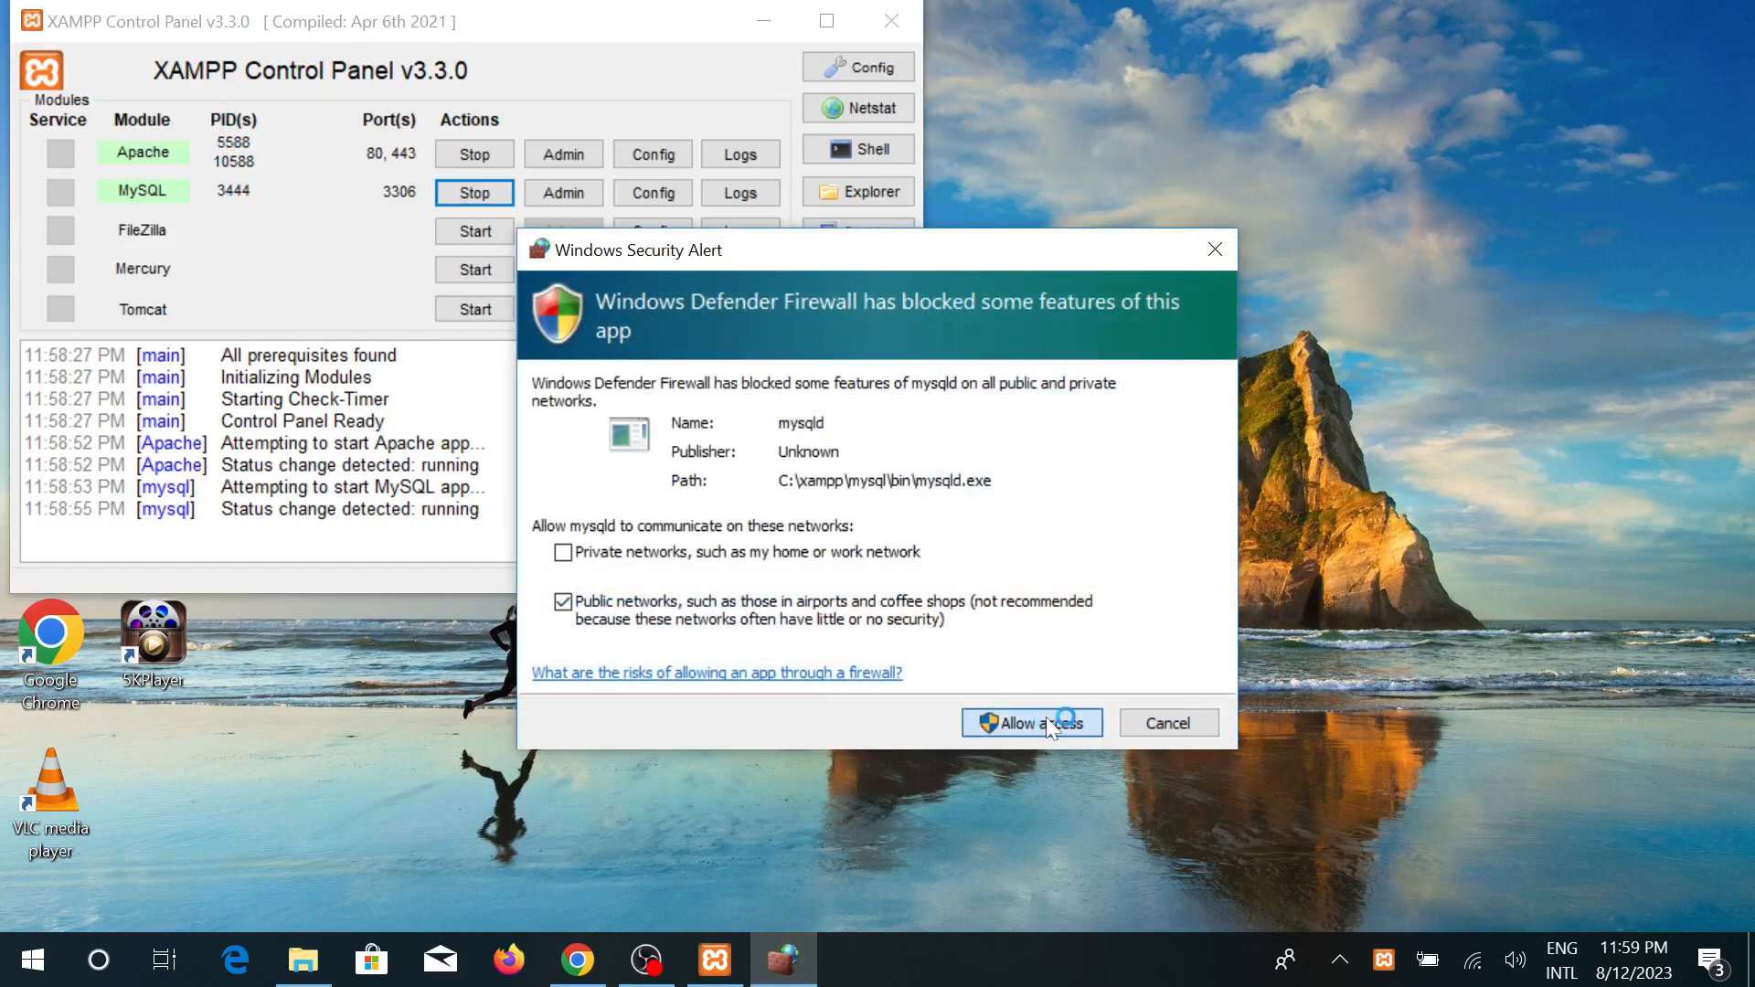
{"action": "left_click", "coordinate": [1029, 722]}
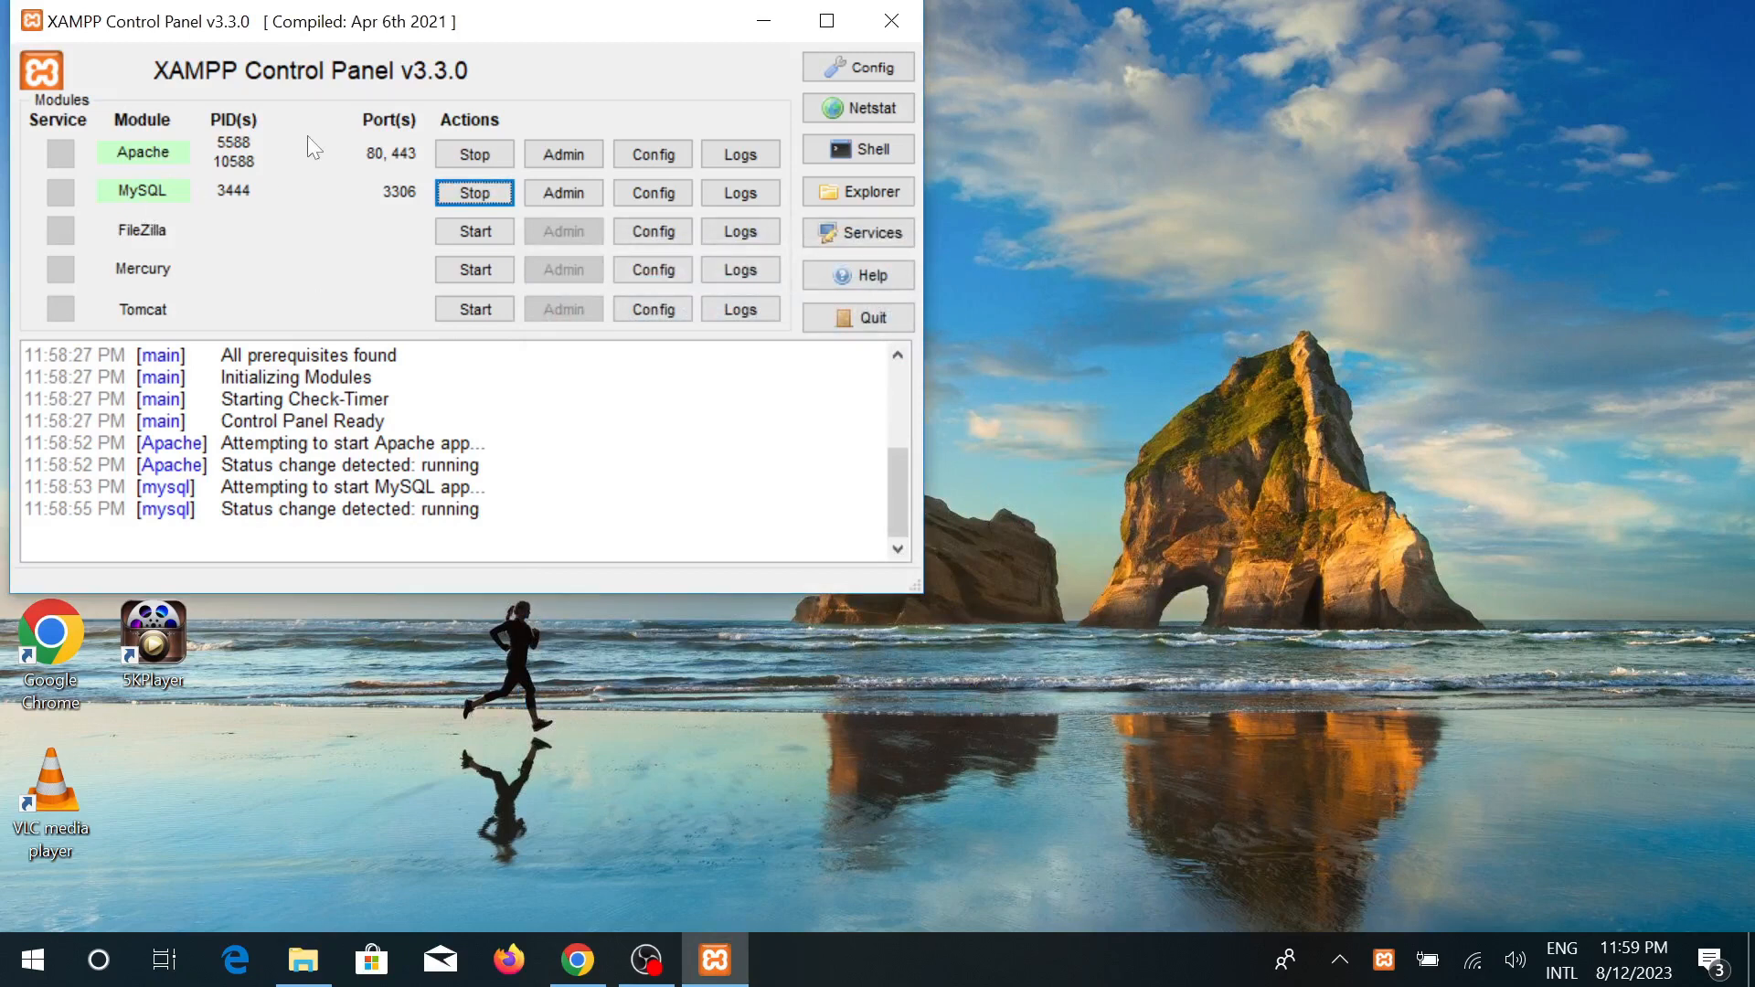
{"action": "mouse_move", "coordinate": [152, 166]}
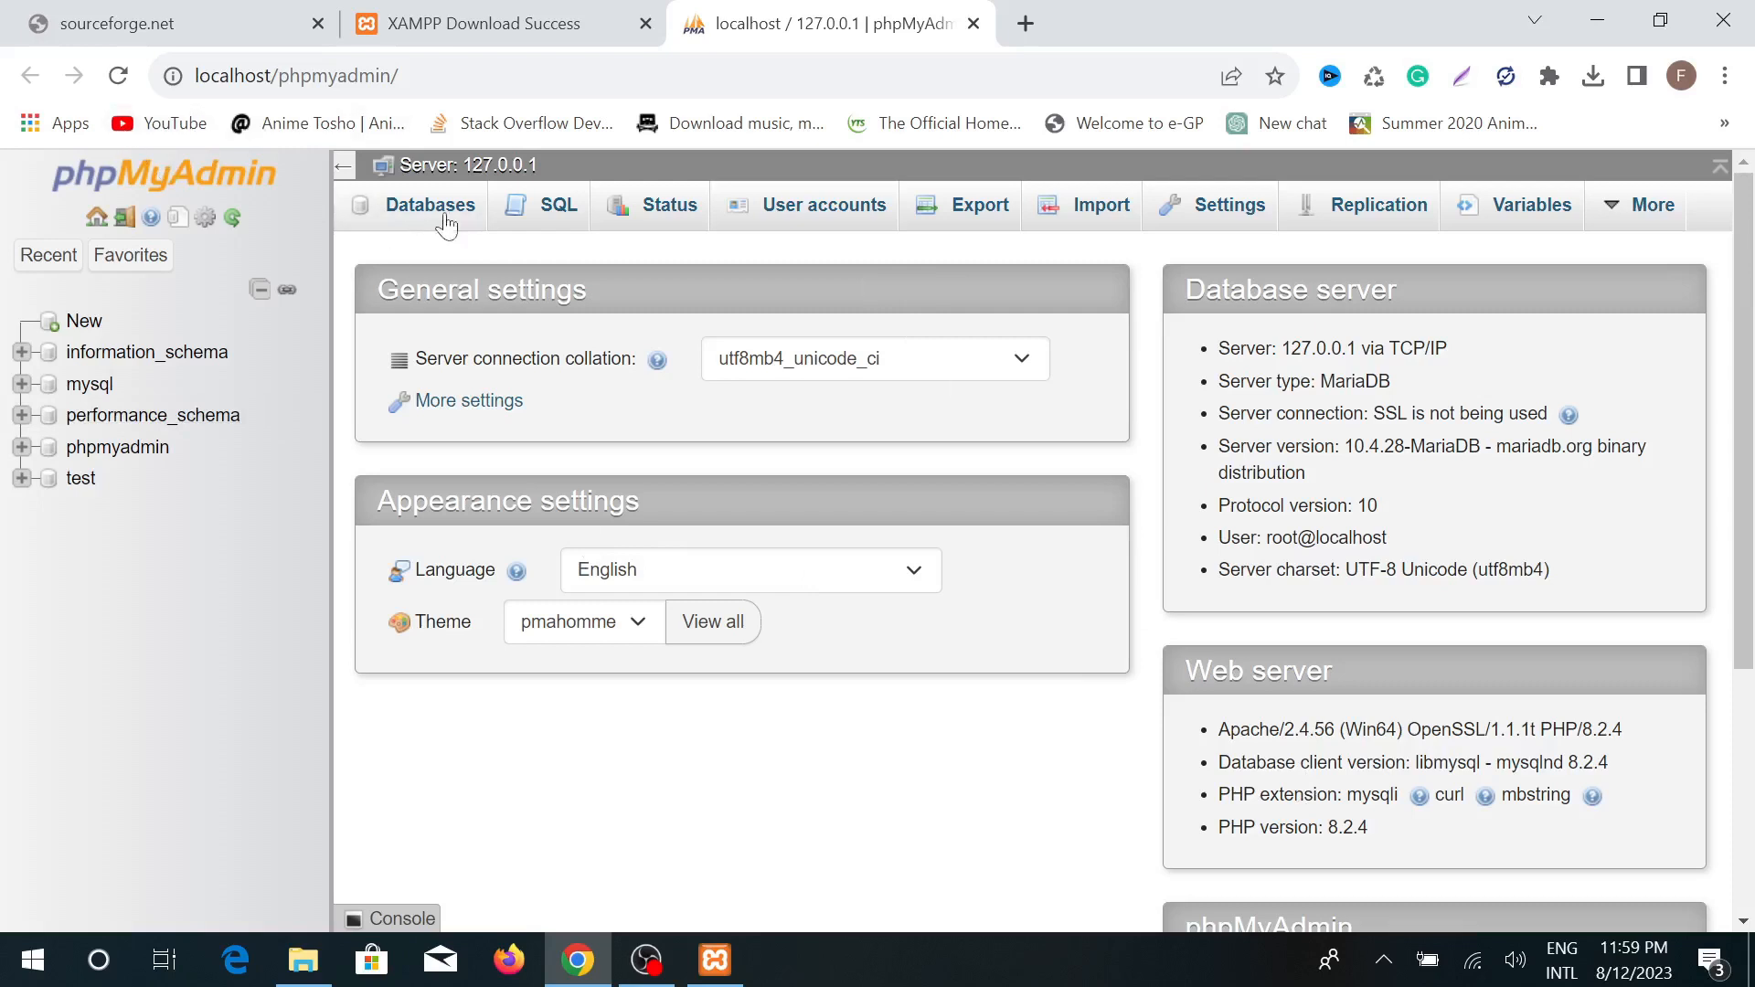
Request the Databases list from phpMyAdmin's home page at localhost/phpmyadmin
{"action": "left_click", "coordinate": [429, 205]}
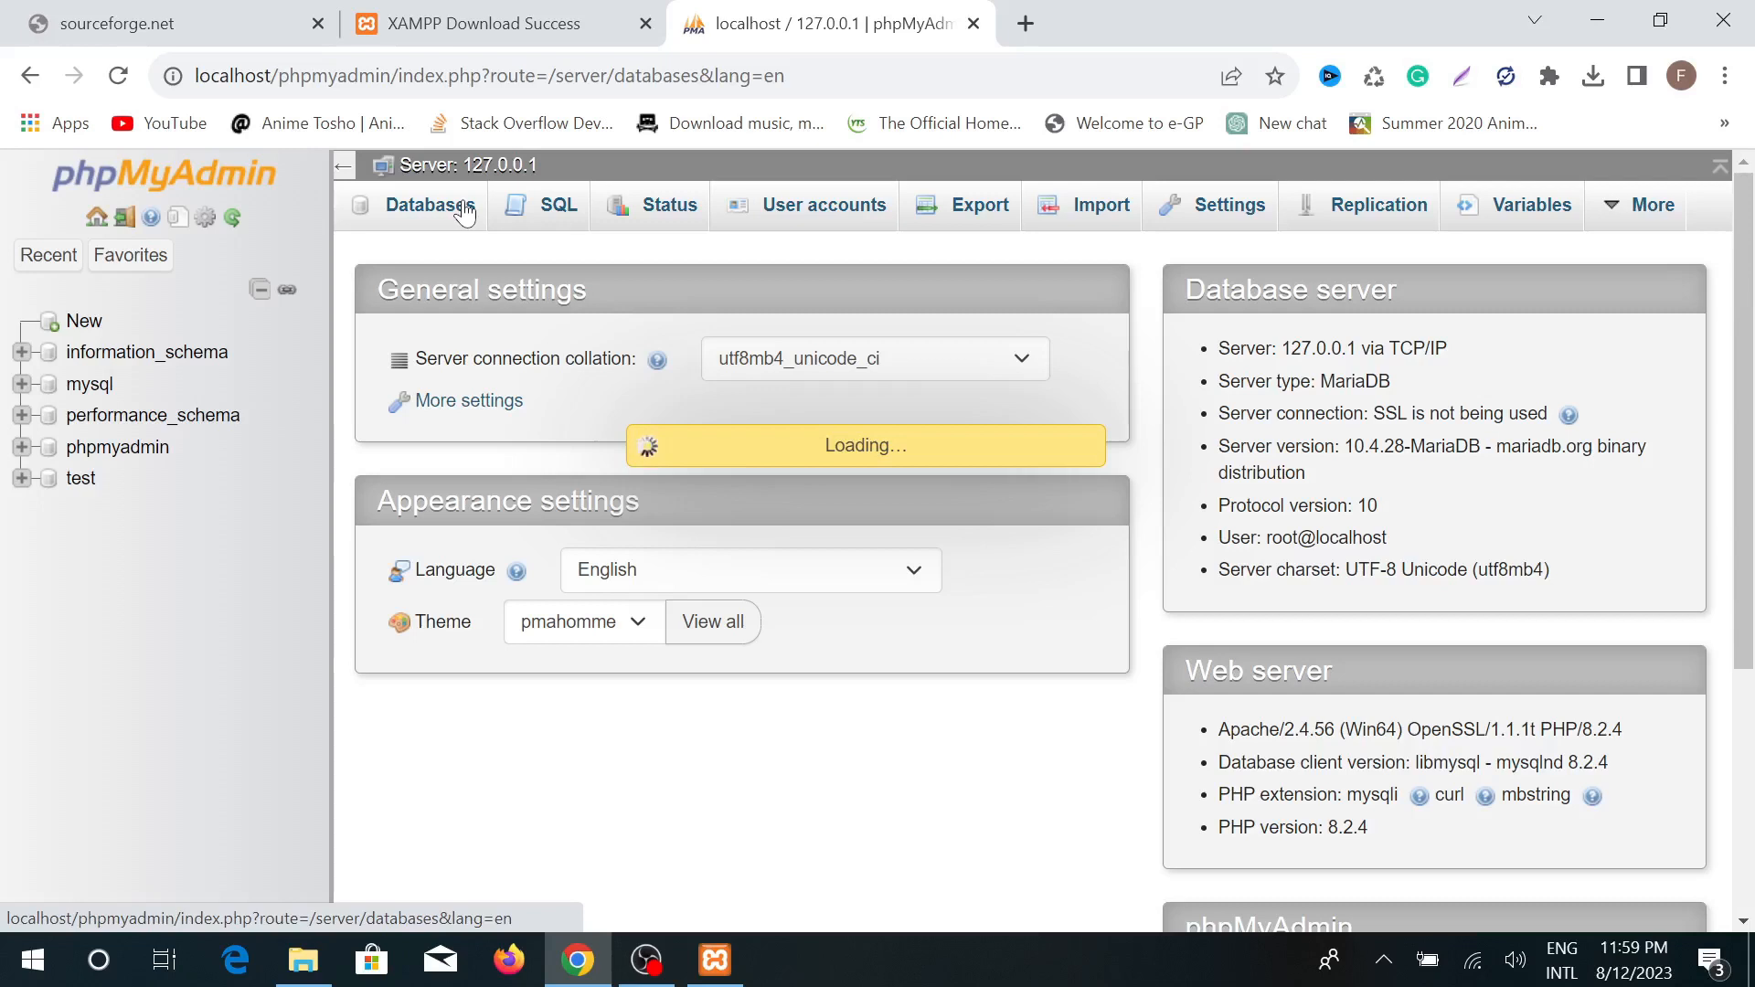
Load the Databases page listing the five existing databases including mysql and test
{"action": "left_click", "coordinate": [430, 205]}
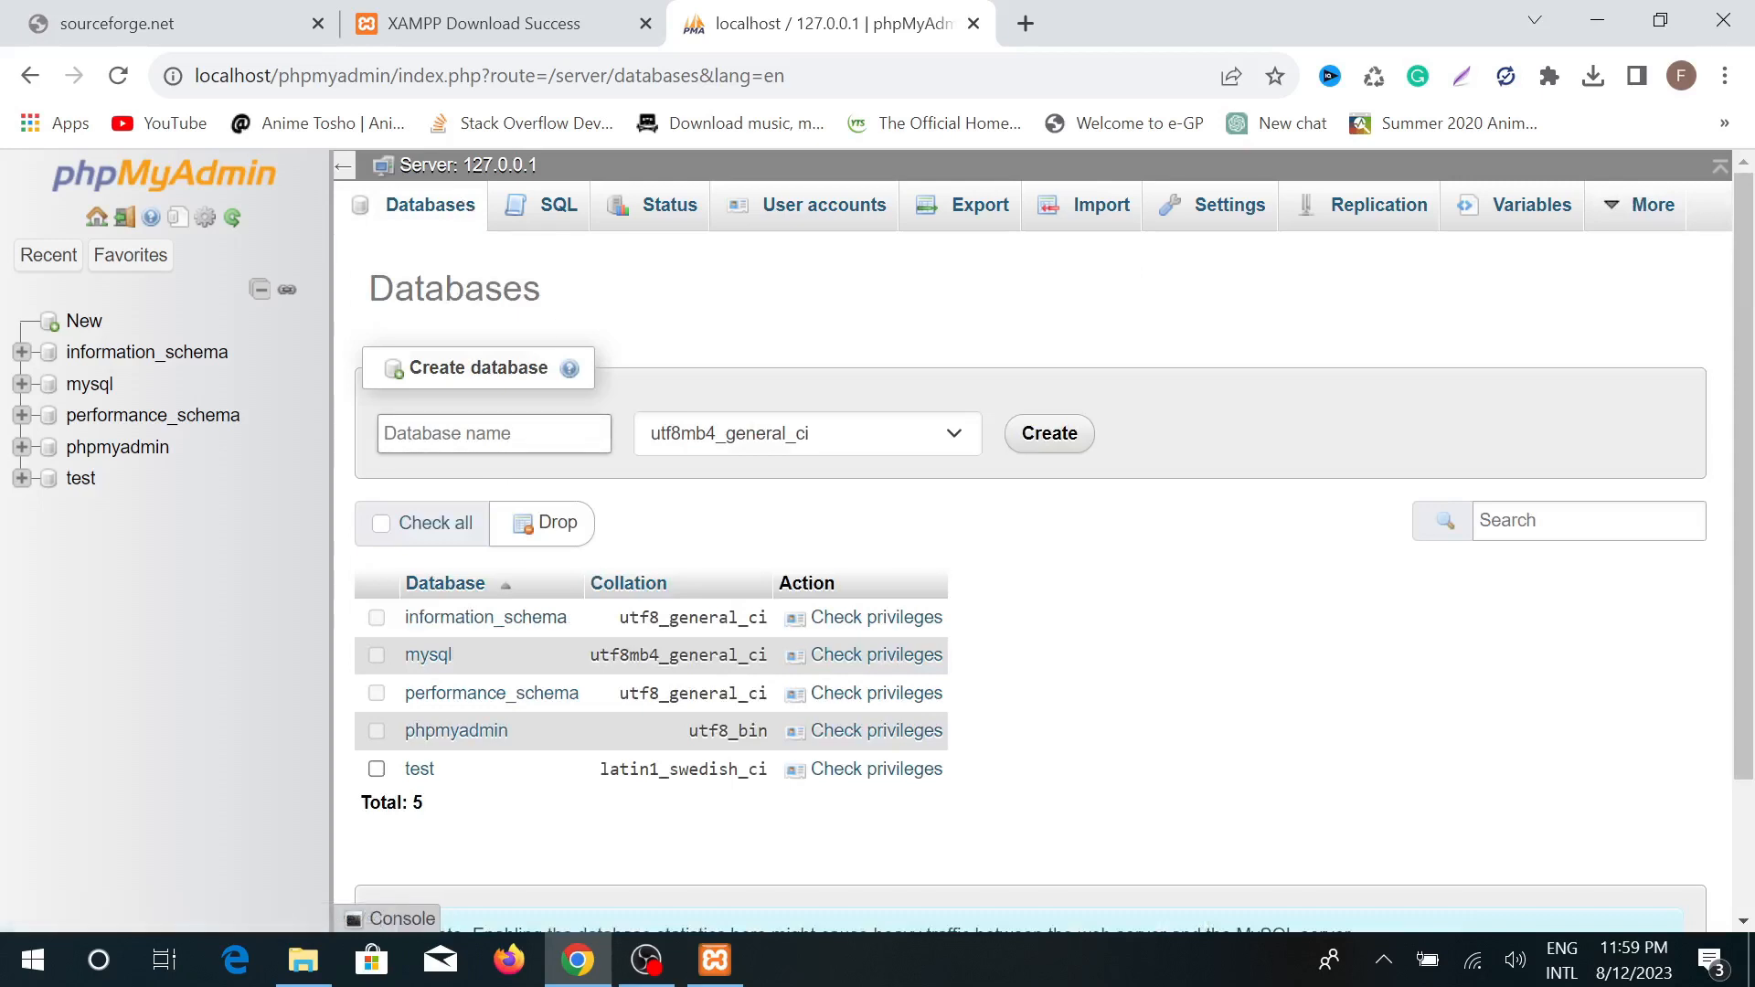
{"action": "left_click", "coordinate": [805, 433]}
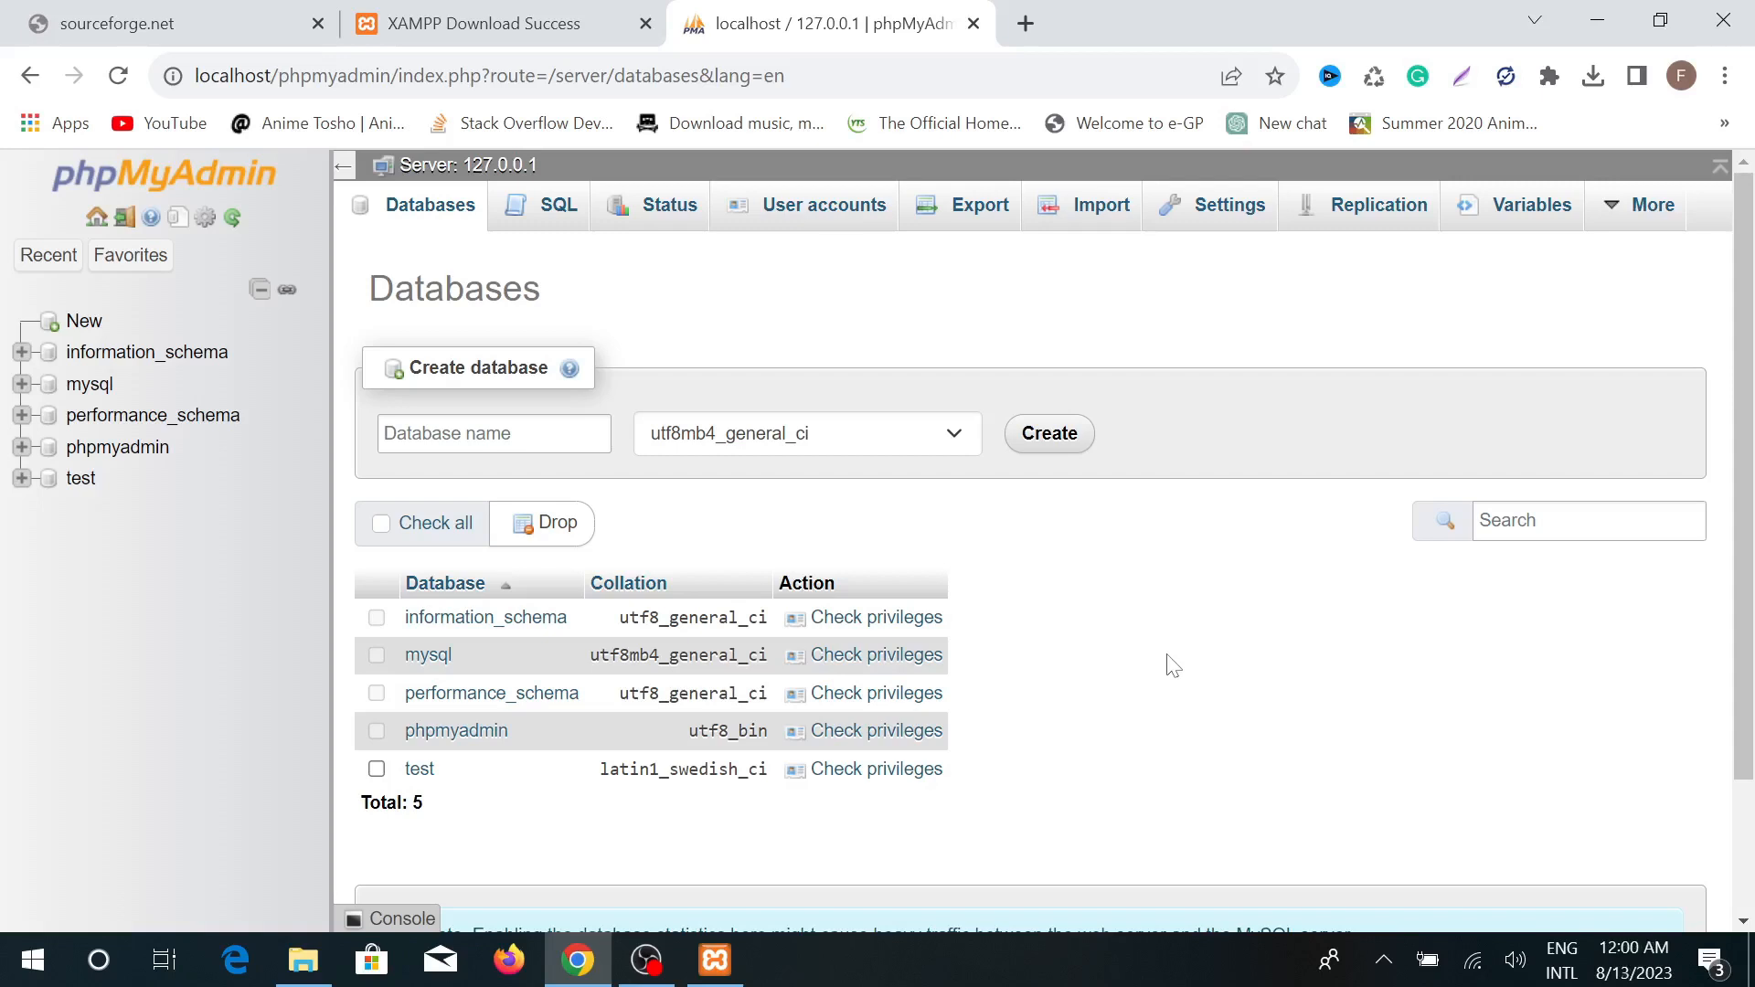
{"action": "mouse_move", "coordinate": [1138, 850]}
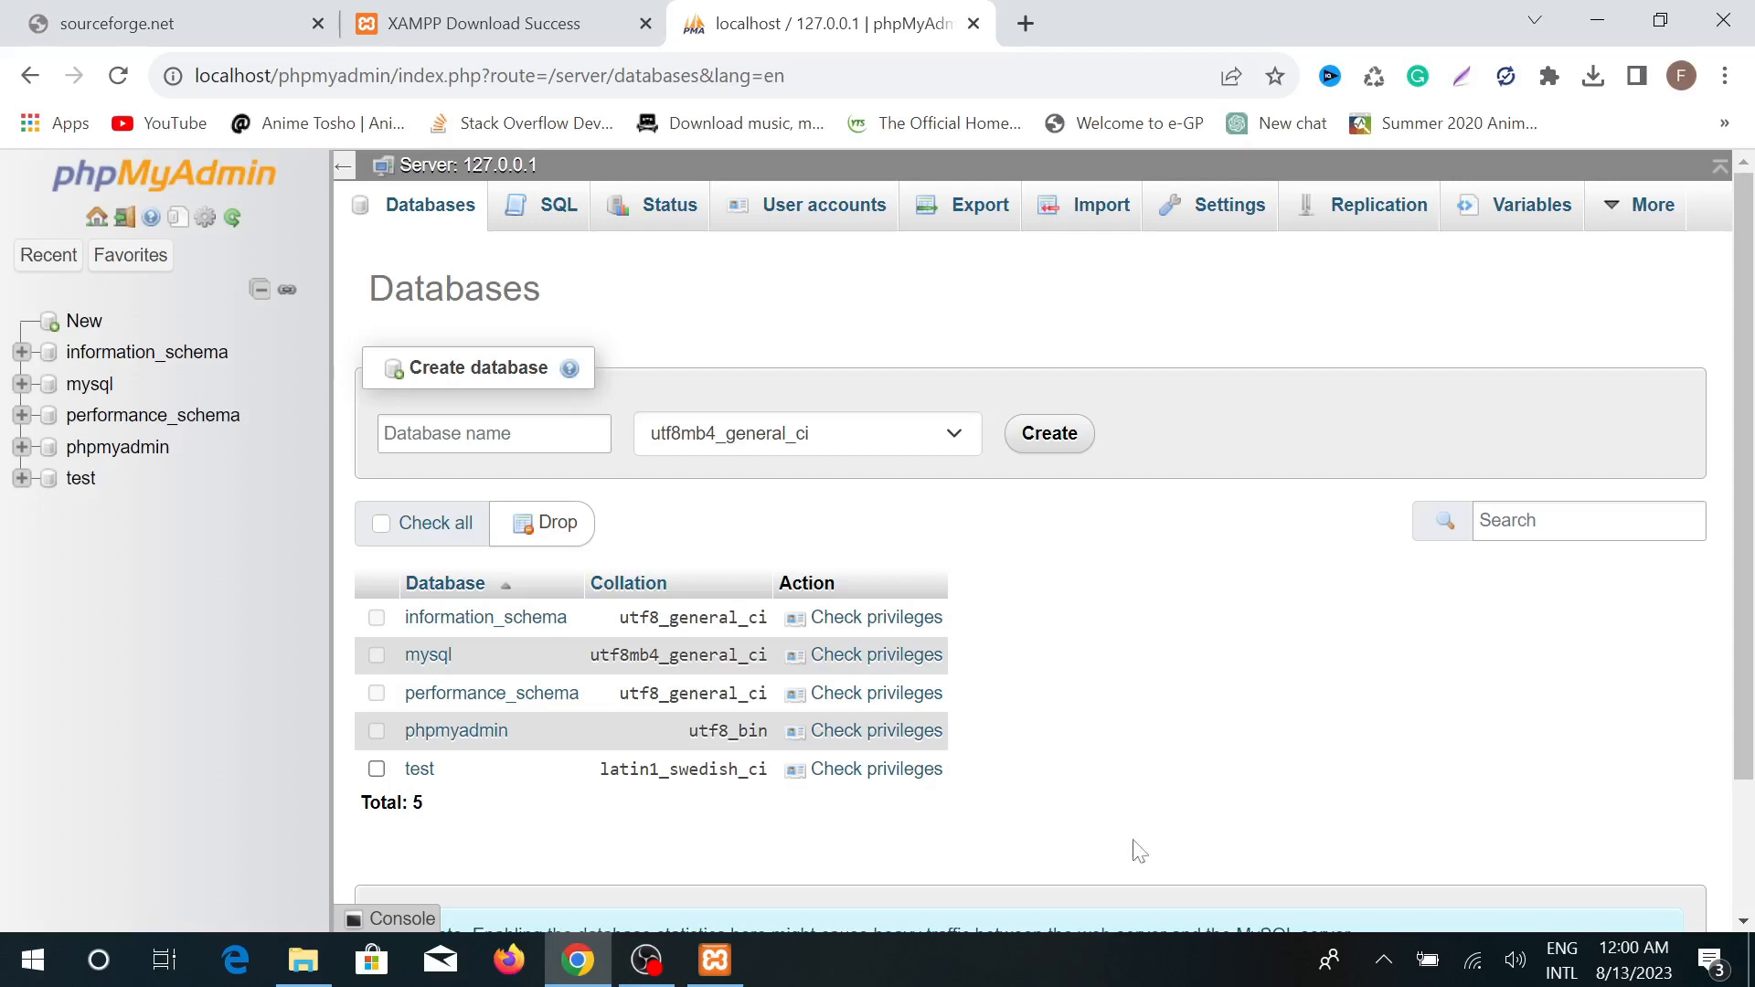
{"action": "mouse_move", "coordinate": [852, 918]}
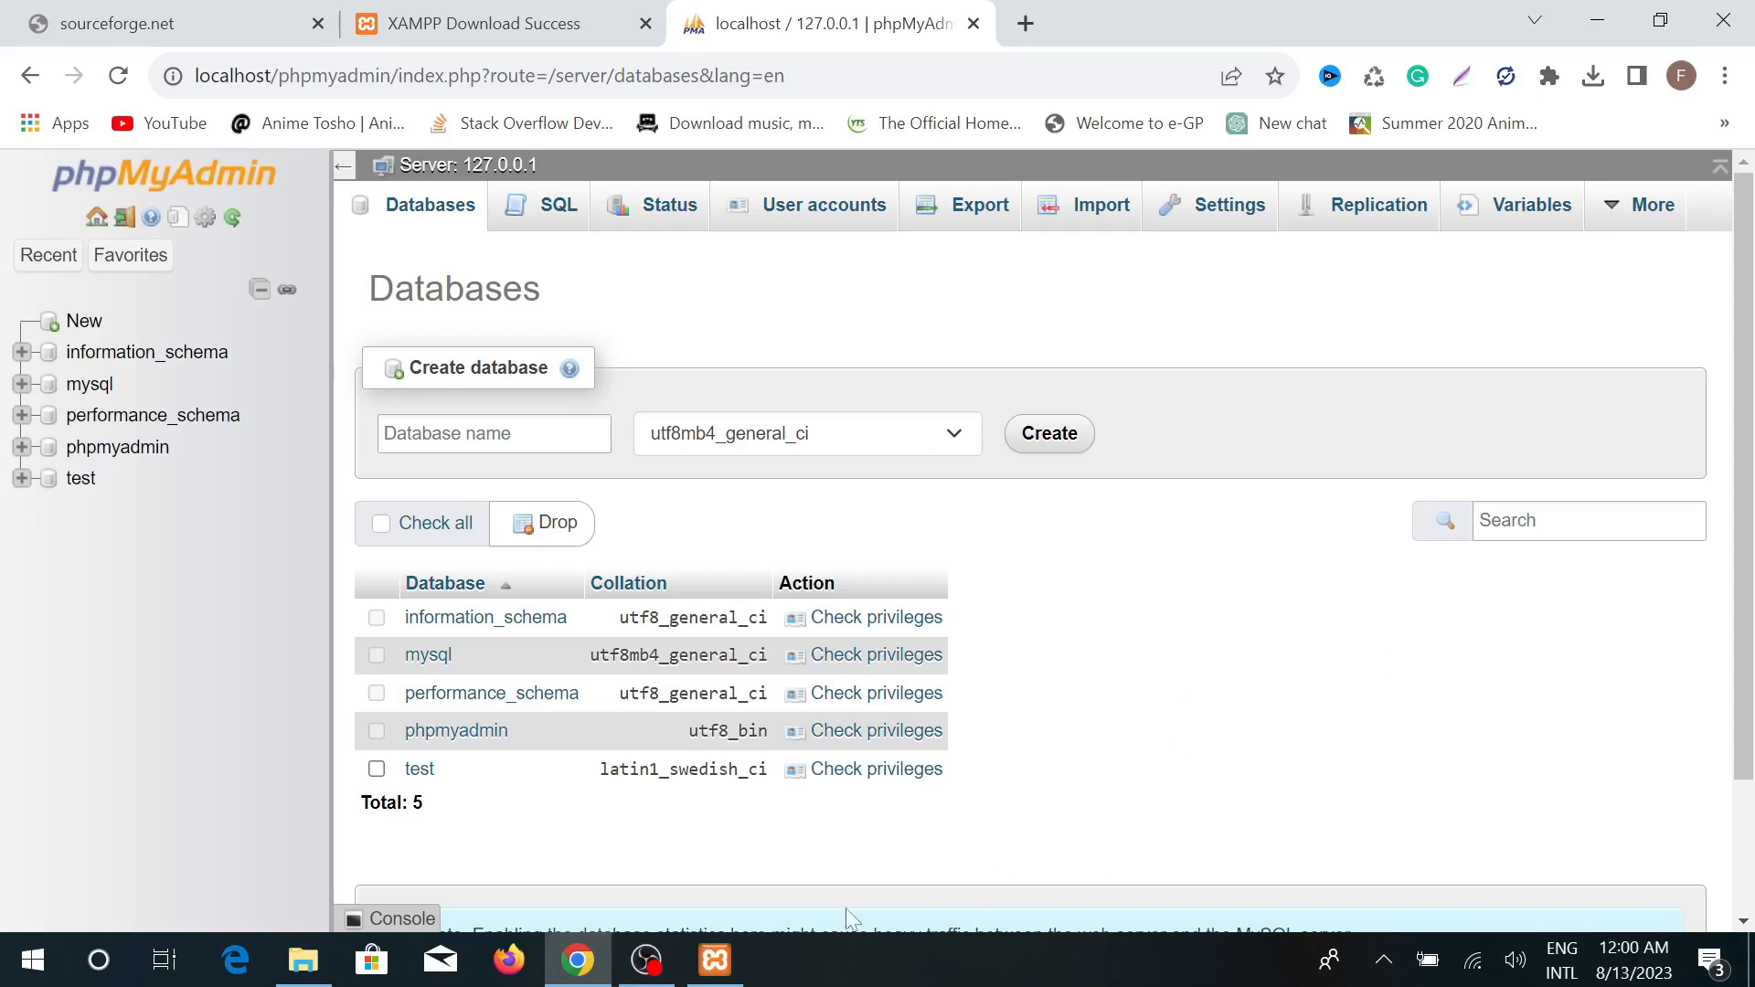